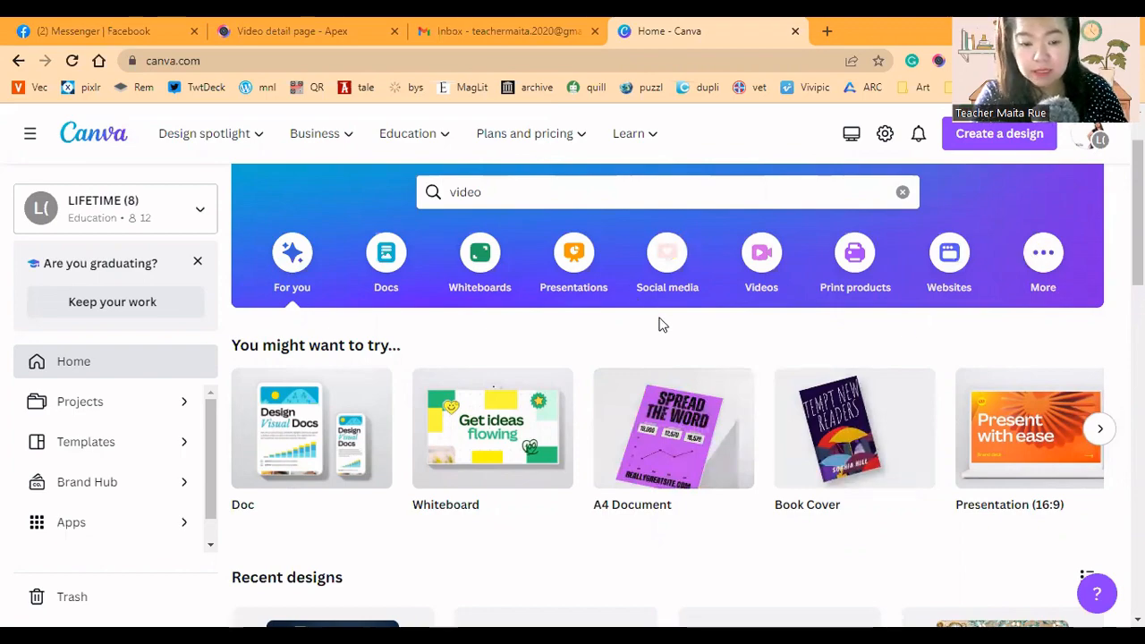
Show the Videos category and scroll down to the video templates row
{"action": "scroll", "scroll_direction": "down", "scroll_amount": 3}
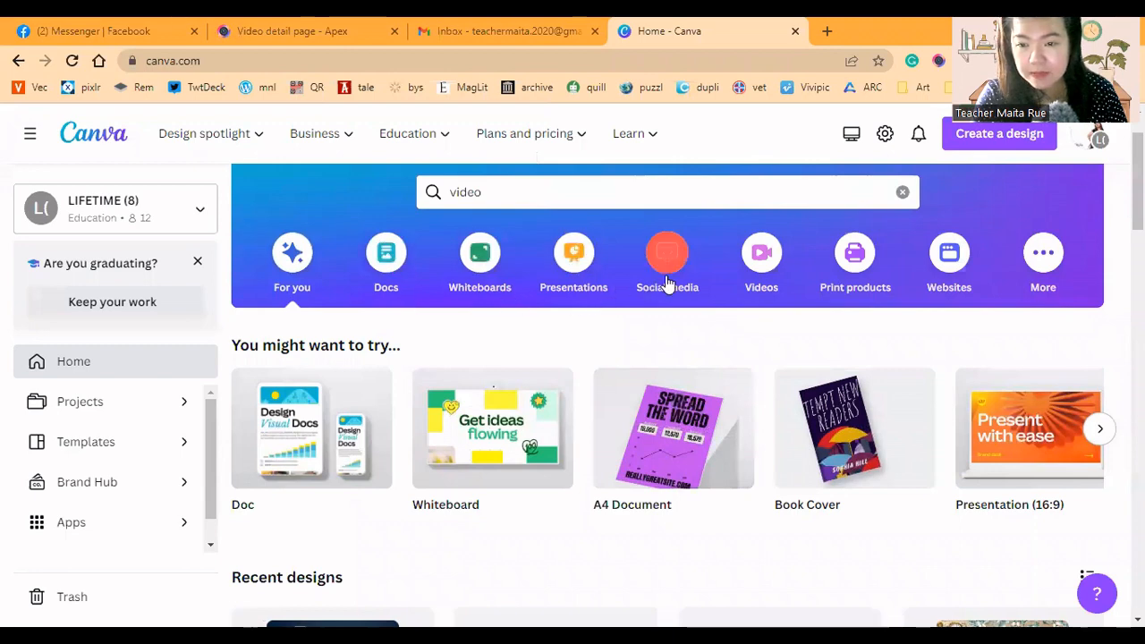
{"action": "mouse_move", "coordinate": [940, 311]}
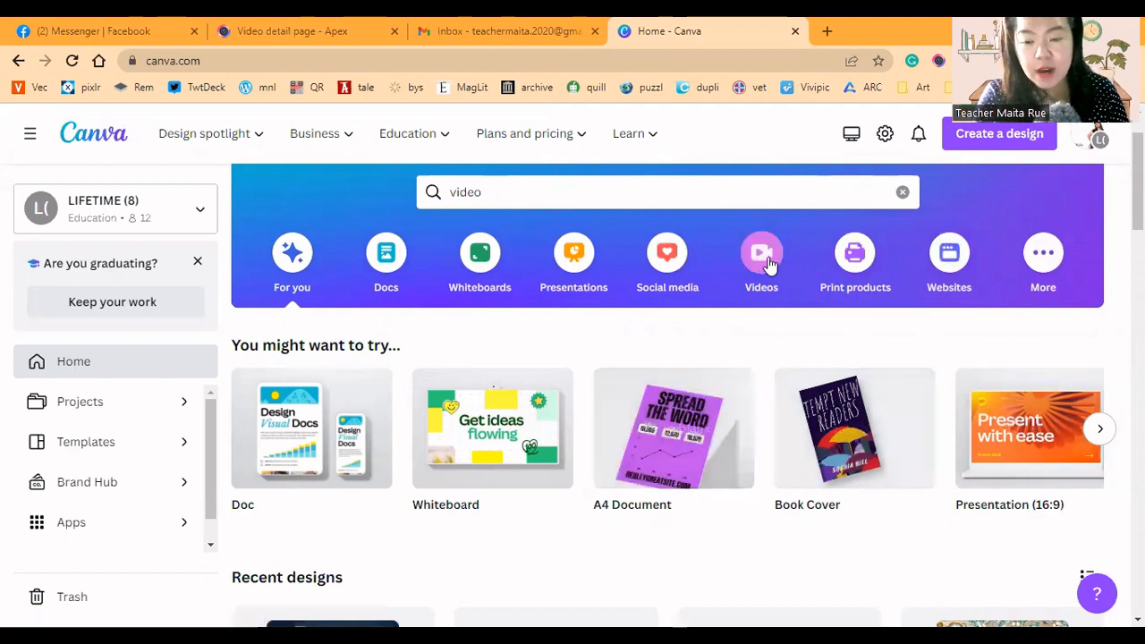
{"action": "left_click", "coordinate": [762, 260]}
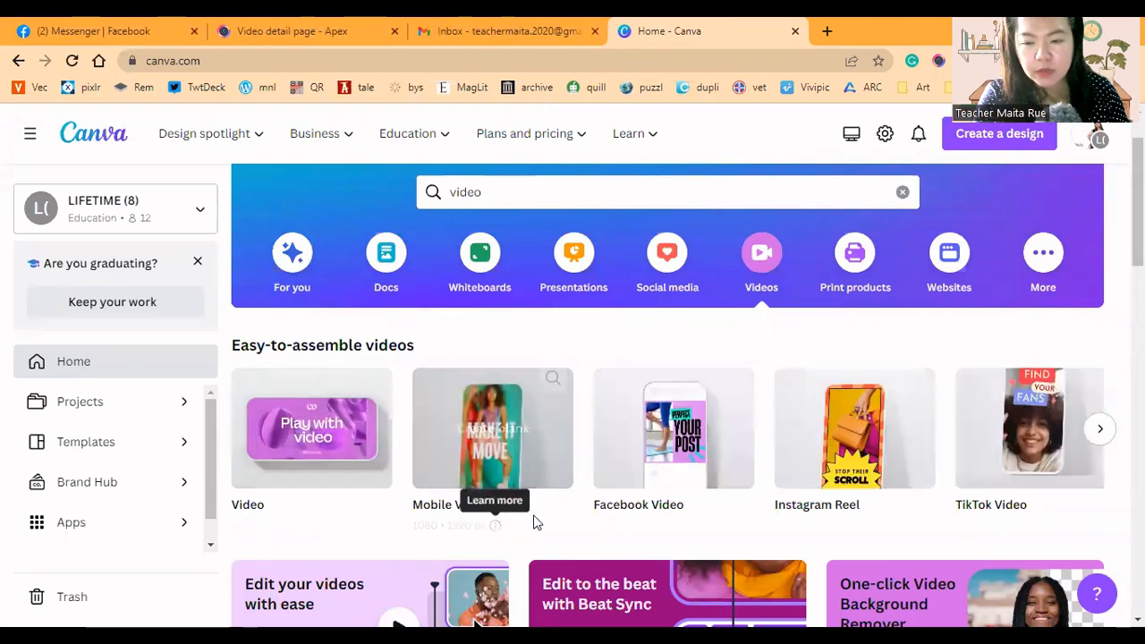
{"action": "scroll", "scroll_direction": "down", "scroll_amount": 3}
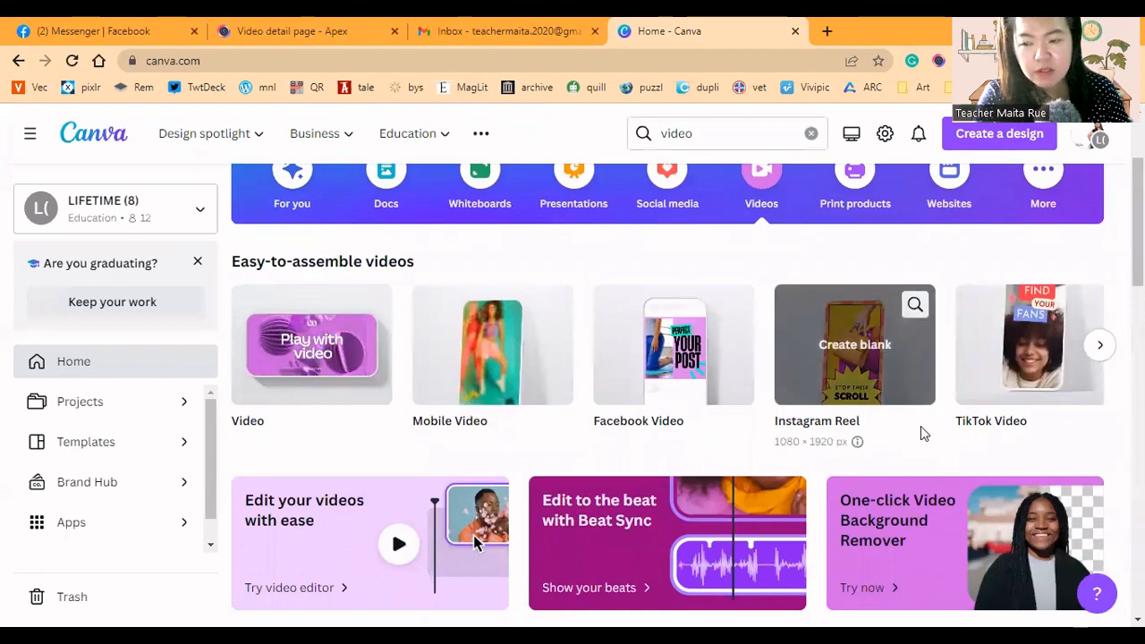
{"action": "scroll", "scroll_direction": "down", "scroll_amount": 3}
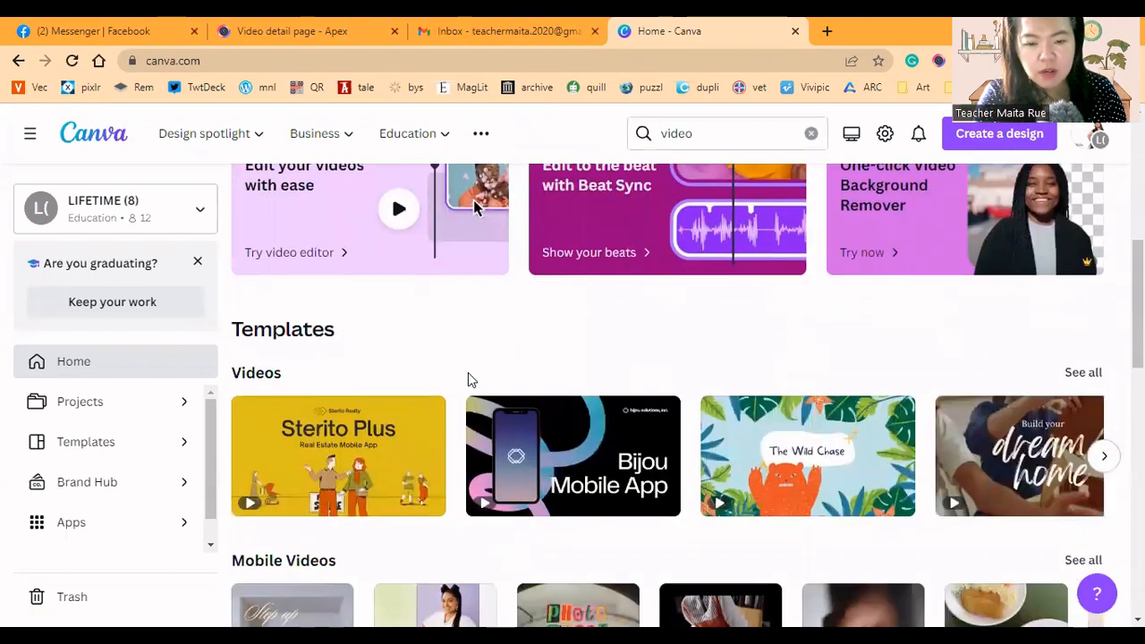
{"action": "scroll", "scroll_direction": "down", "scroll_amount": 3}
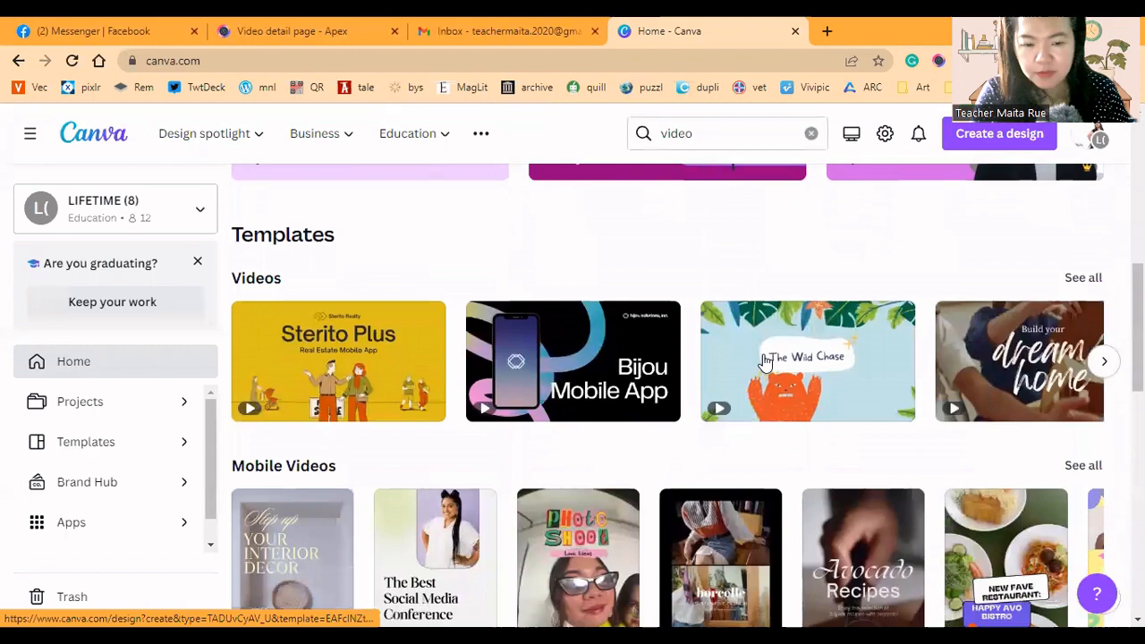
{"action": "scroll", "scroll_direction": "down", "scroll_amount": 3}
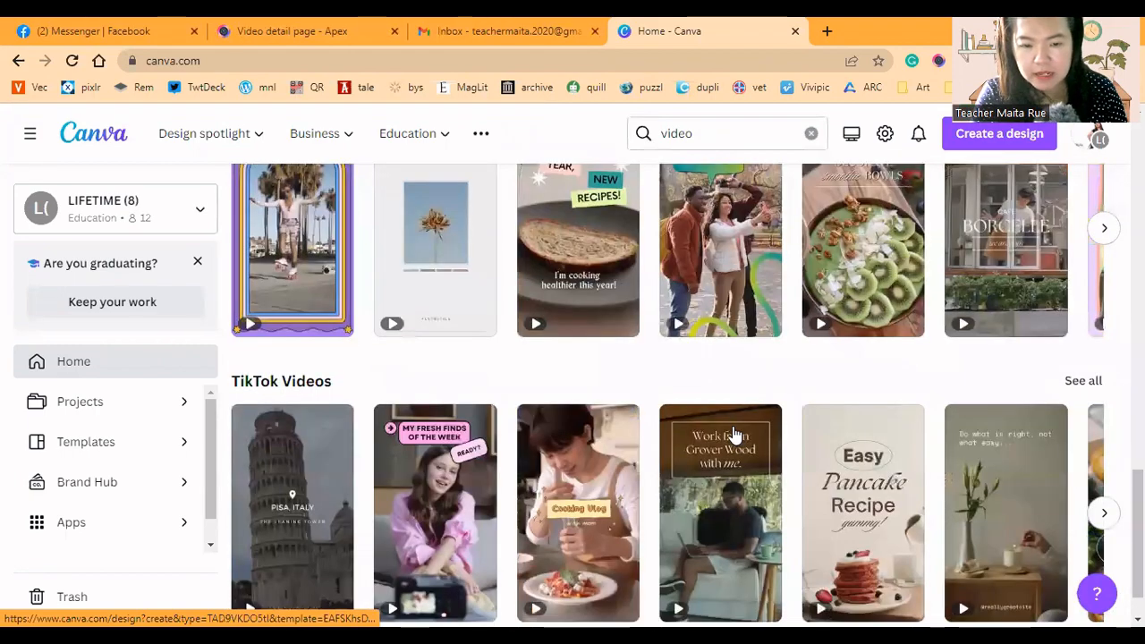
{"action": "scroll", "scroll_direction": "down", "scroll_amount": 3}
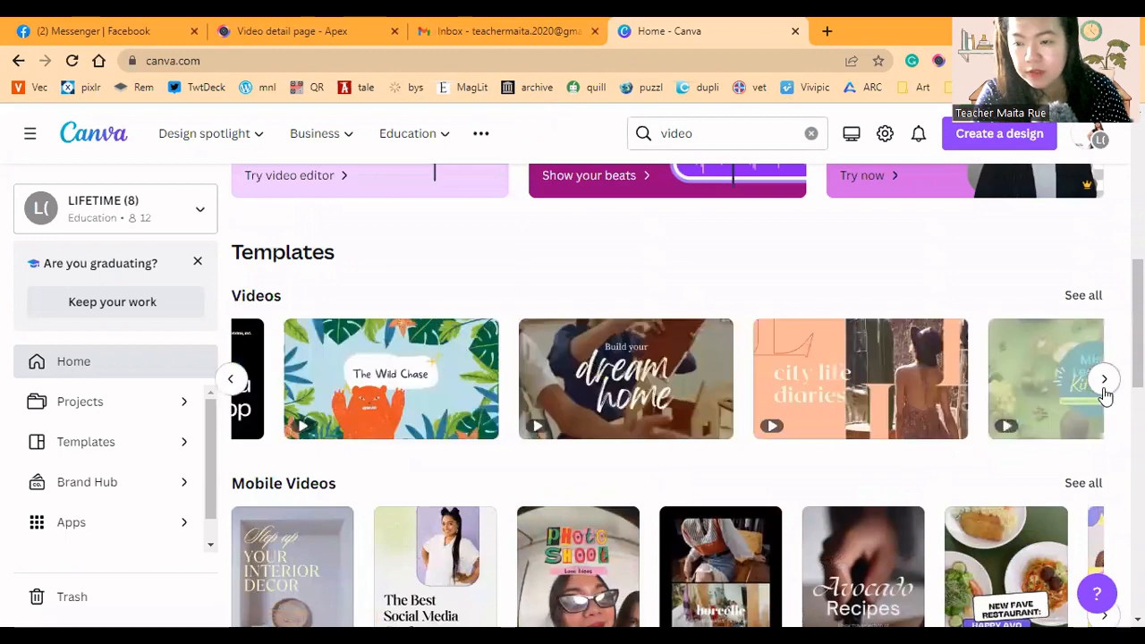
Page through the video template carousel, then step back to earlier templates
{"action": "left_click", "coordinate": [1104, 379]}
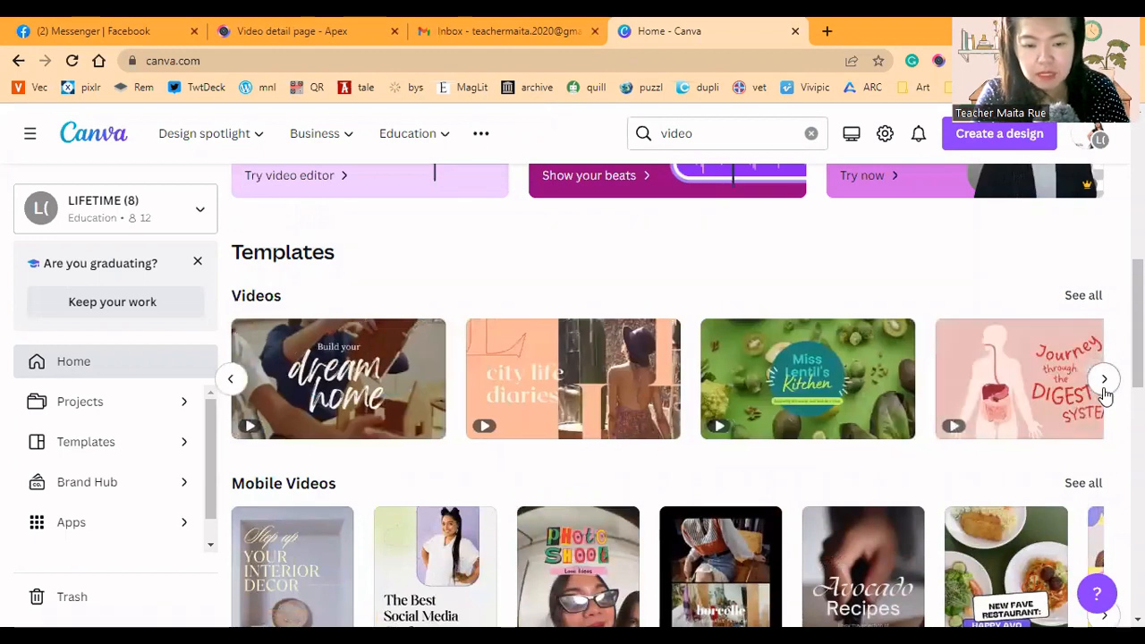
{"action": "left_click", "coordinate": [1104, 379]}
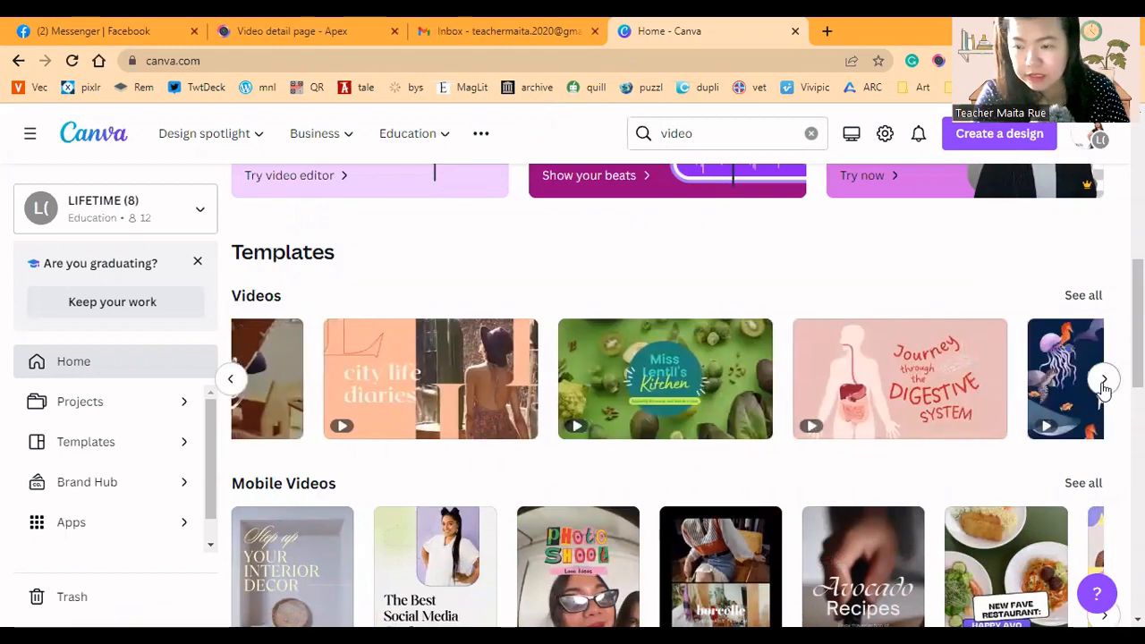
{"action": "left_click", "coordinate": [1104, 380]}
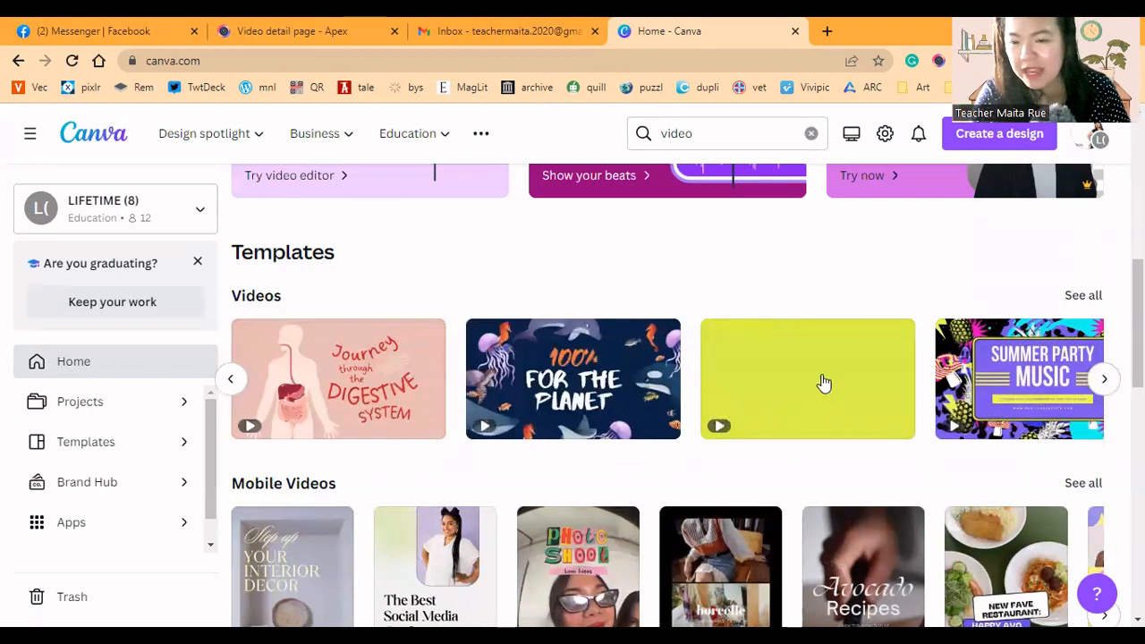
{"action": "left_click", "coordinate": [1105, 379]}
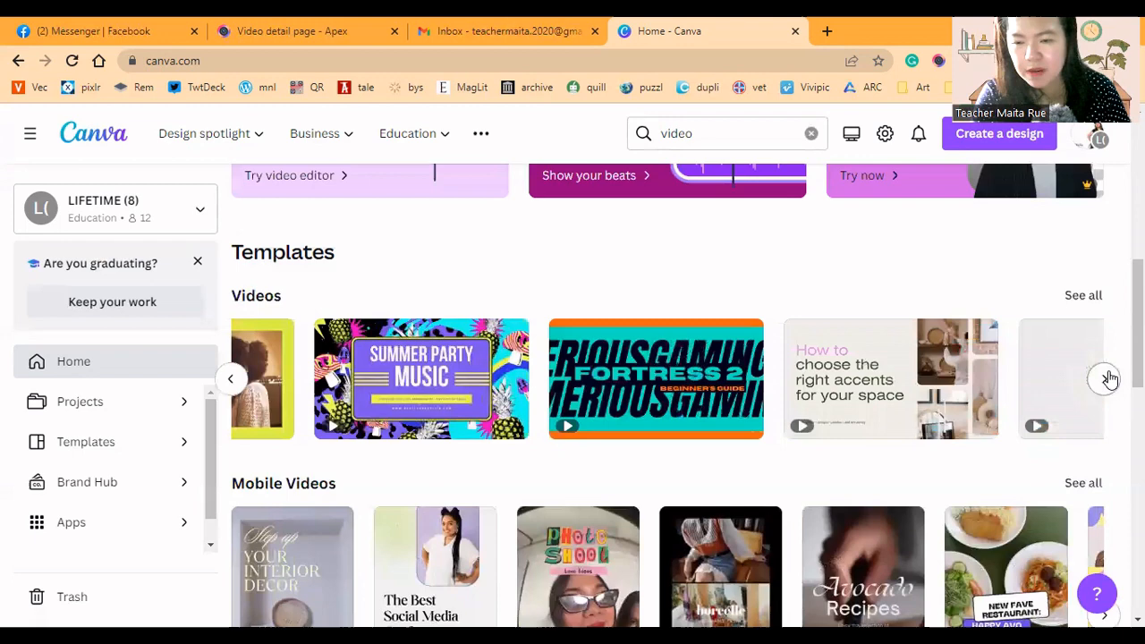
{"action": "left_click", "coordinate": [1108, 380]}
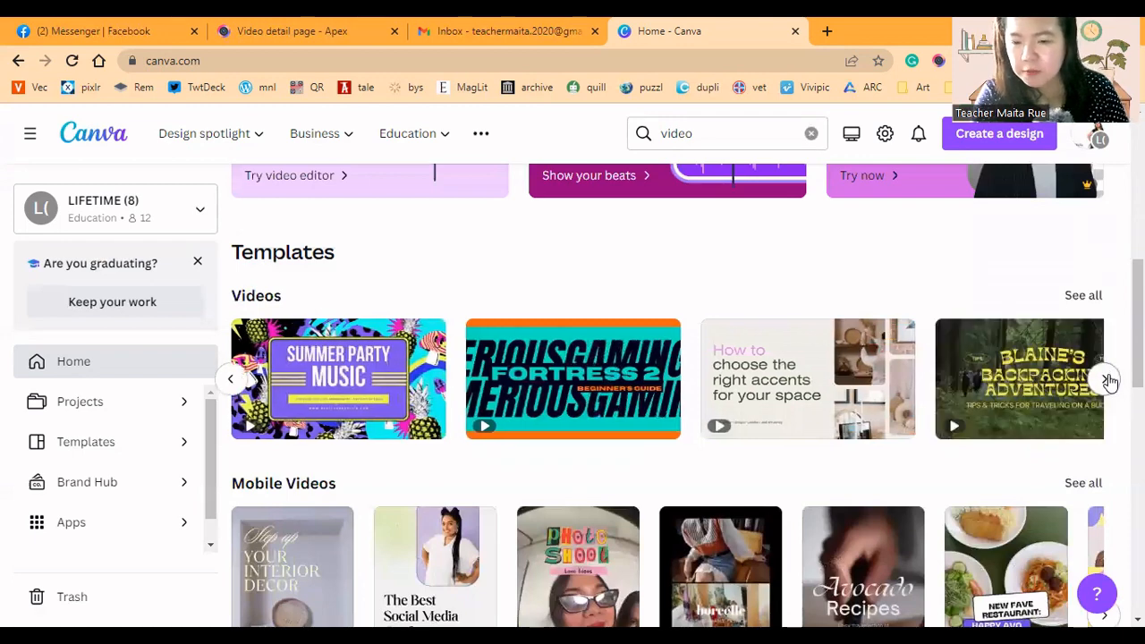
{"action": "left_click", "coordinate": [1106, 378]}
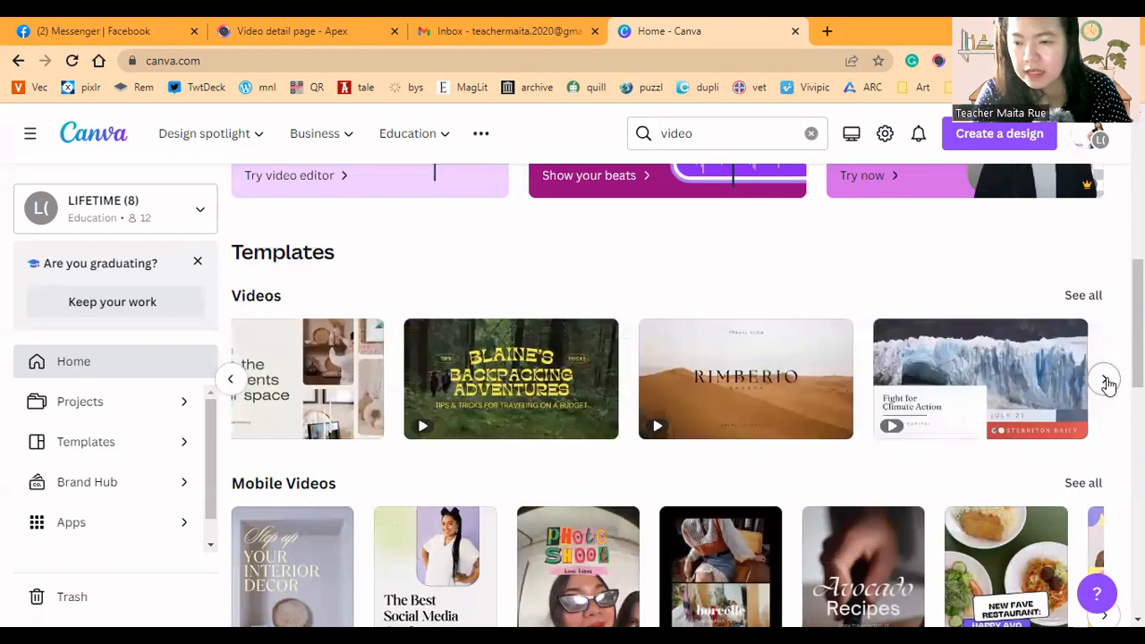
{"action": "left_click", "coordinate": [1106, 379]}
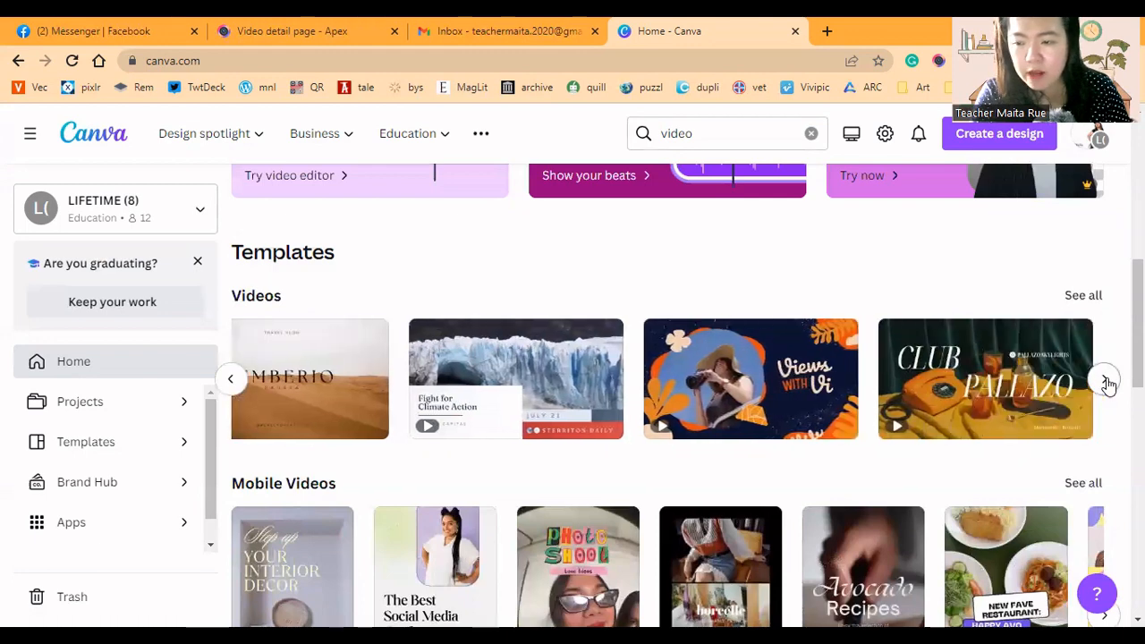
{"action": "left_click", "coordinate": [1106, 377]}
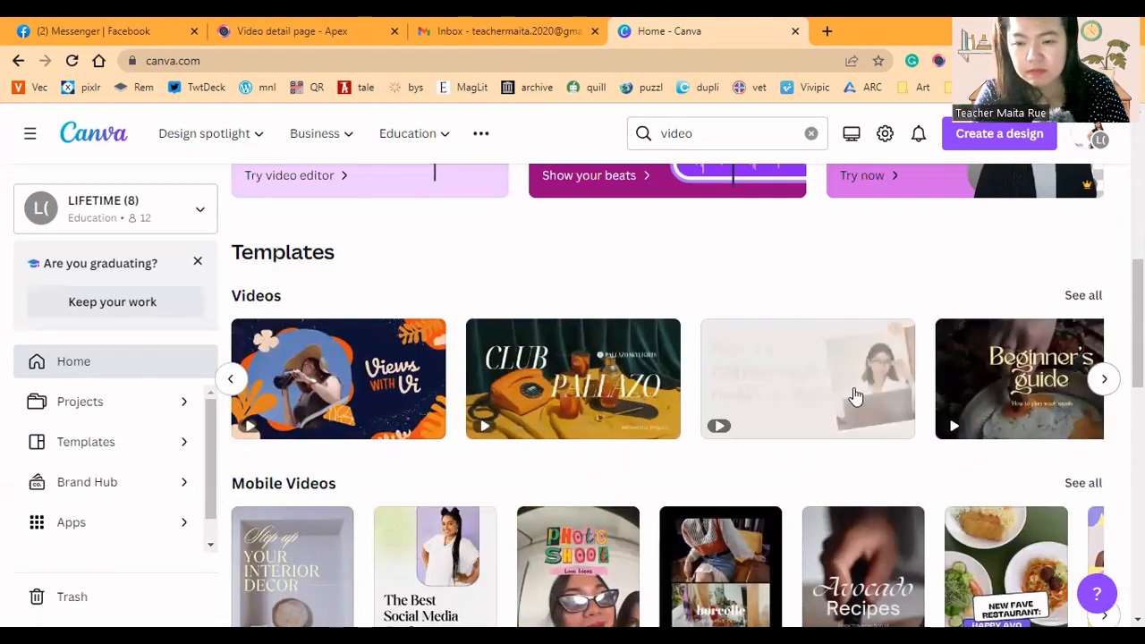
{"action": "left_click", "coordinate": [231, 379]}
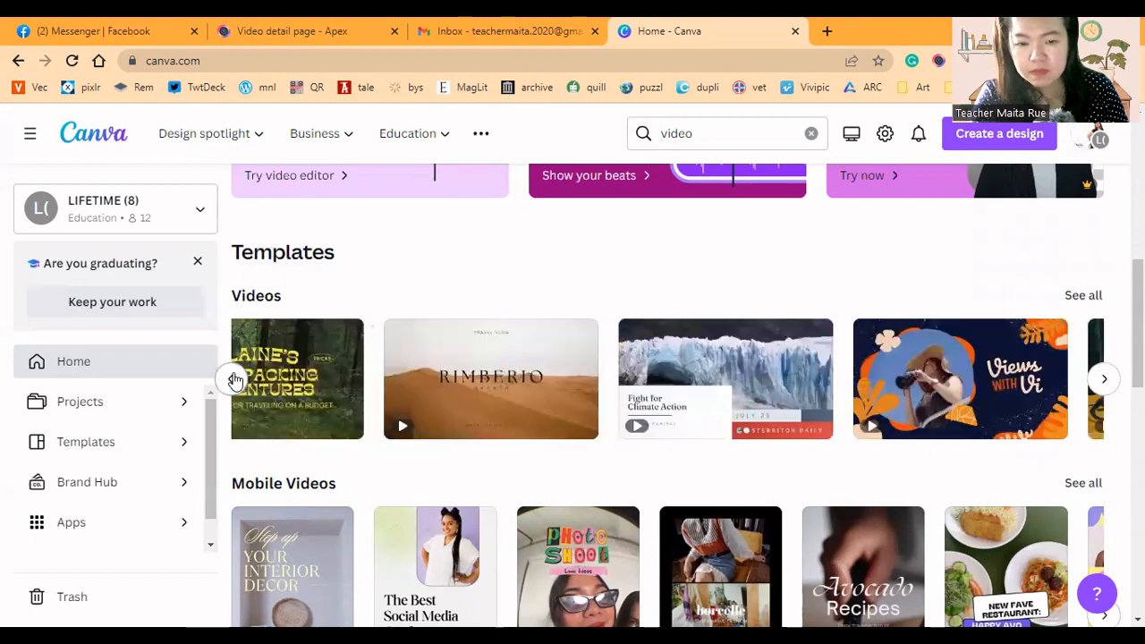
Open the Cream Green Pink Interior Design How To Video template in the editor
{"action": "left_click", "coordinate": [1105, 380]}
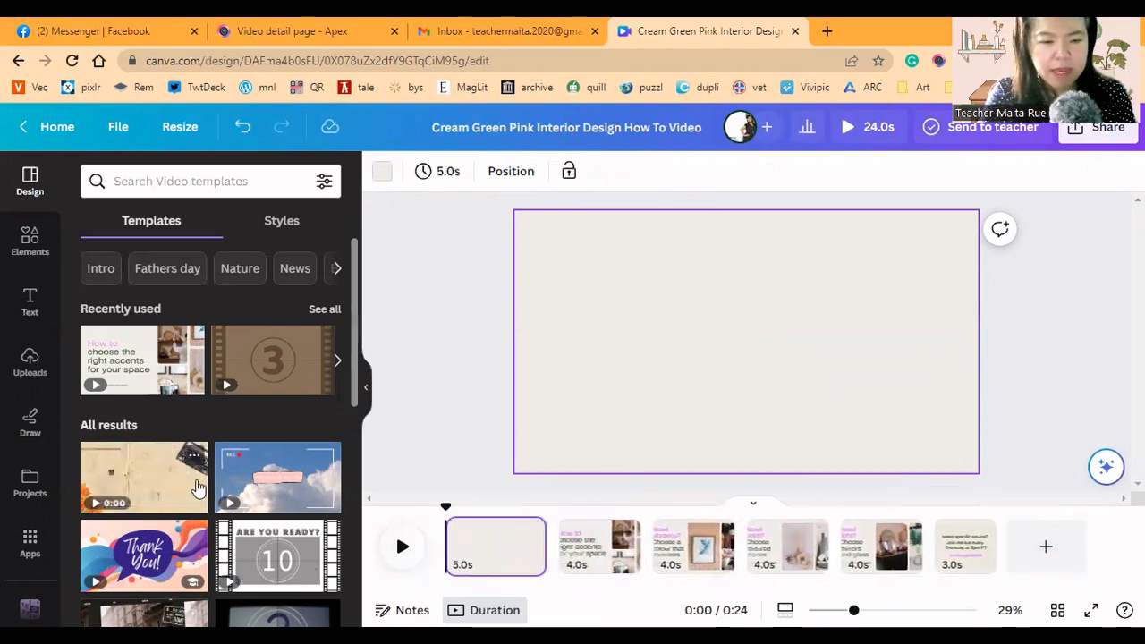
Apply the black-and-white film countdown video to the first page and preview it
{"action": "scroll", "scroll_direction": "down", "scroll_amount": 3}
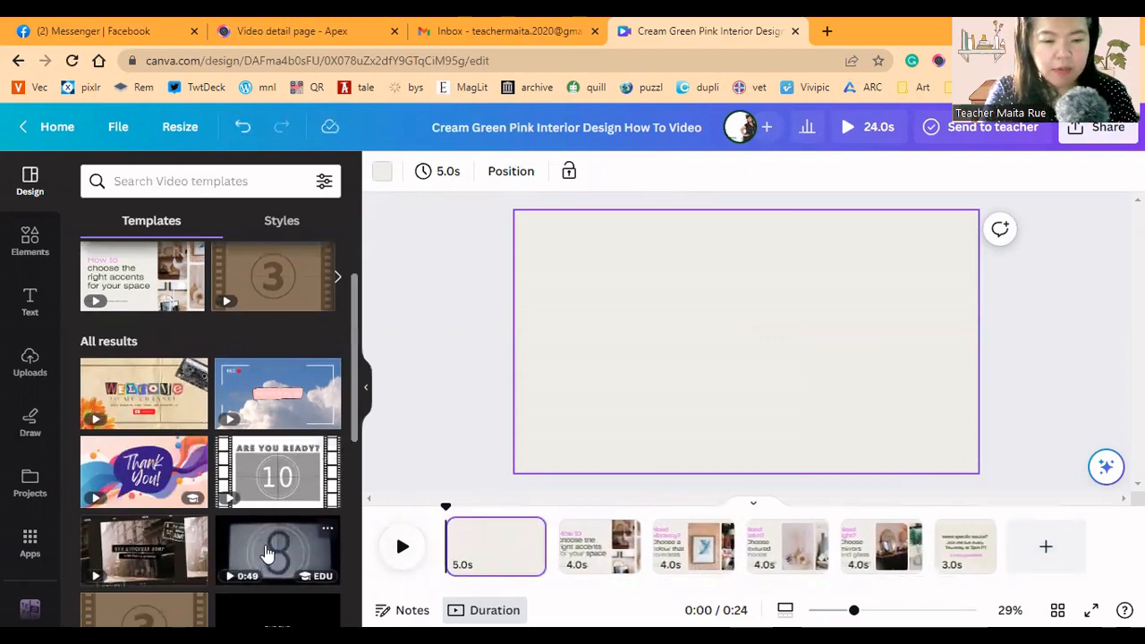
{"action": "left_click", "coordinate": [278, 546]}
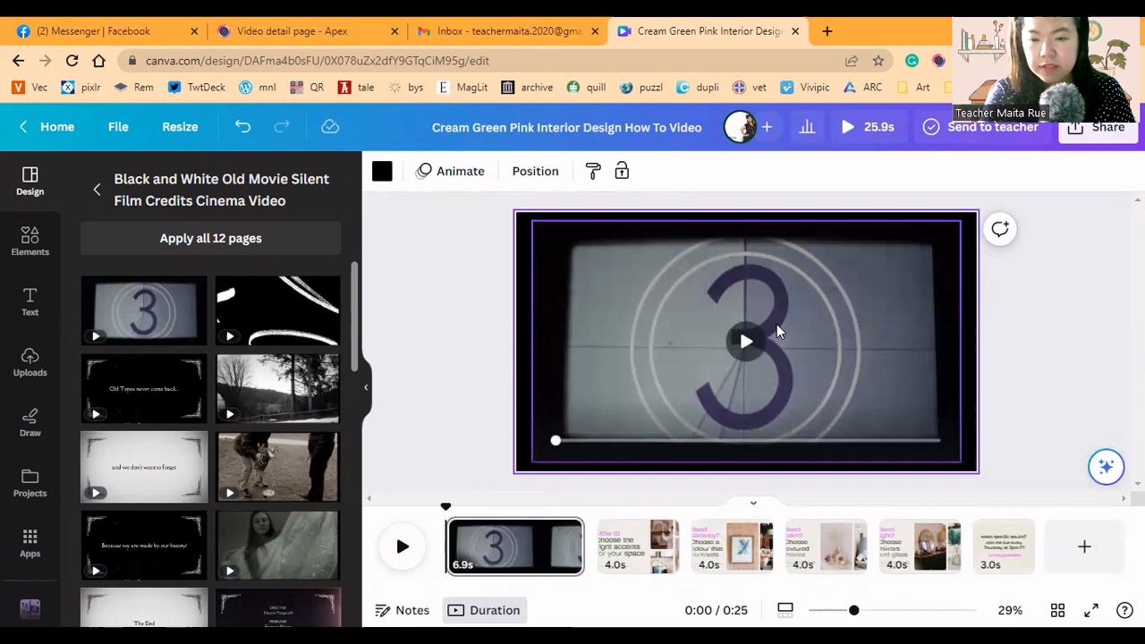
{"action": "left_click", "coordinate": [746, 340]}
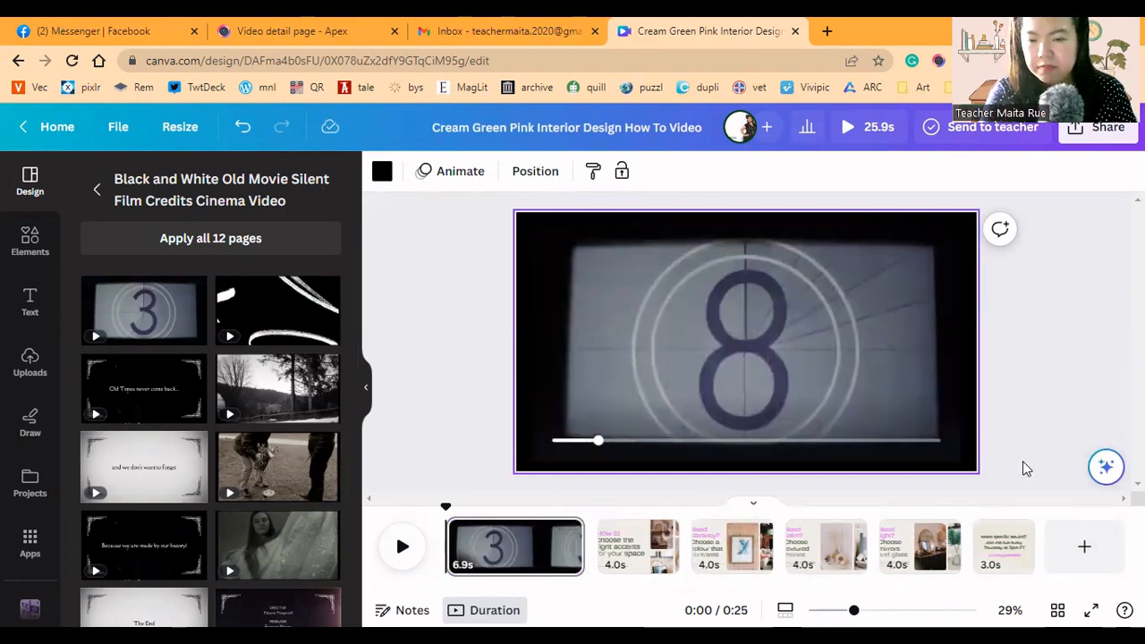
{"action": "left_click_drag", "start_coordinate": [598, 440], "coordinate": [709, 440]}
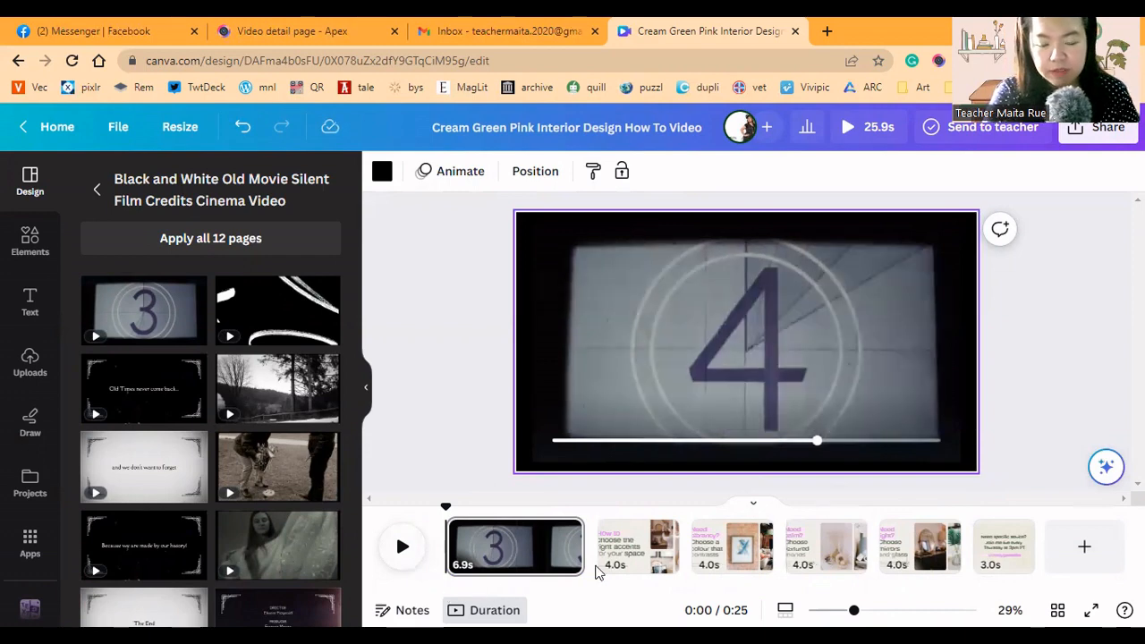
Add a new blank 5-second page to the video timeline
{"action": "left_click", "coordinate": [401, 547]}
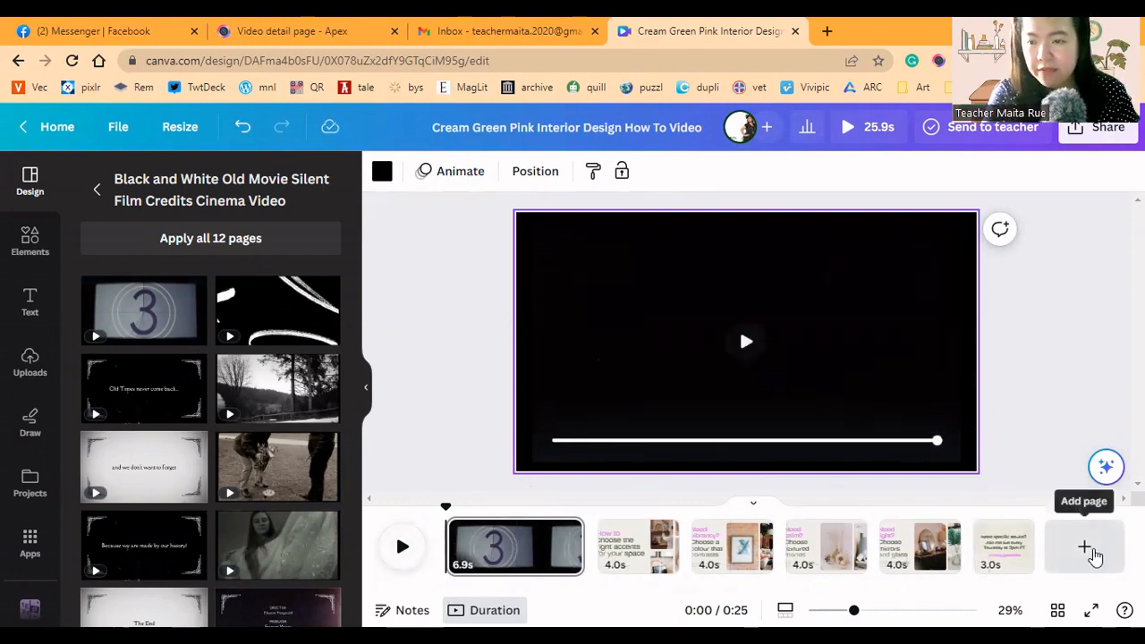
{"action": "left_click", "coordinate": [1085, 547]}
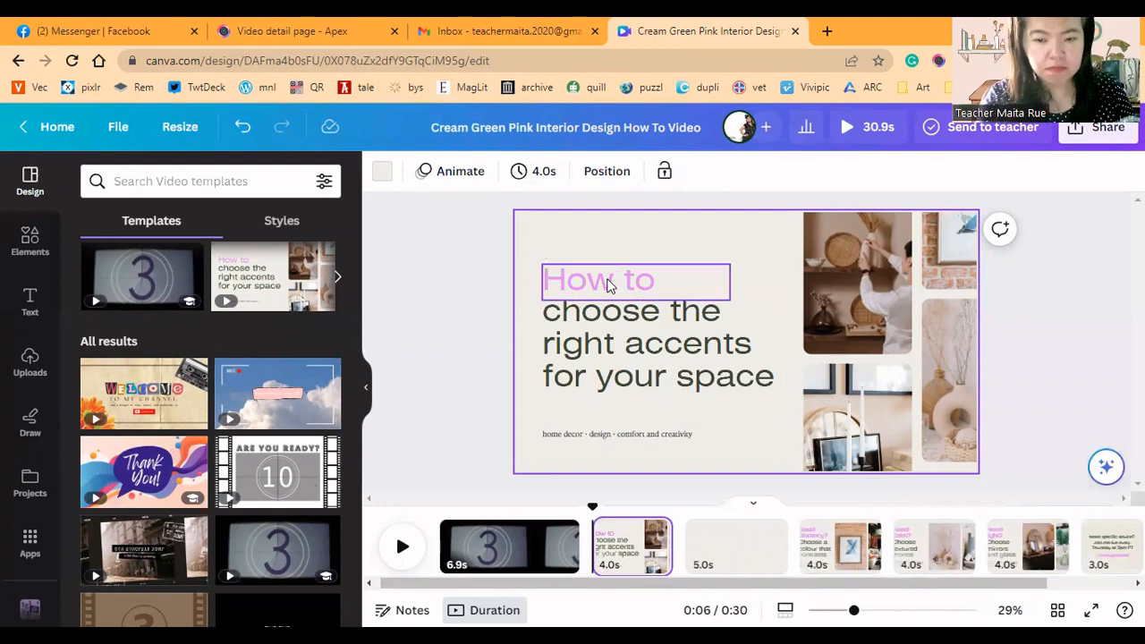
Rewrite the heading to 'Doggy Fashion Show 2015 Style Origins, BGC'
{"action": "double_click", "coordinate": [598, 279]}
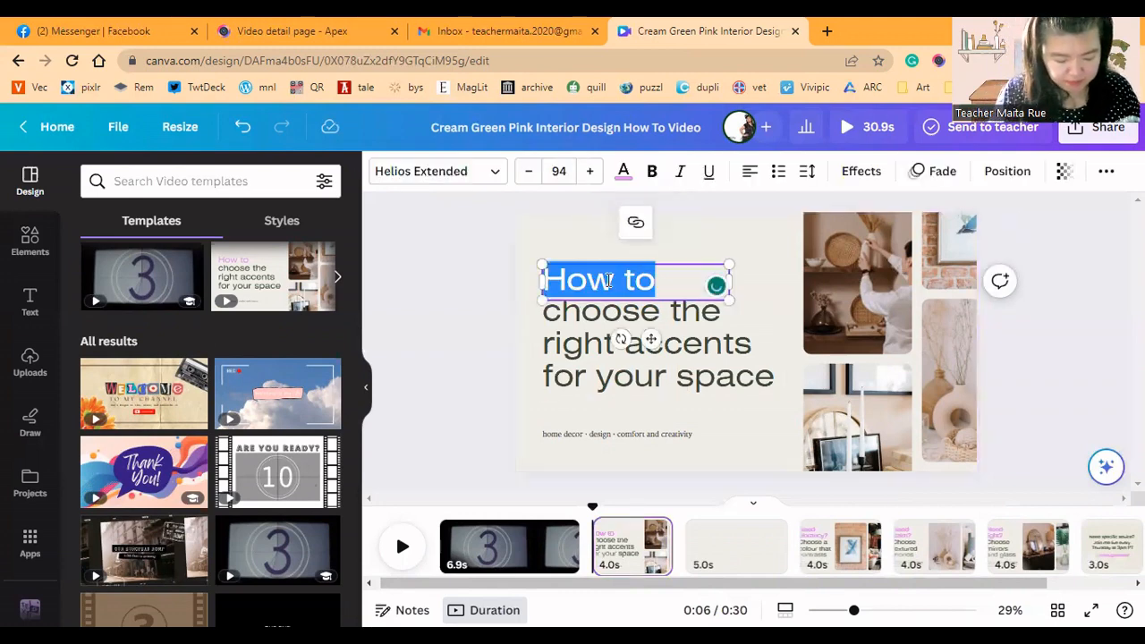
{"action": "type", "text": "Dog"}
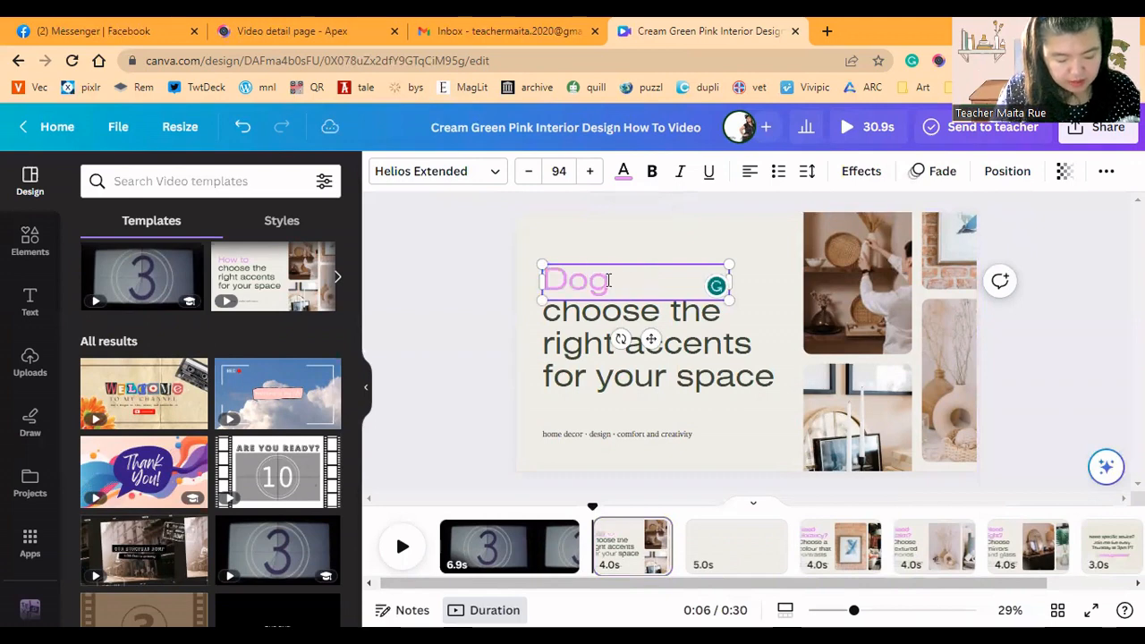
{"action": "type", "text": "gy"}
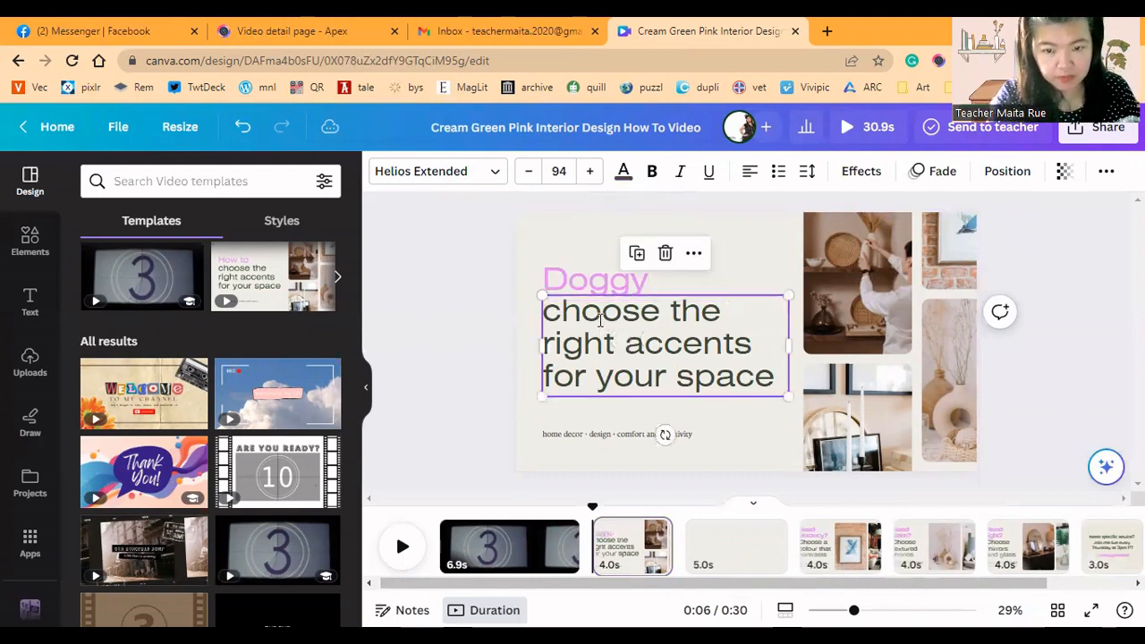
{"action": "type", "text": "Fashi"}
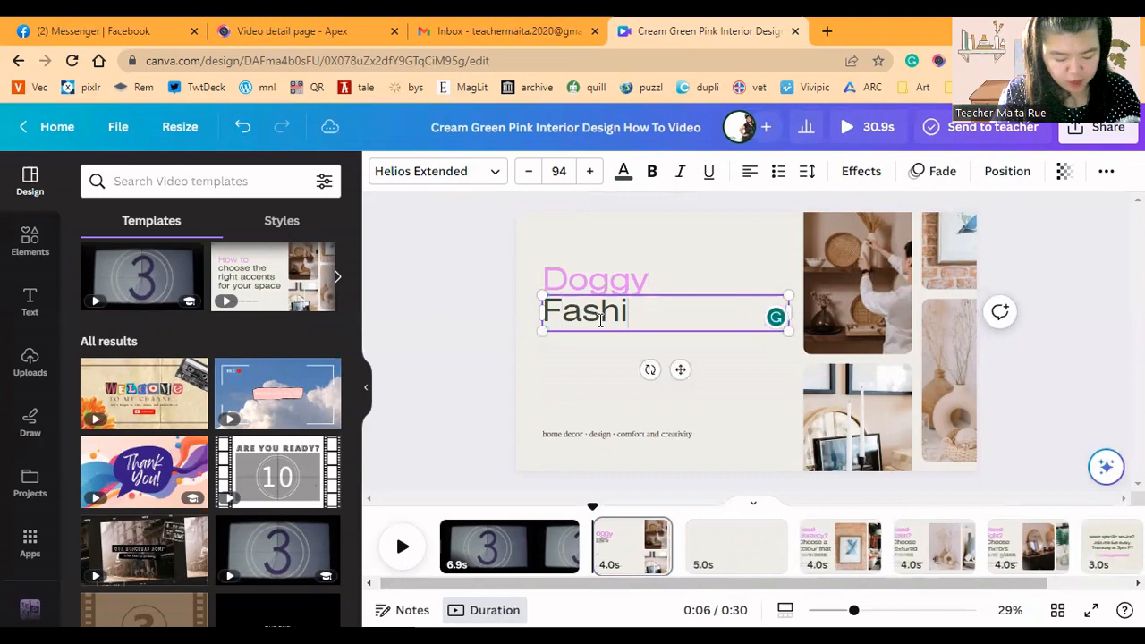
{"action": "type", "text": "on Show"}
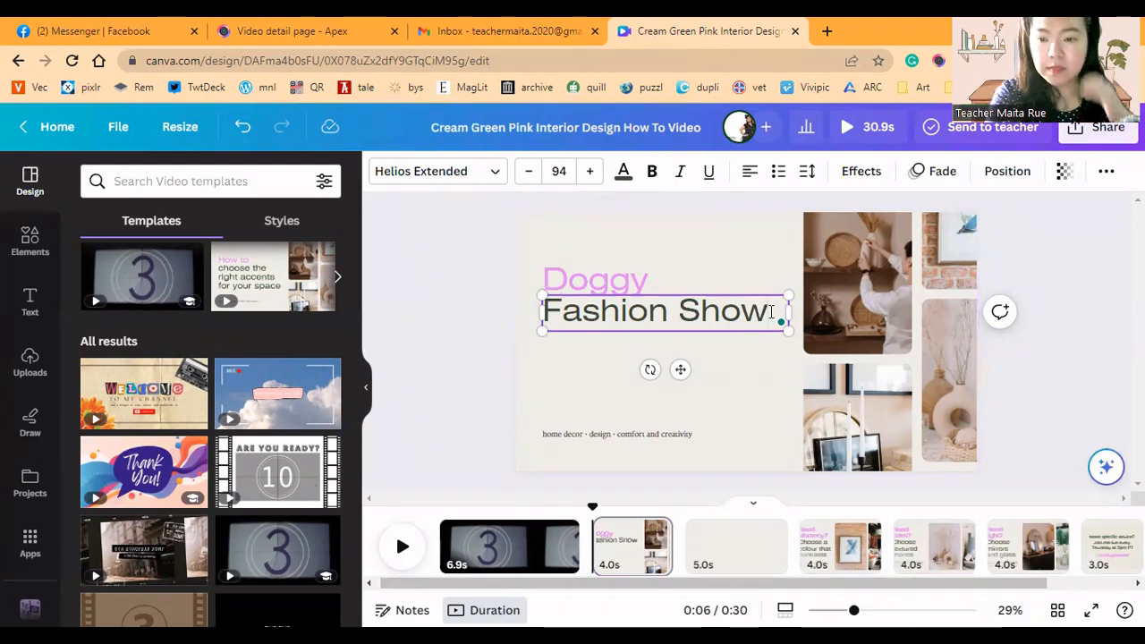
{"action": "type", "text": "2015,"}
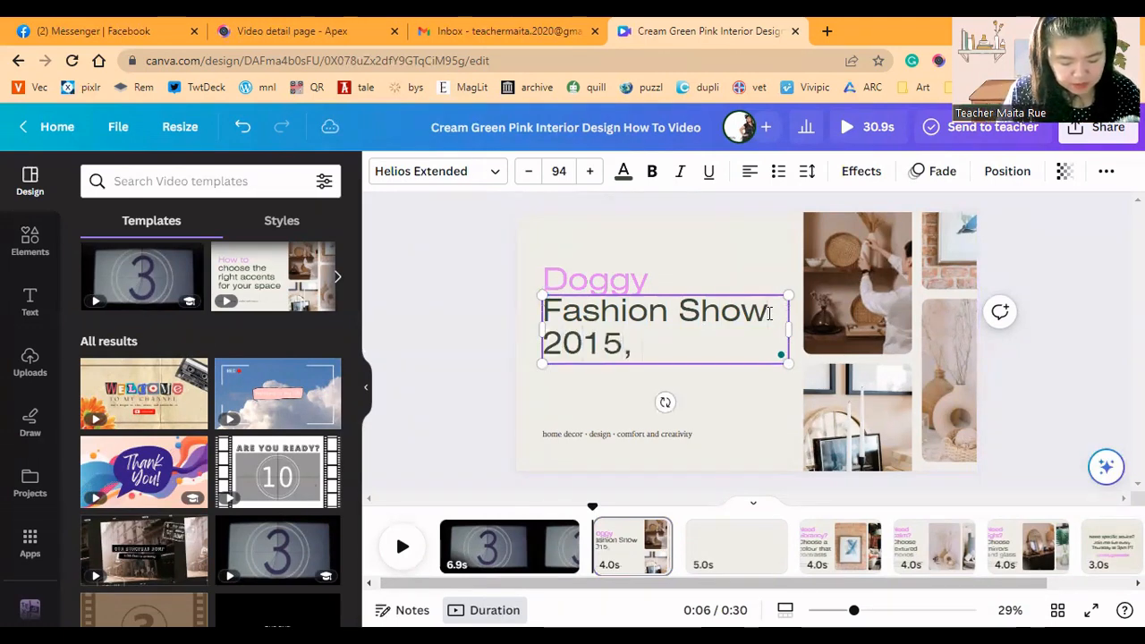
{"action": "type", "text": "Style Origins"}
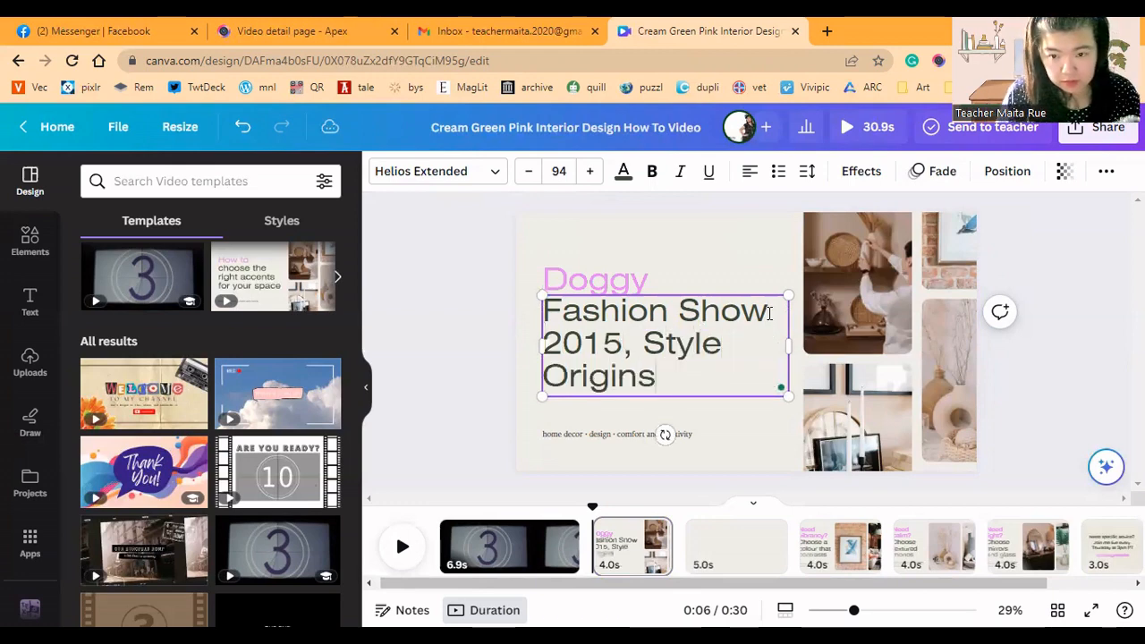
{"action": "key", "text": "Backspace"}
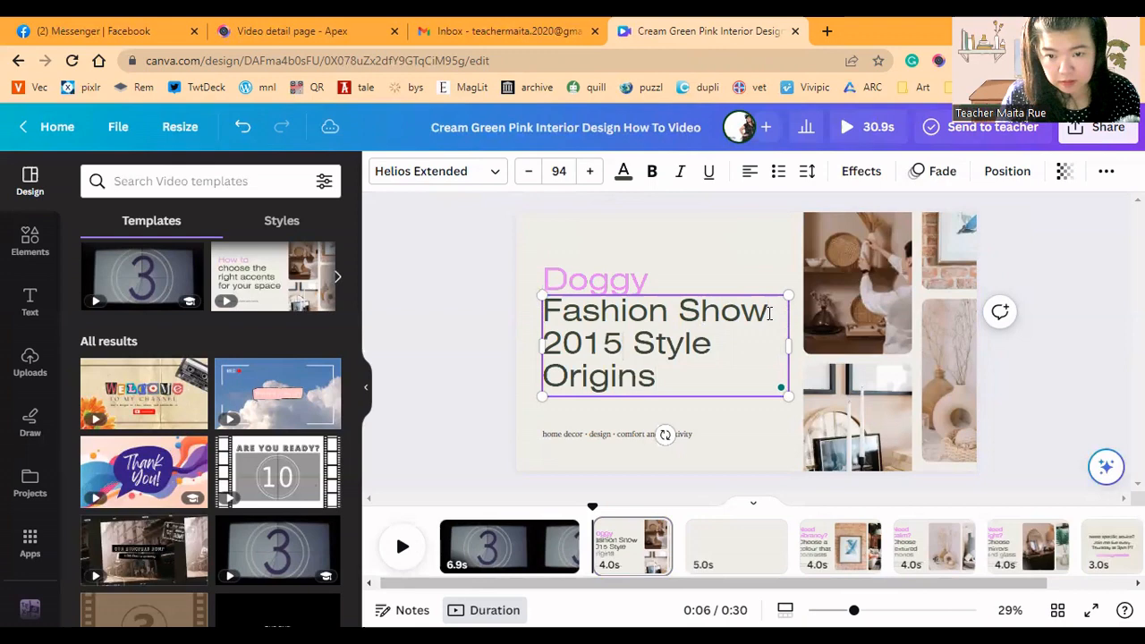
{"action": "type", "text": ","}
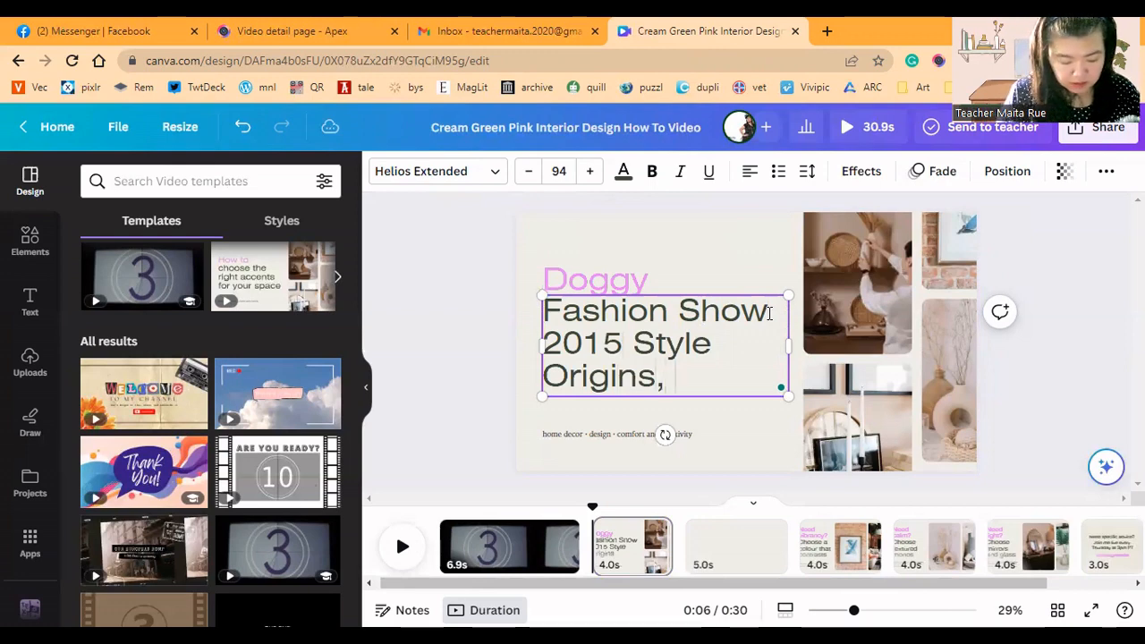
{"action": "type", "text": "BGC"}
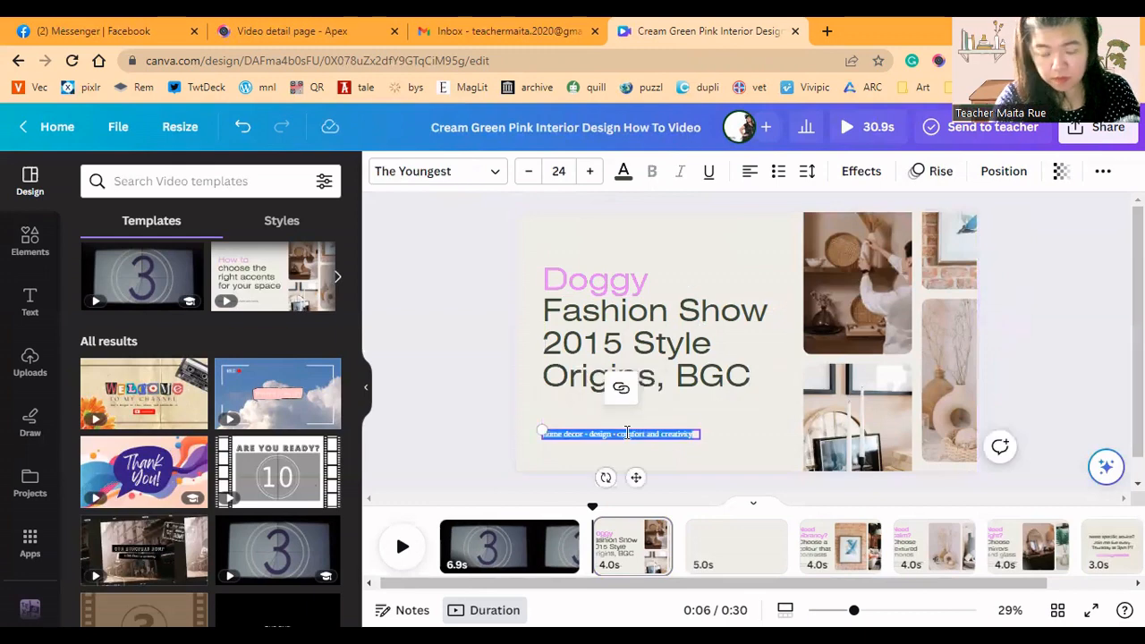
Replace the subtitle with the Baby Moon Pawprints line about hobbies
{"action": "type", "text": "Baby Ma"}
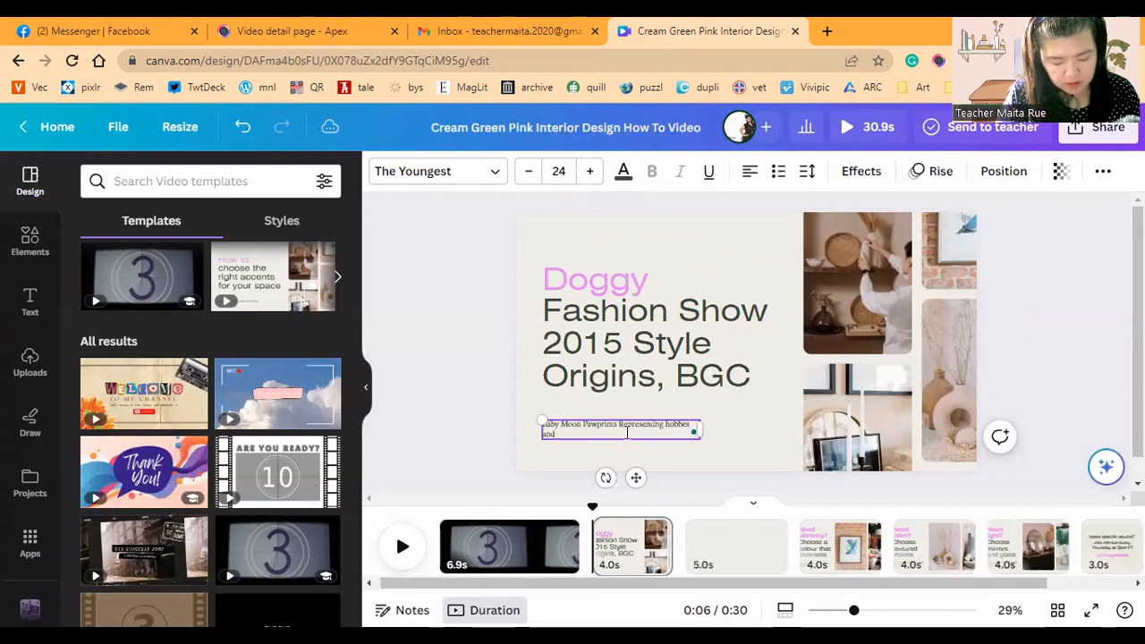
{"action": "type", "text": "Landes"}
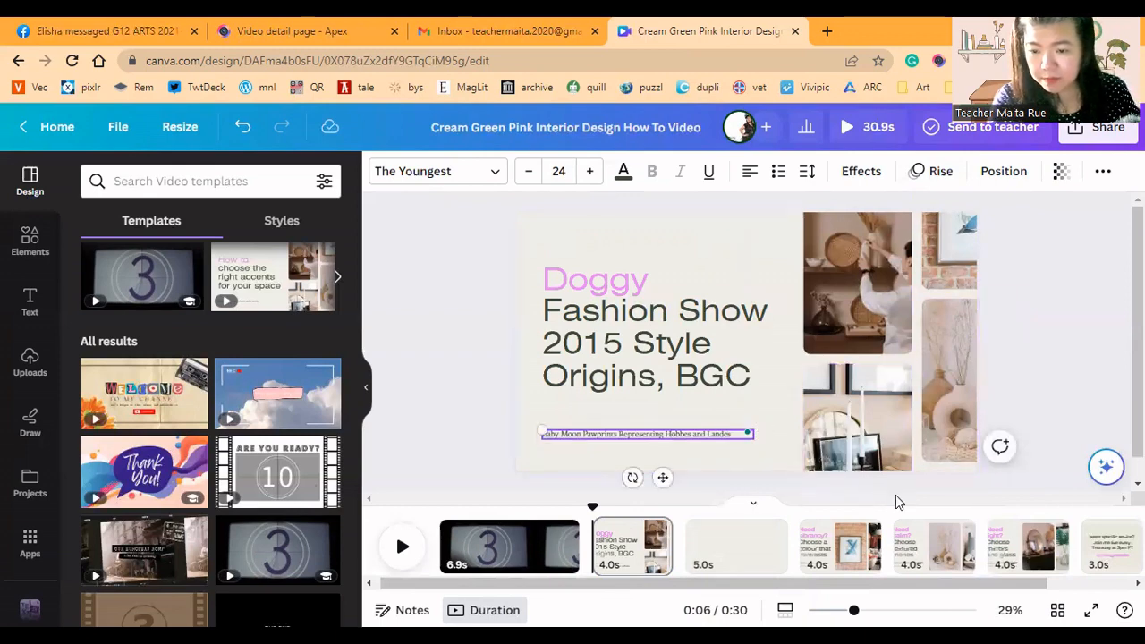
{"action": "mouse_move", "coordinate": [856, 548]}
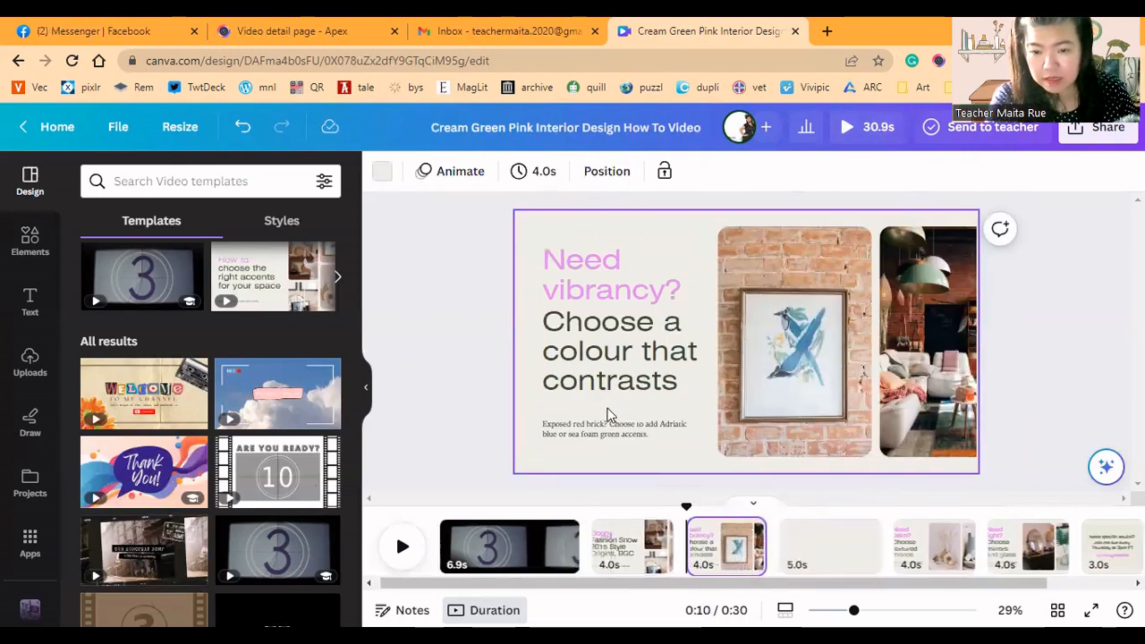
Delete the third slide's text and remove the leftover slides, leaving four pages
{"action": "left_click", "coordinate": [619, 351]}
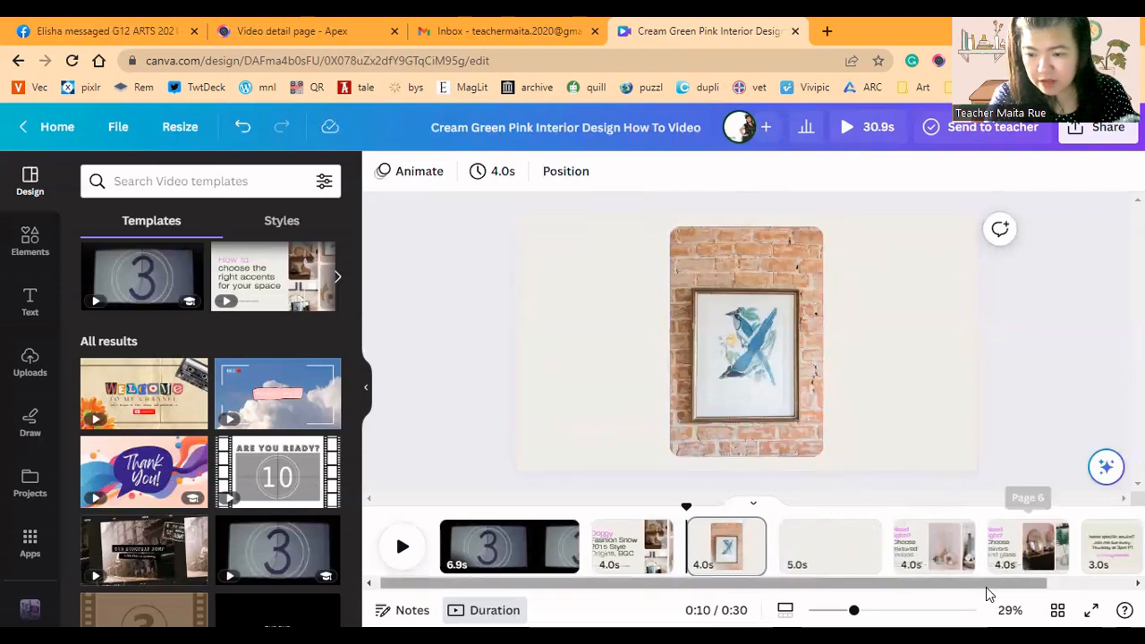
{"action": "left_click", "coordinate": [1034, 548]}
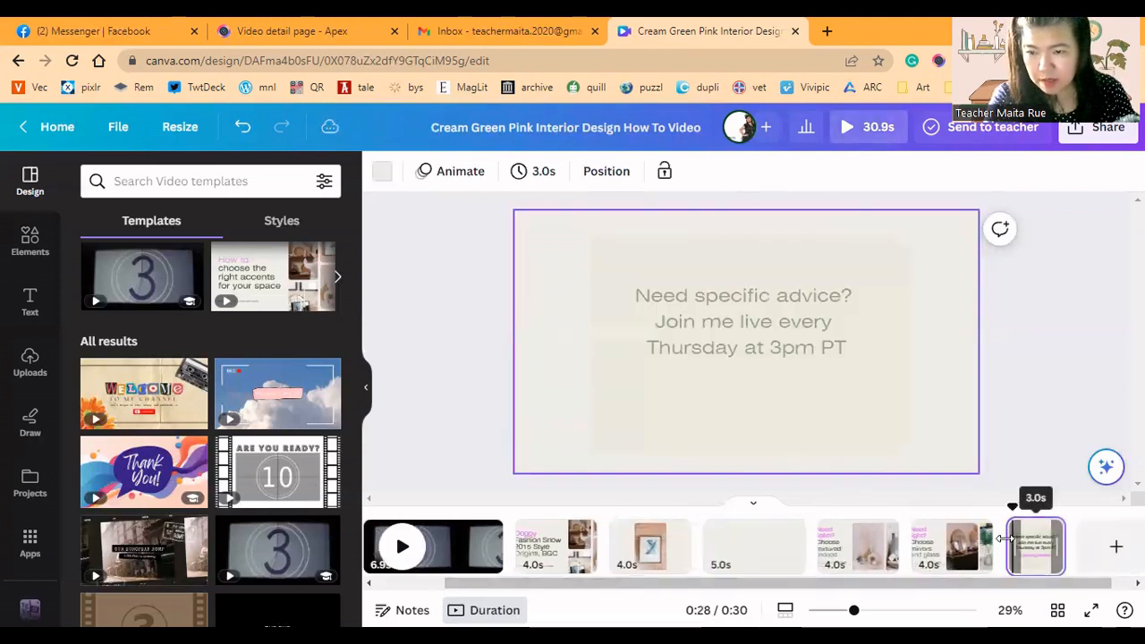
{"action": "left_click", "coordinate": [952, 547]}
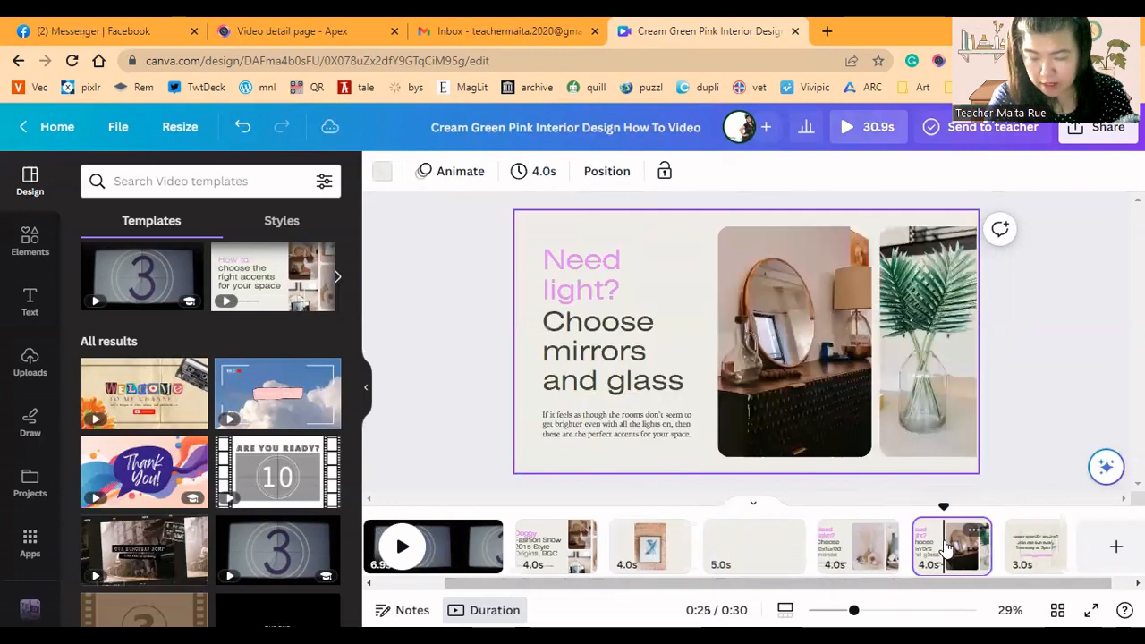
{"action": "left_click", "coordinate": [929, 546]}
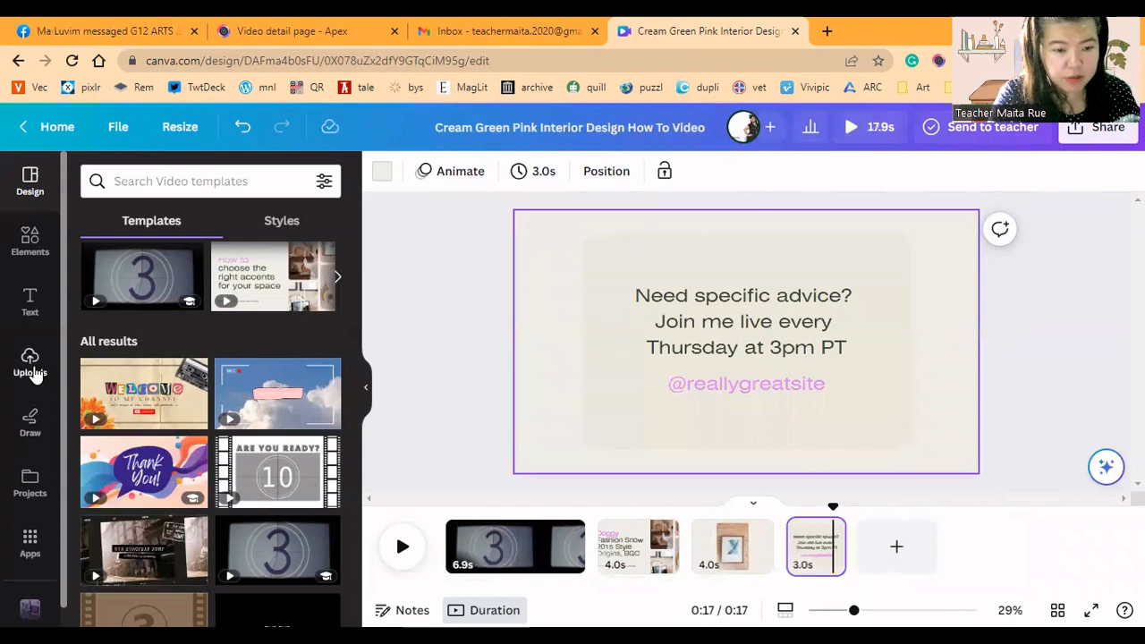
{"action": "left_click", "coordinate": [29, 361]}
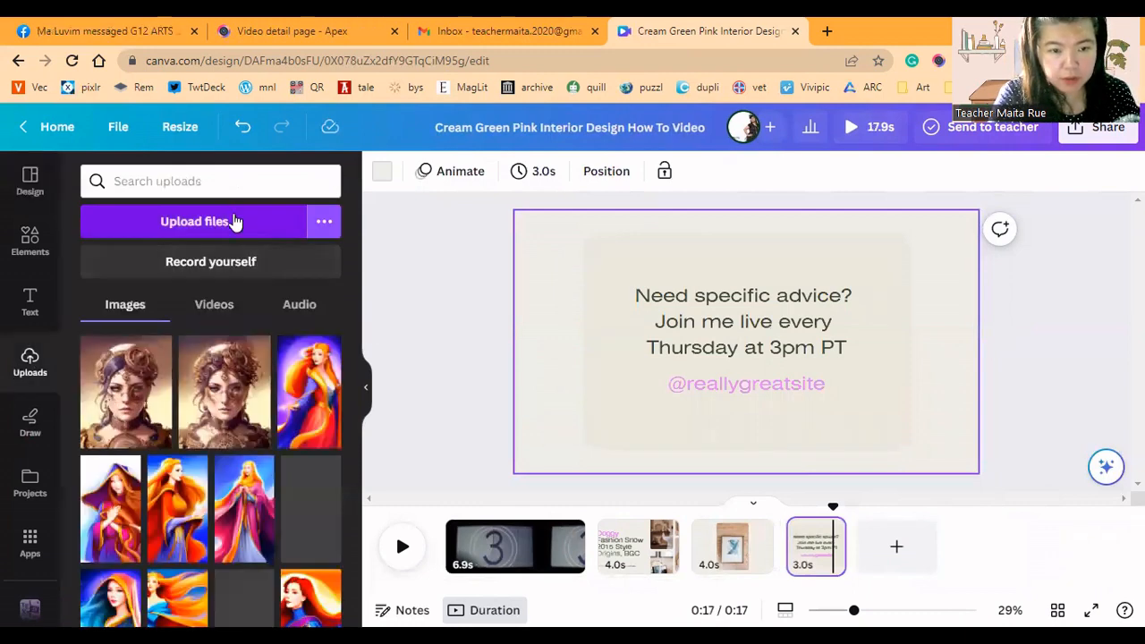
{"action": "left_click", "coordinate": [201, 222]}
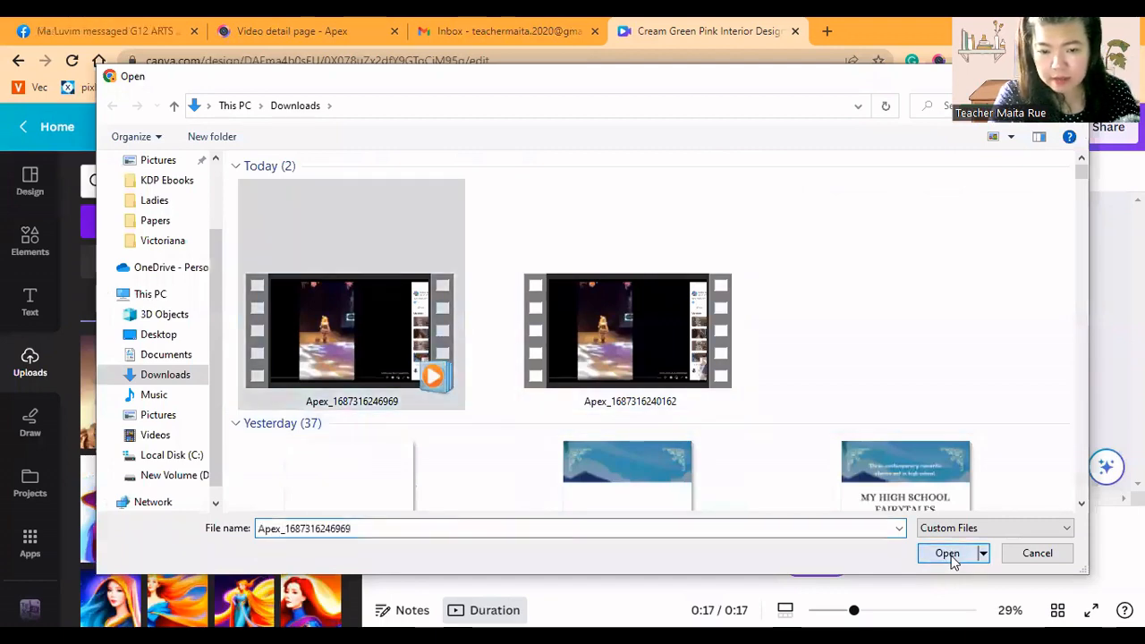
{"action": "left_click", "coordinate": [947, 553]}
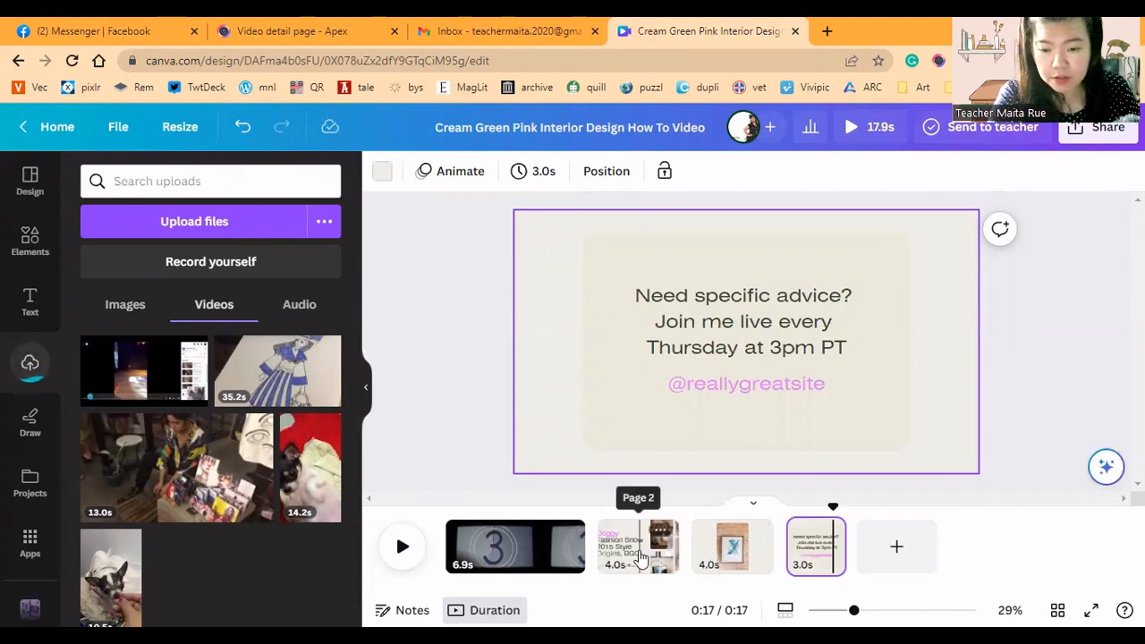
On the title collage slide, find the red theatre curtain image in Uploads and place it in a frame
{"action": "left_click", "coordinate": [637, 546]}
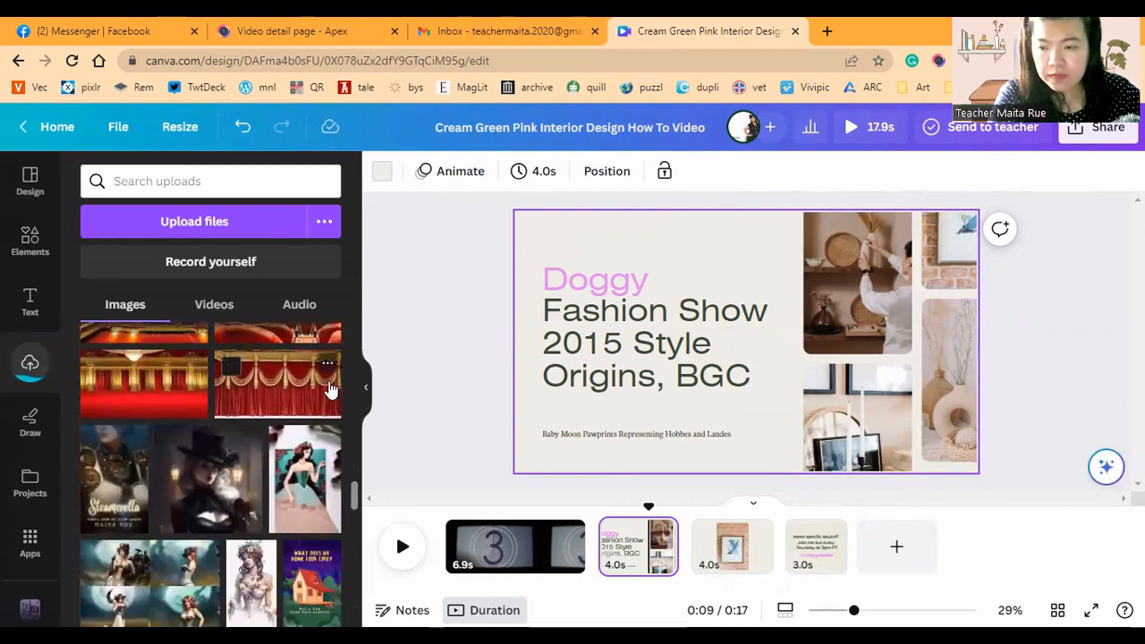
{"action": "scroll", "scroll_direction": "down", "scroll_amount": 3}
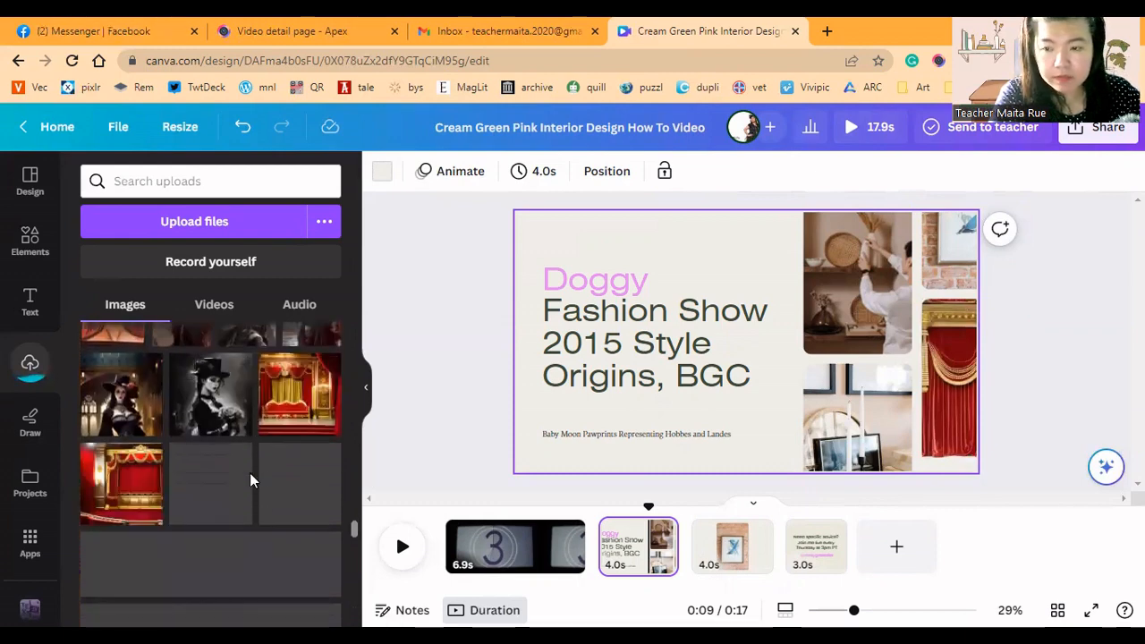
{"action": "scroll", "scroll_direction": "down", "scroll_amount": 3}
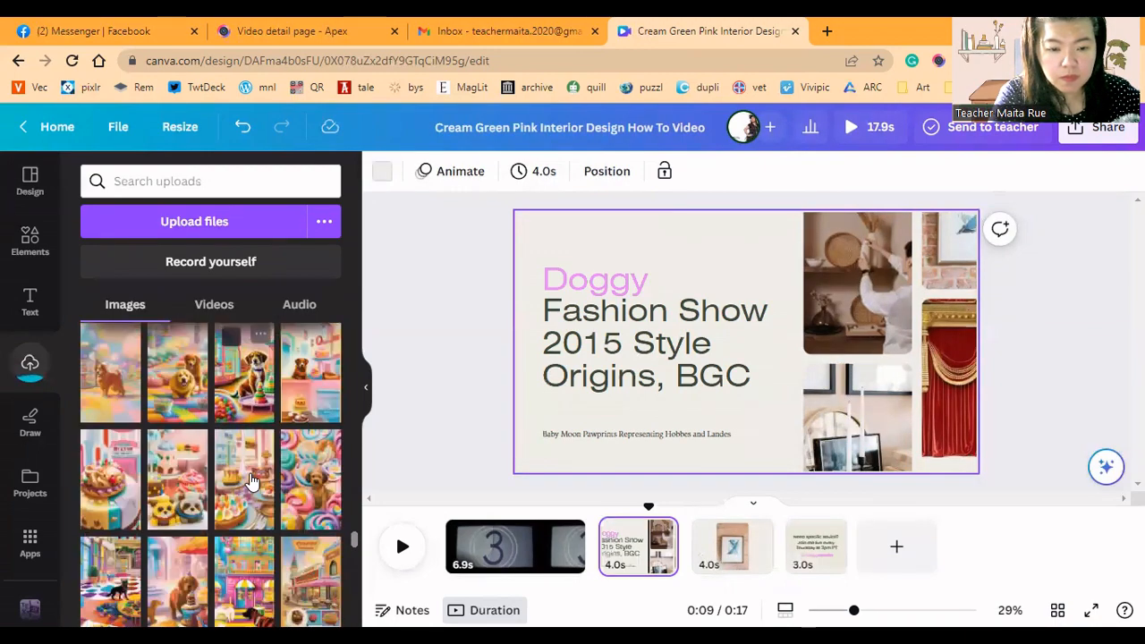
{"action": "scroll", "scroll_direction": "down", "scroll_amount": 3}
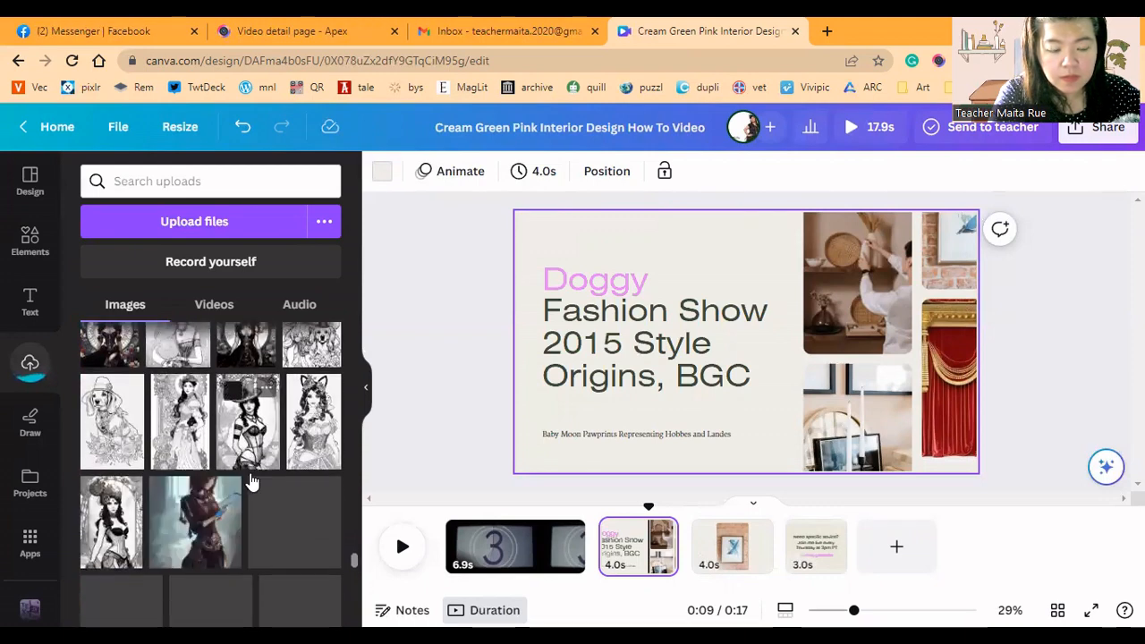
{"action": "scroll", "scroll_direction": "down", "scroll_amount": 3}
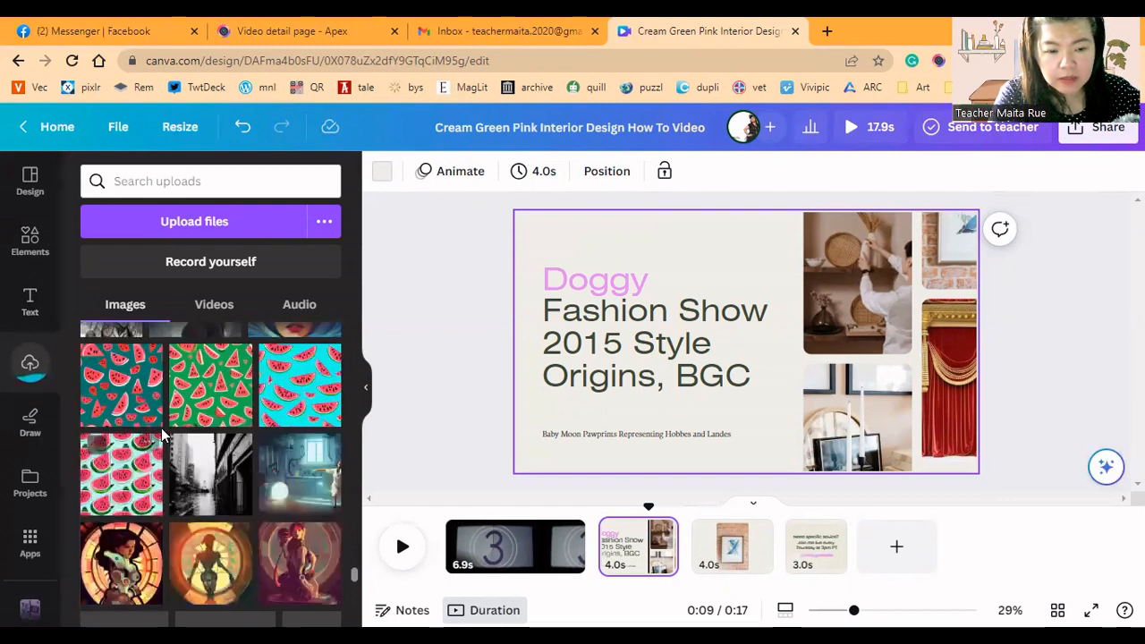
{"action": "scroll", "scroll_direction": "down", "scroll_amount": 3}
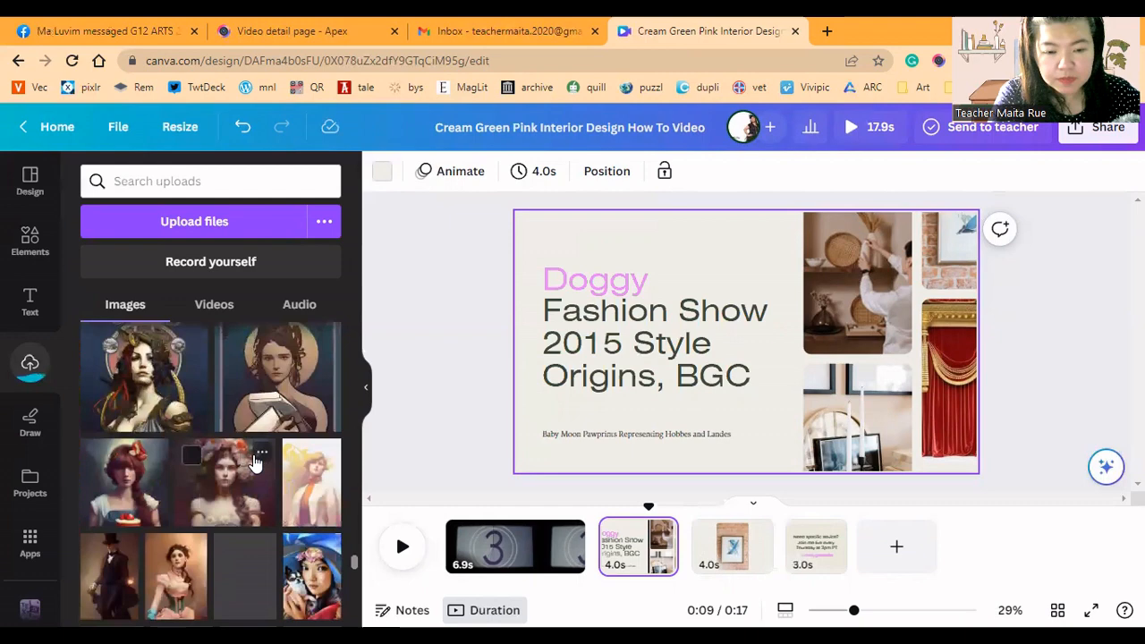
{"action": "scroll", "scroll_direction": "down", "scroll_amount": 3}
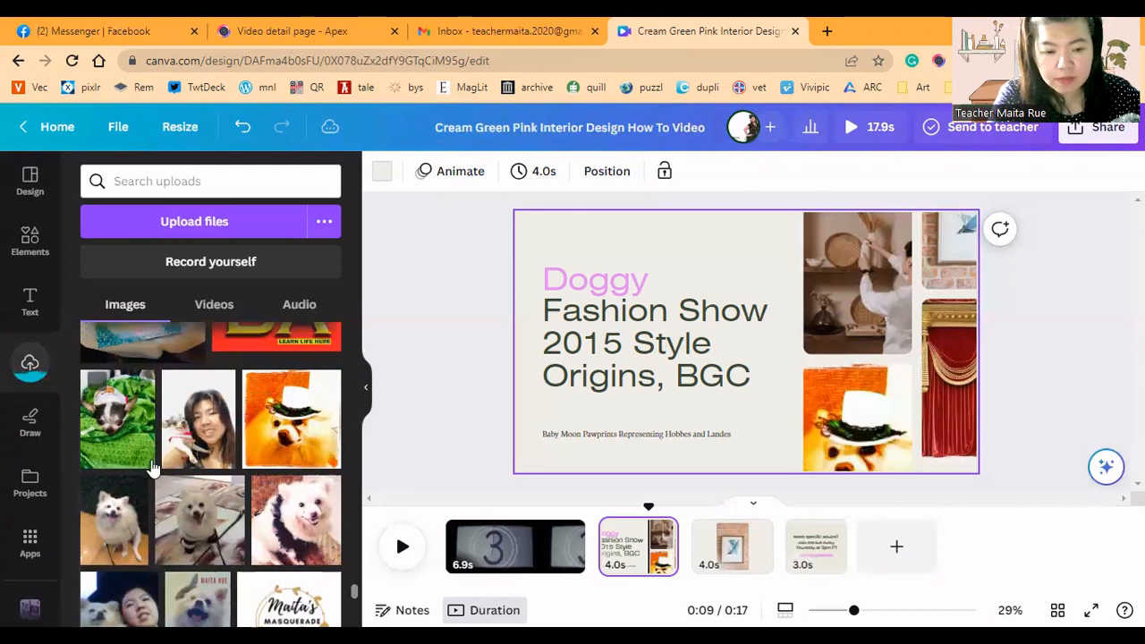
Fill two collage frames with the dog-in-a-hat photo and the fashion outfit photo
{"action": "scroll", "scroll_direction": "down", "scroll_amount": 3}
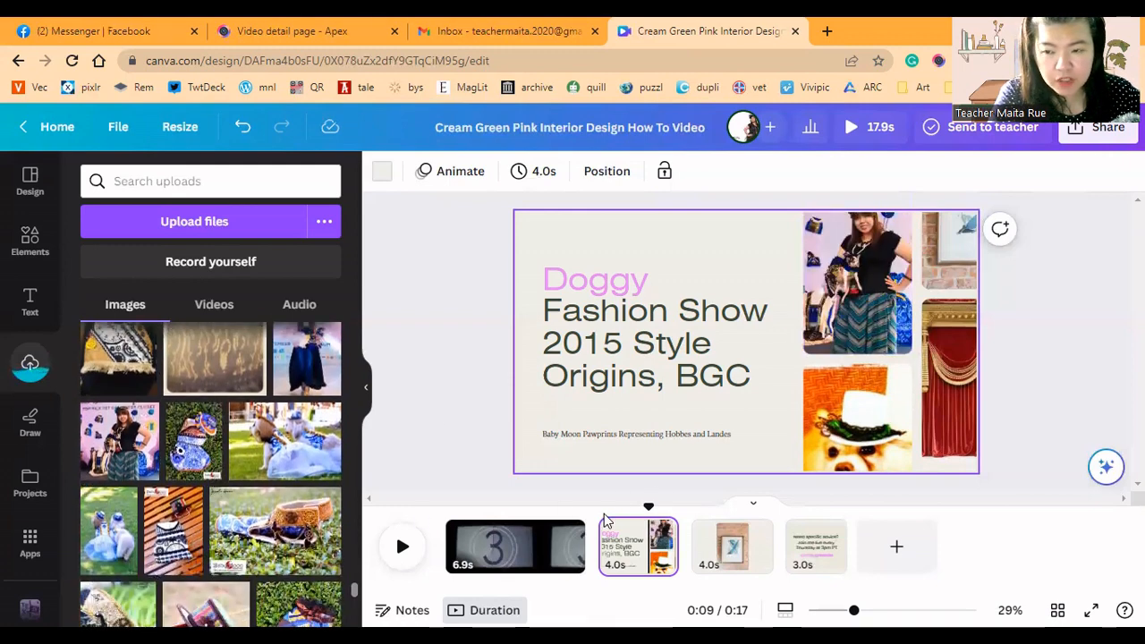
{"action": "mouse_move", "coordinate": [894, 548]}
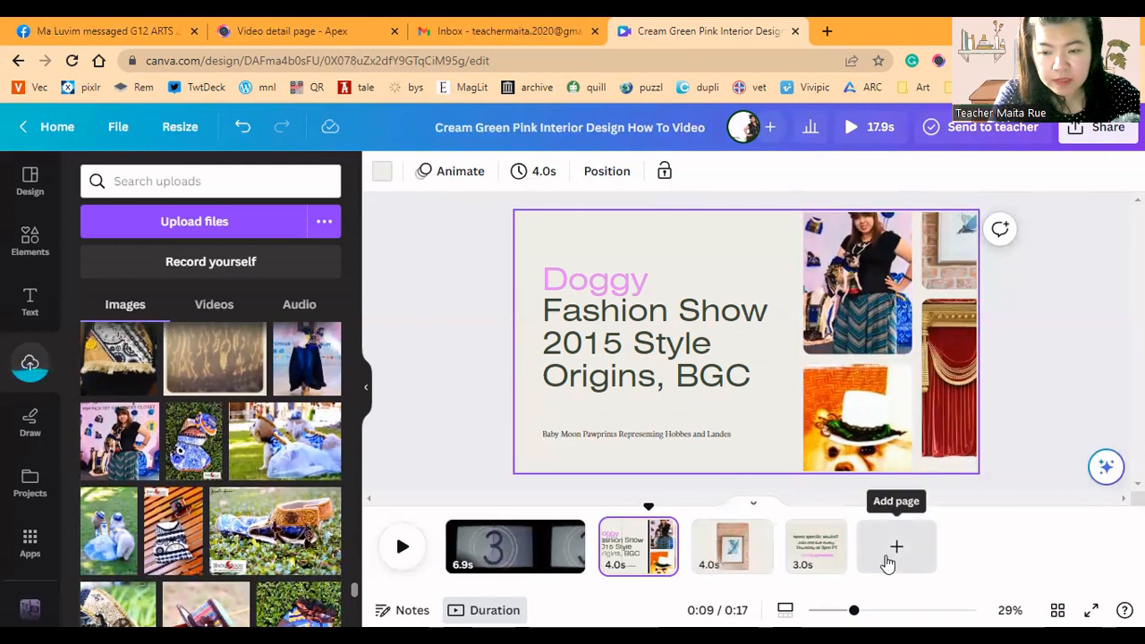
Add a blank page and place four tall rectangle frames from Elements in a staggered row
{"action": "left_click", "coordinate": [895, 546]}
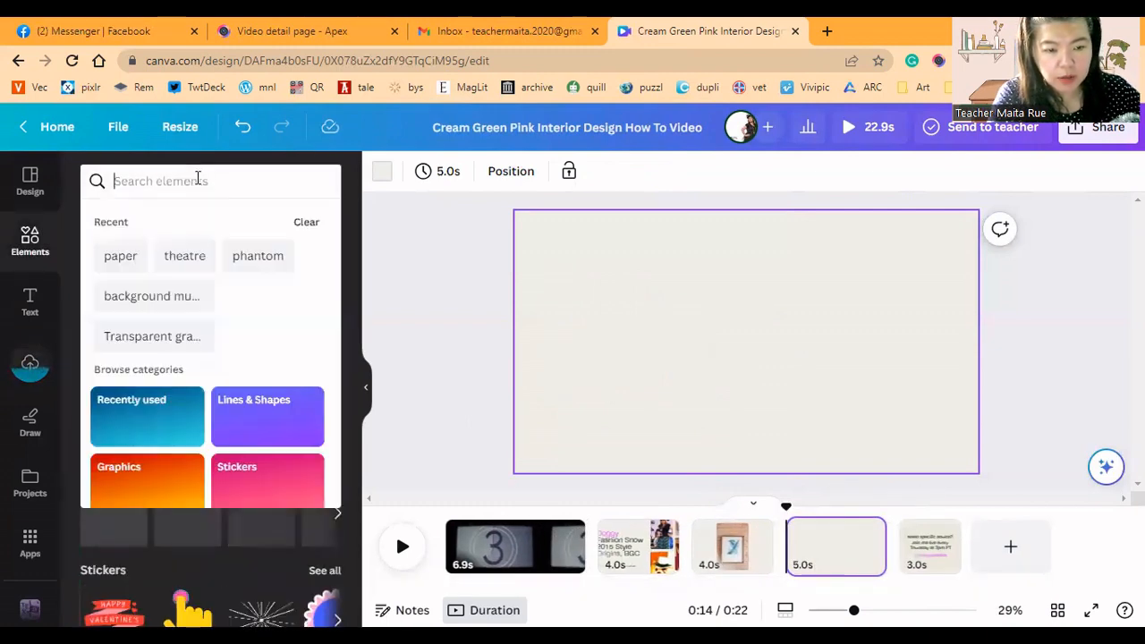
{"action": "type", "text": "frames"}
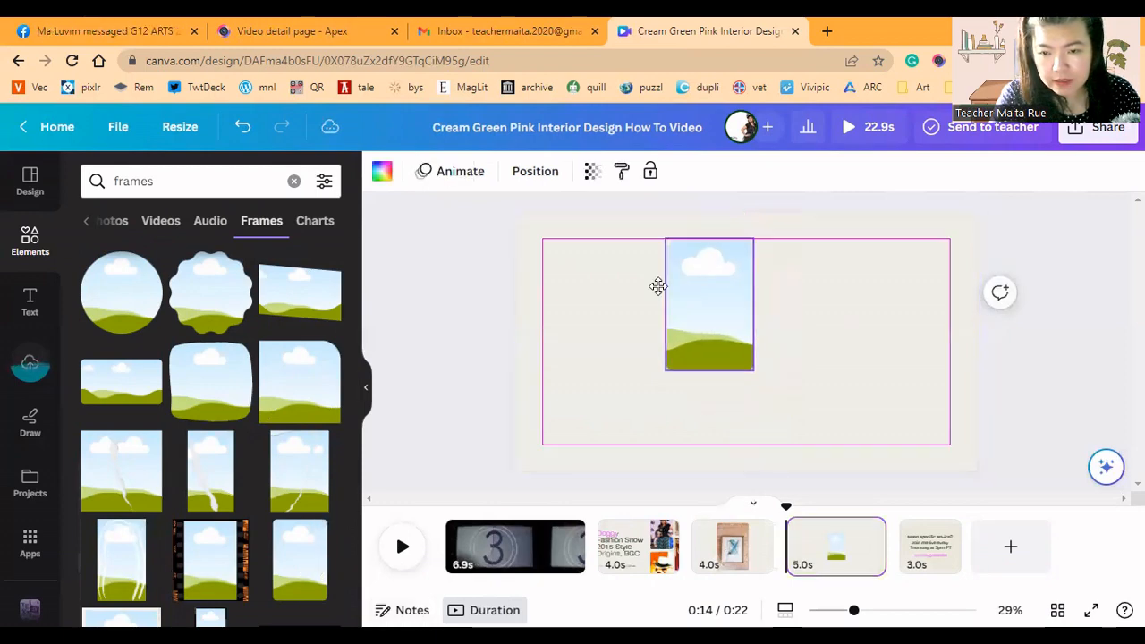
{"action": "left_click_drag", "start_coordinate": [709, 304], "coordinate": [587, 304]}
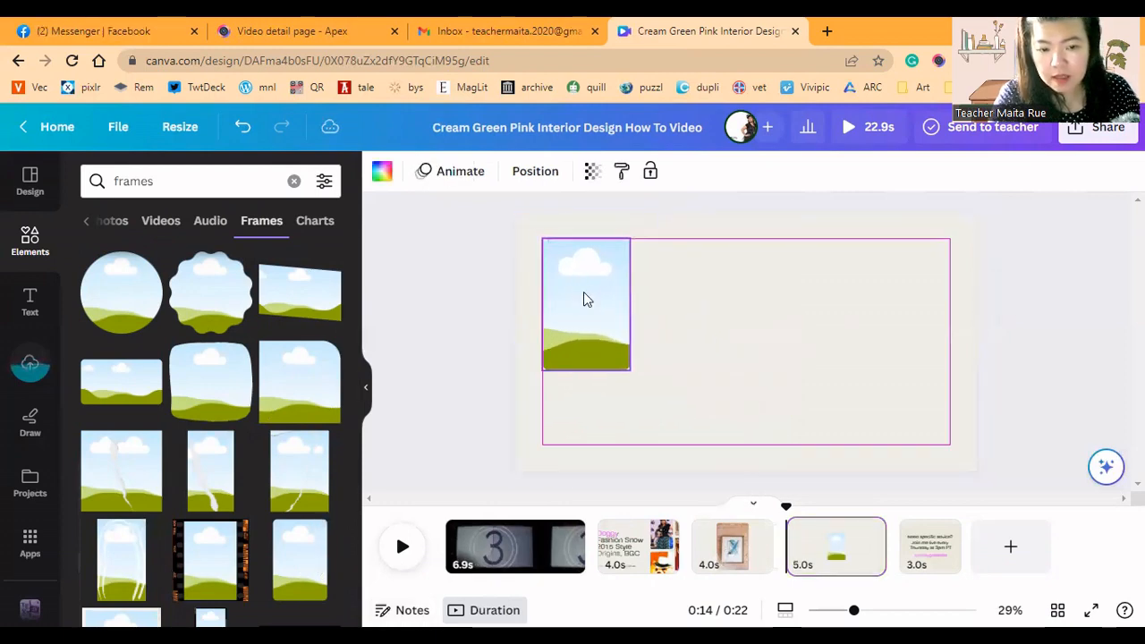
{"action": "left_click", "coordinate": [587, 304]}
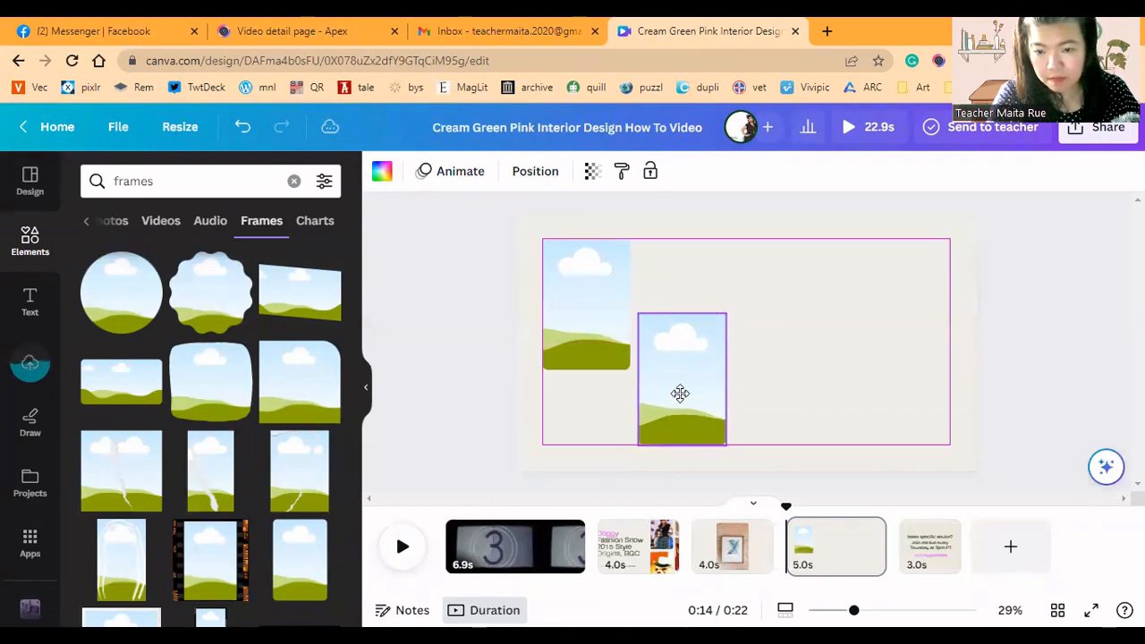
{"action": "left_click", "coordinate": [586, 304]}
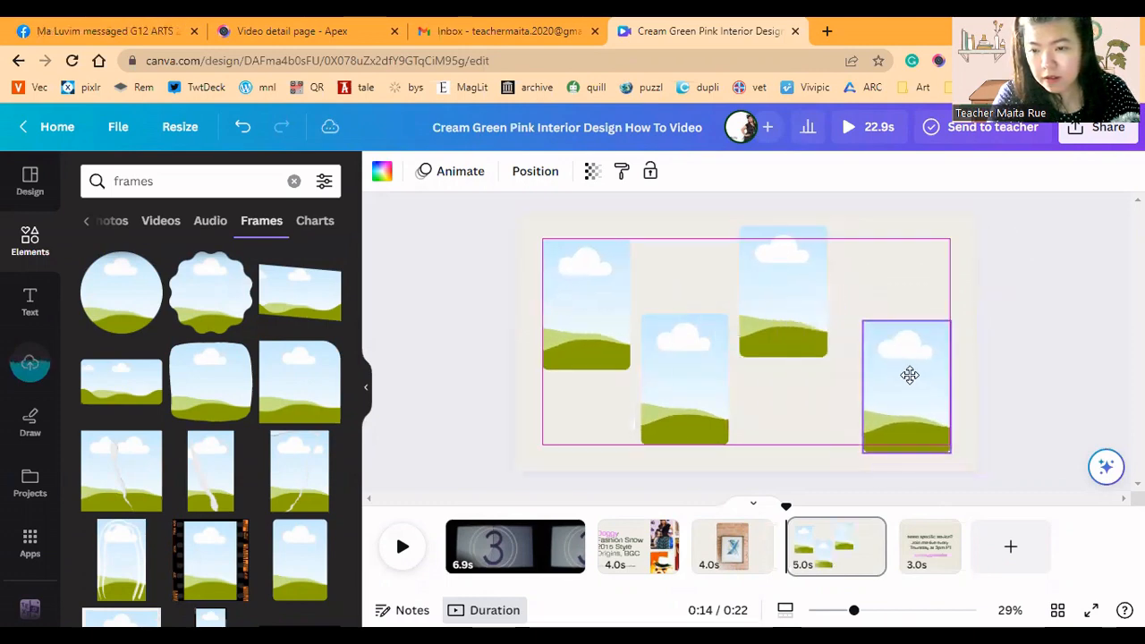
{"action": "left_click", "coordinate": [905, 385]}
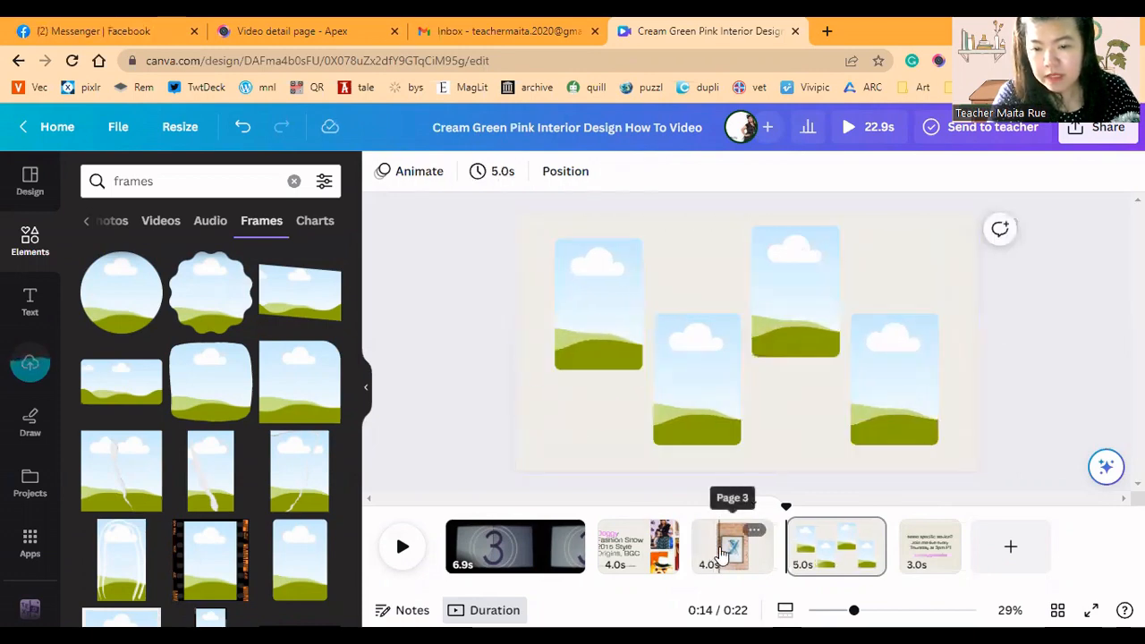
Try brown and gradient swatches on the film-strip page, then settle on dark grey and search for 'frames'
{"action": "left_click", "coordinate": [732, 548]}
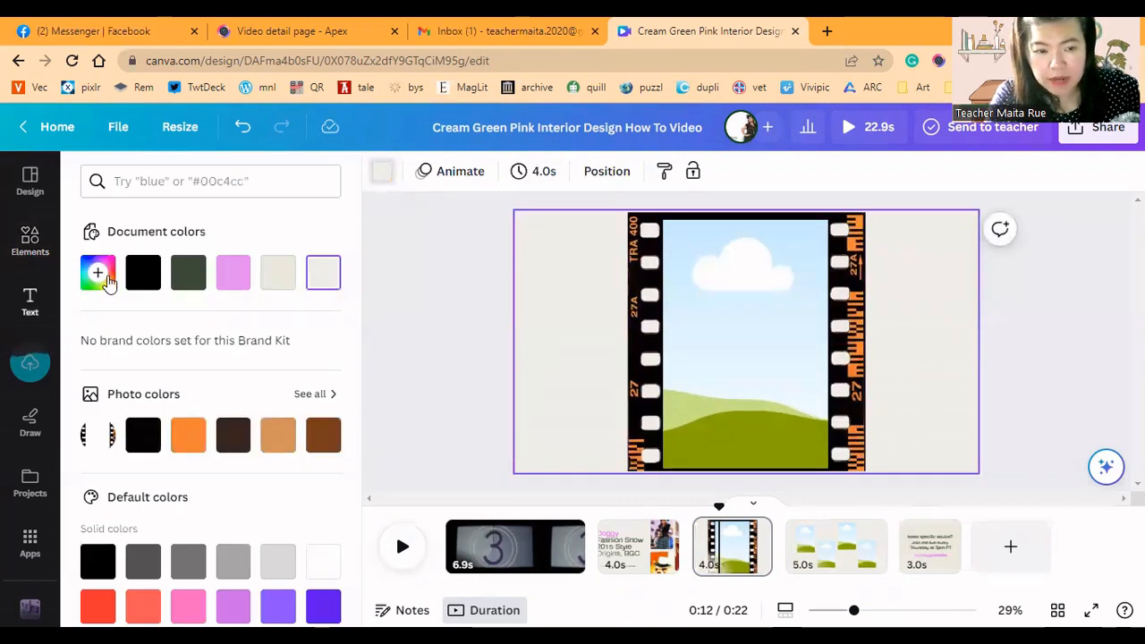
{"action": "left_click", "coordinate": [188, 435]}
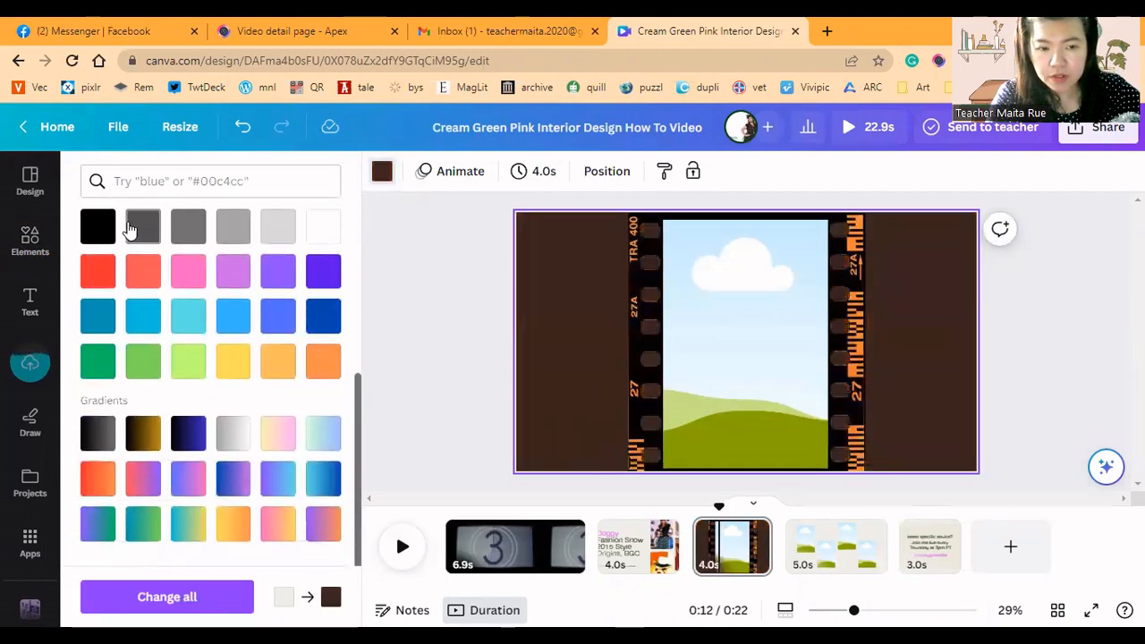
{"action": "left_click", "coordinate": [144, 434]}
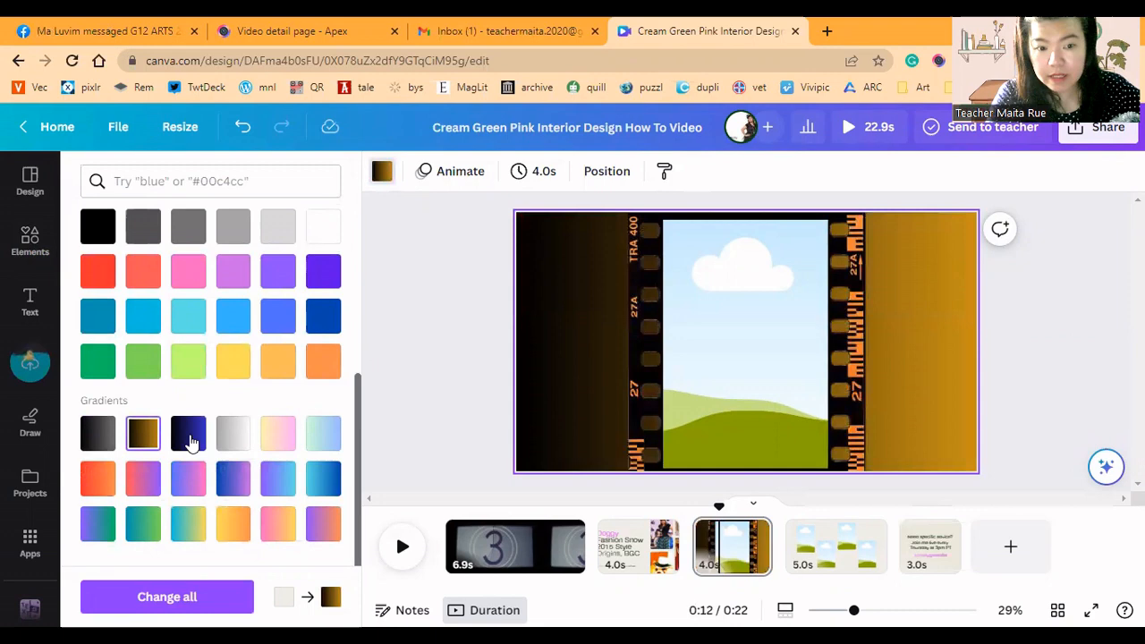
{"action": "left_click", "coordinate": [188, 435]}
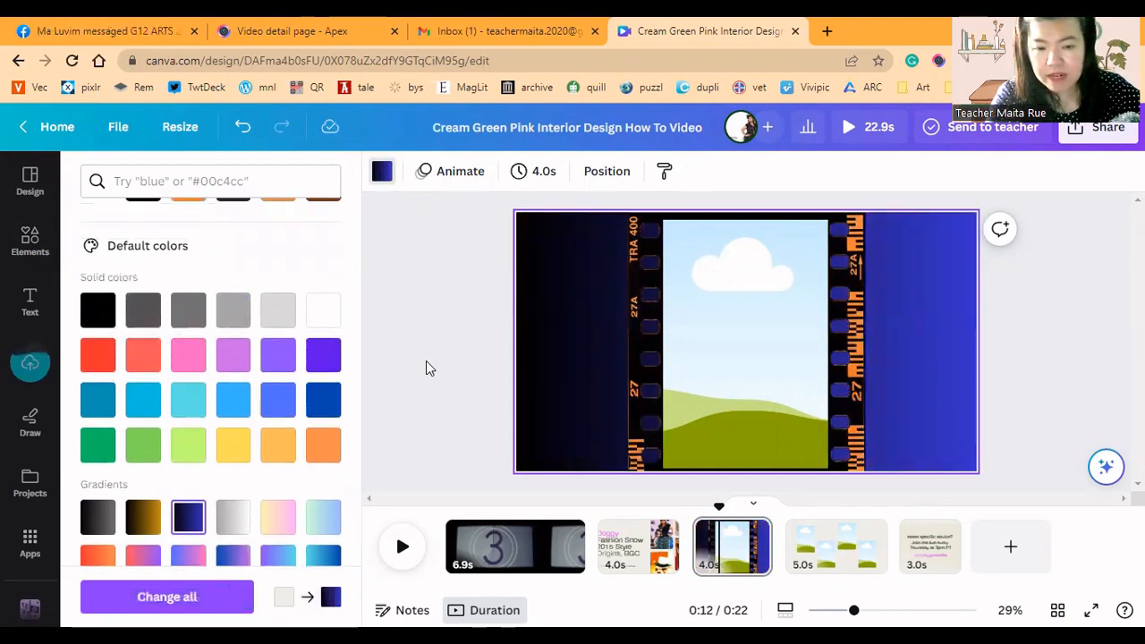
{"action": "left_click", "coordinate": [143, 310]}
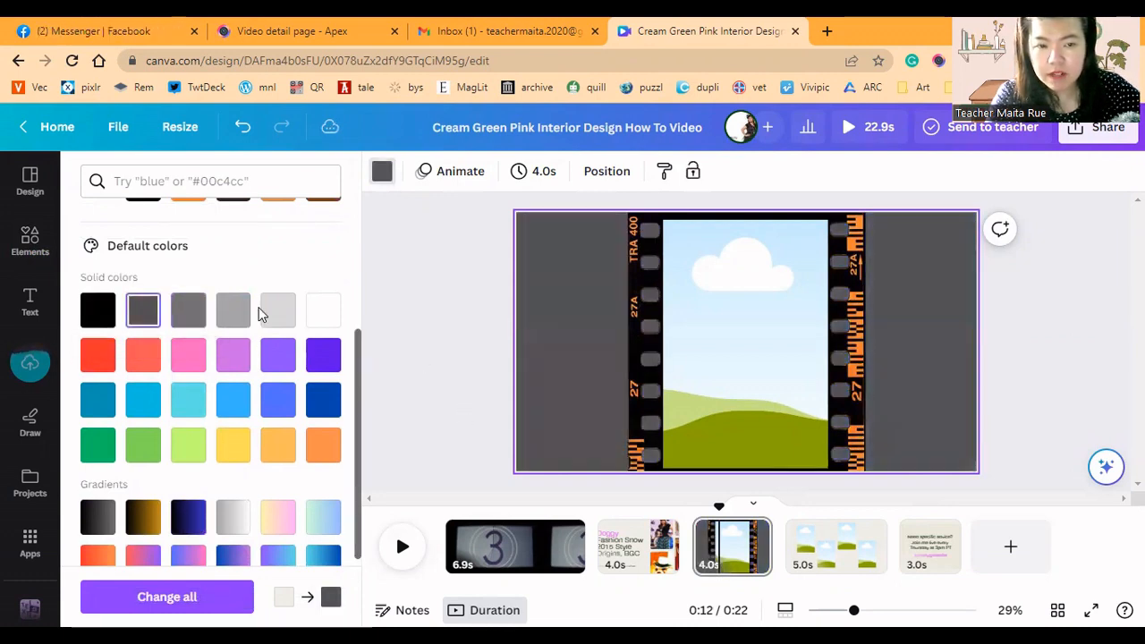
{"action": "type", "text": "frames"}
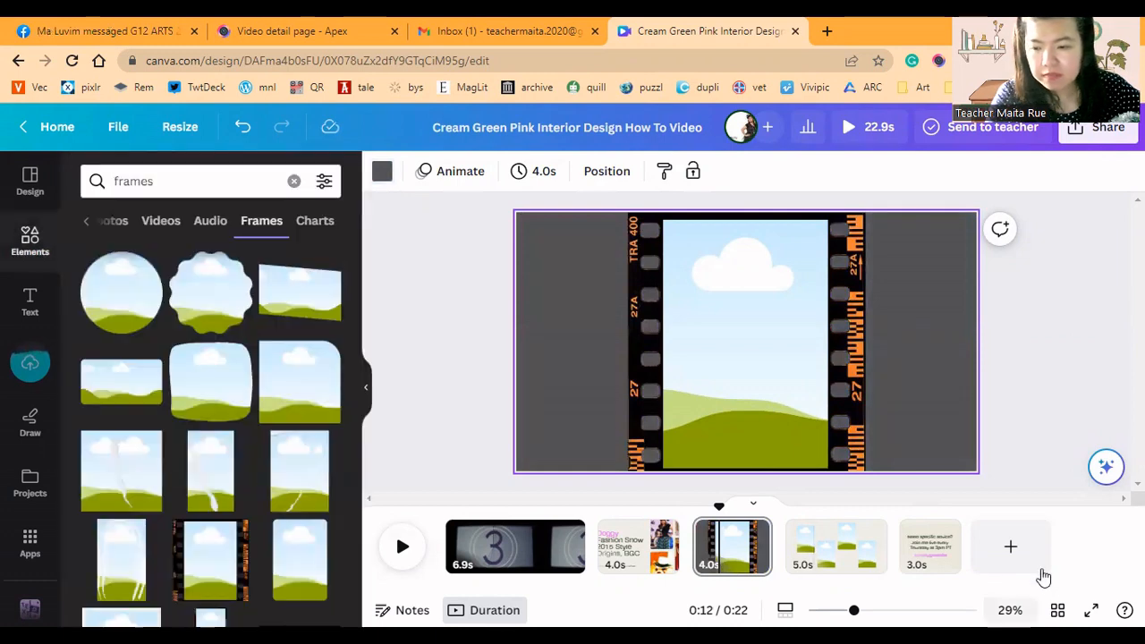
Replace the closing page's message so it reads 'Thank you for Watching!'
{"action": "left_click", "coordinate": [930, 548]}
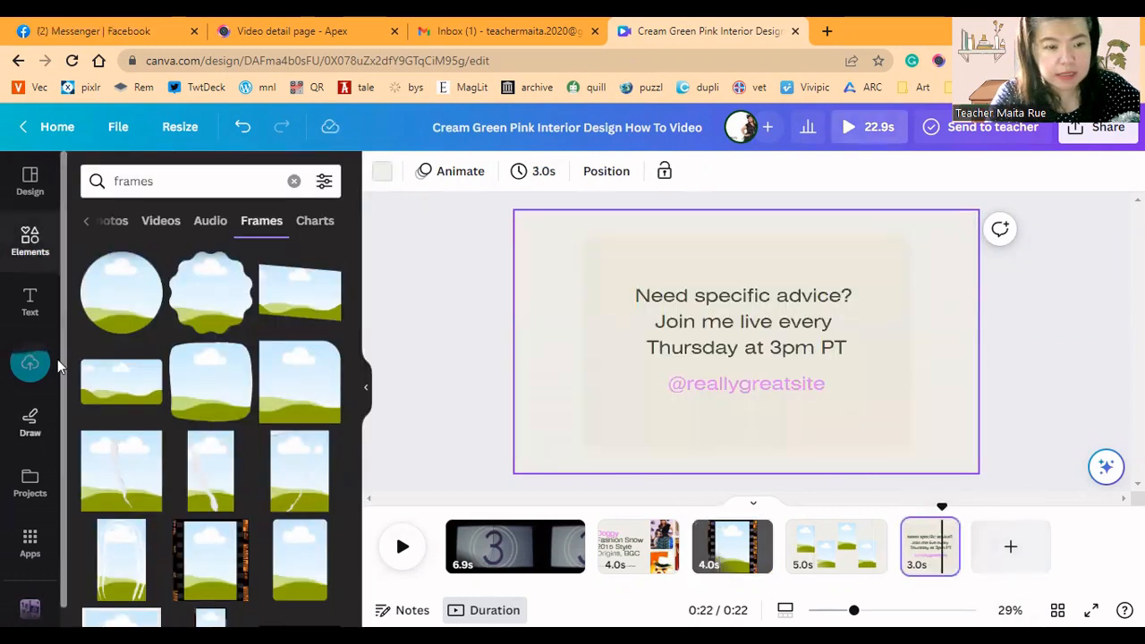
{"action": "left_click", "coordinate": [743, 322]}
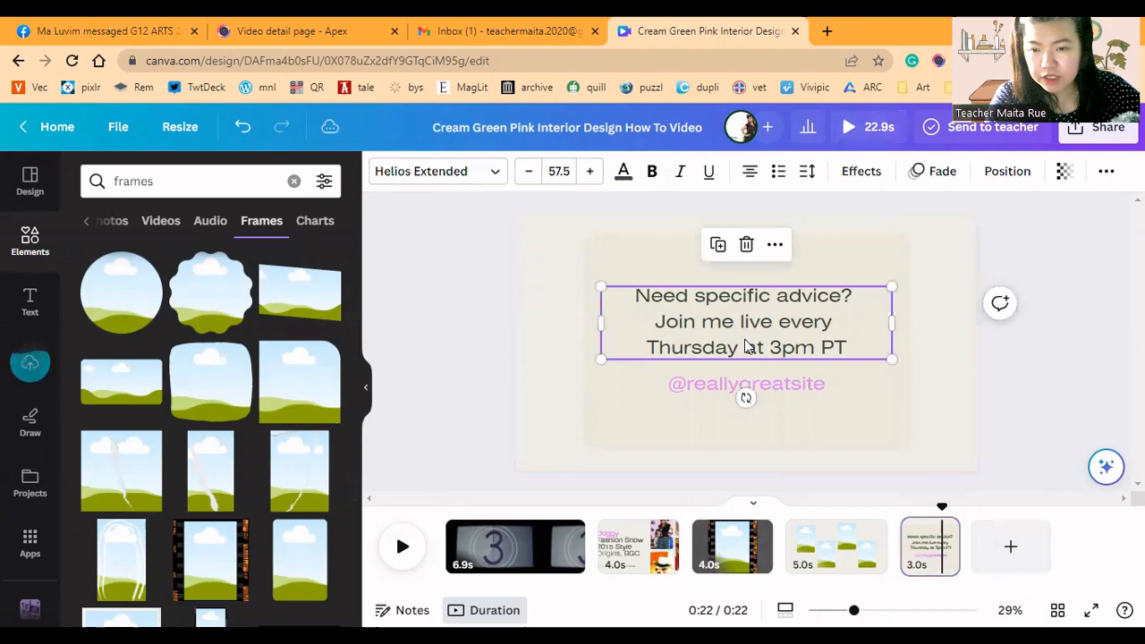
{"action": "triple_click", "coordinate": [743, 322]}
{"action": "type", "text": "Thank you for"}
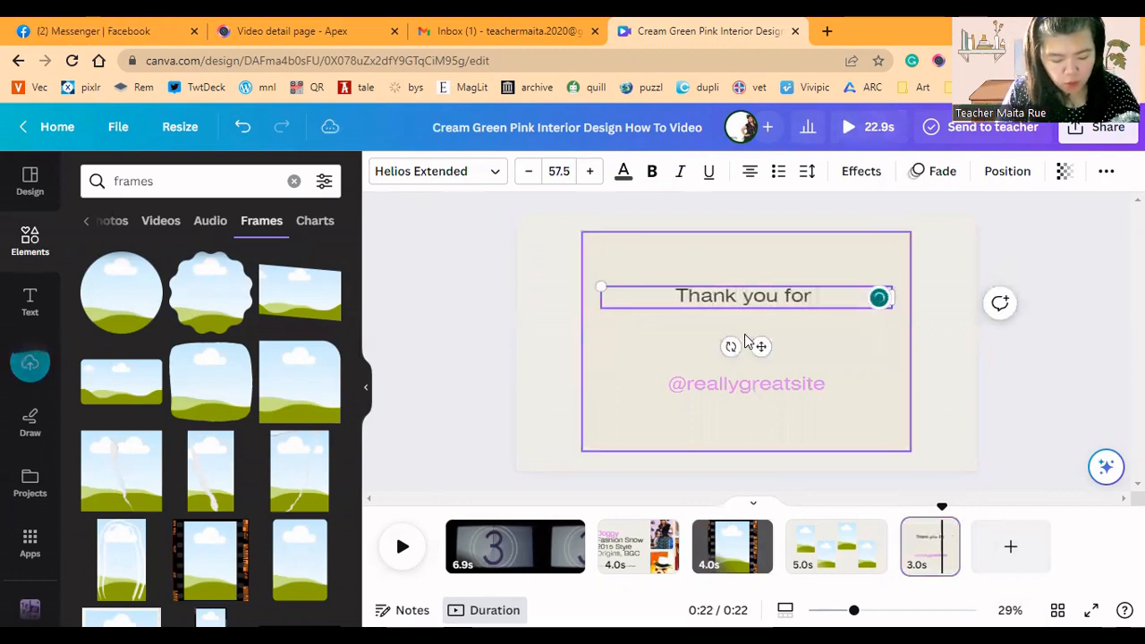
{"action": "type", "text": "Watching!"}
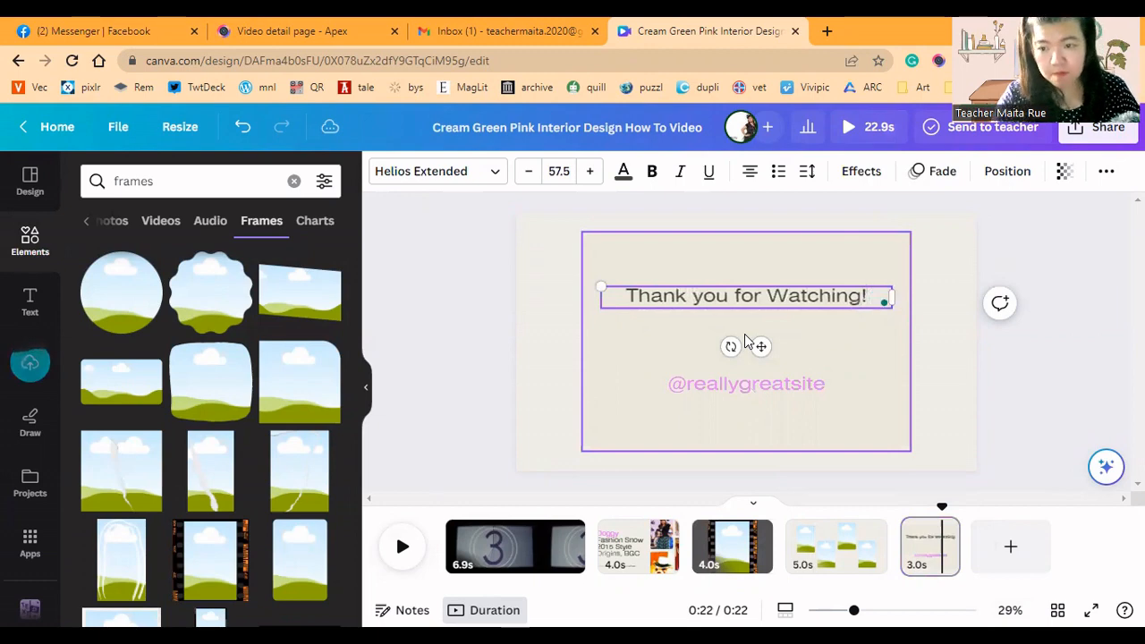
Rewrite the website line beneath the message, typing 'petf'
{"action": "double_click", "coordinate": [744, 383]}
{"action": "type", "text": "www."}
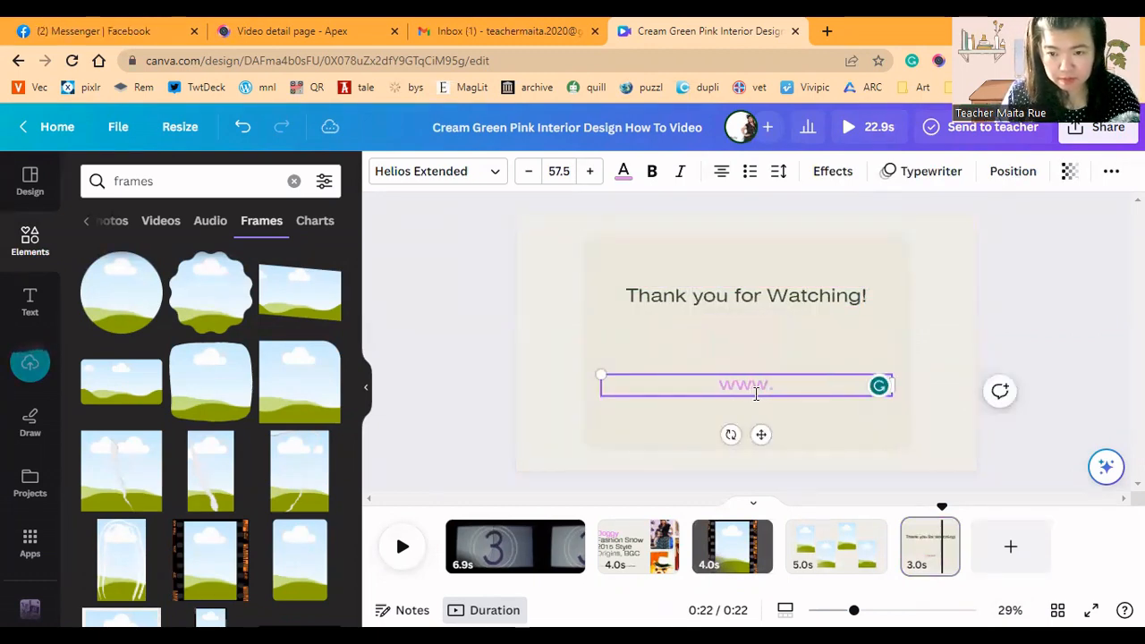
{"action": "type", "text": "petf"}
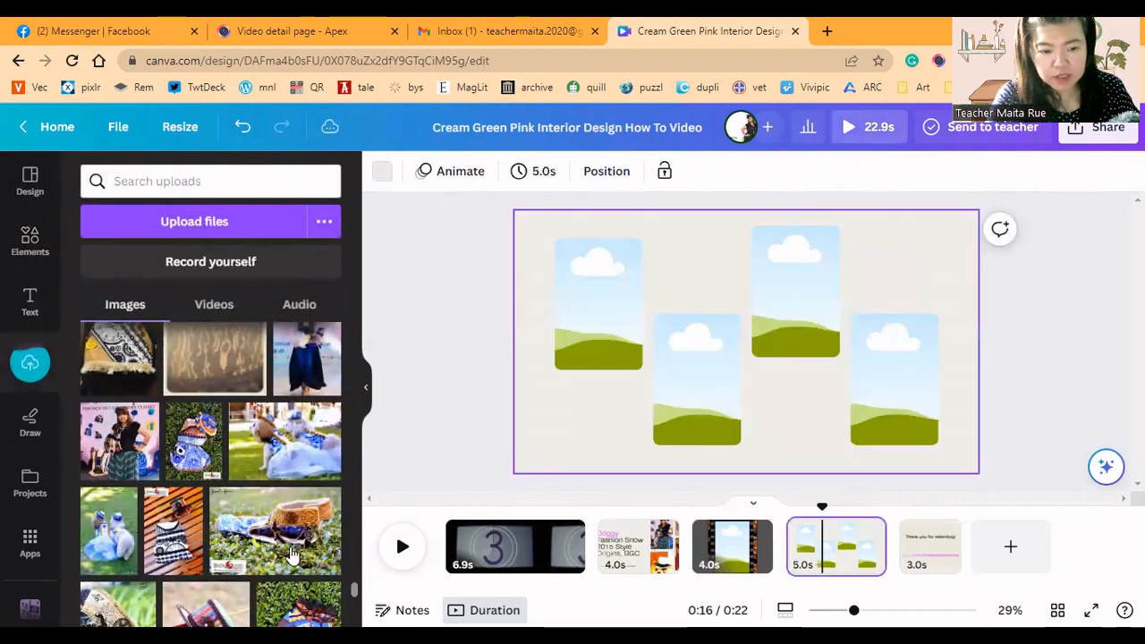
Drag uploaded dog photos into the four tall frames, then switch Uploads to Videos
{"action": "scroll", "scroll_direction": "down", "scroll_amount": 3}
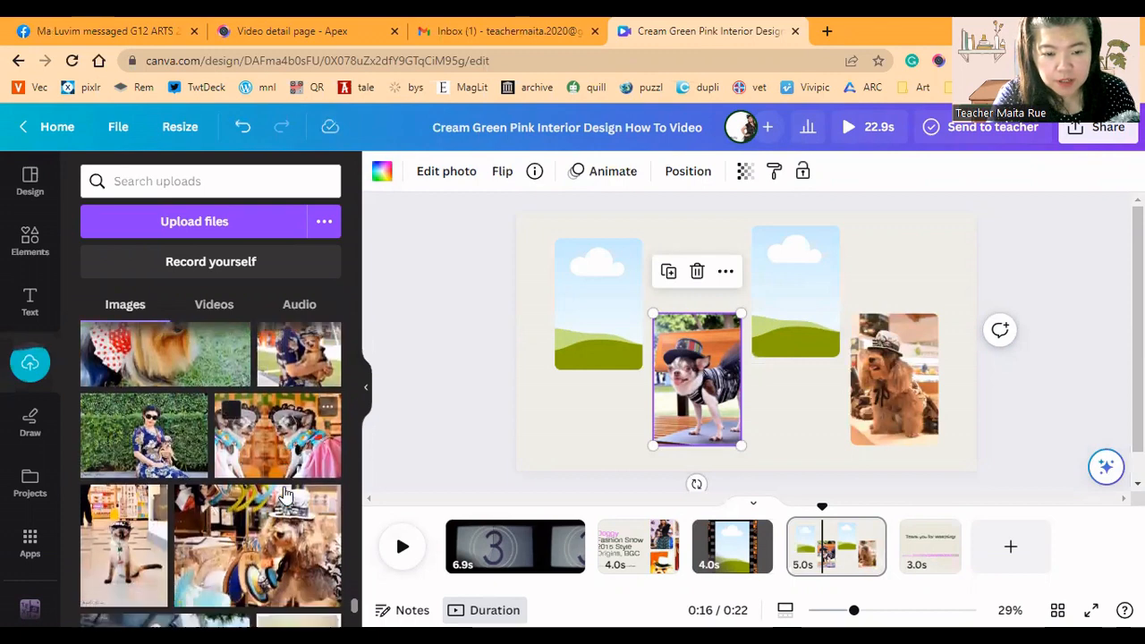
{"action": "scroll", "scroll_direction": "down", "scroll_amount": 3}
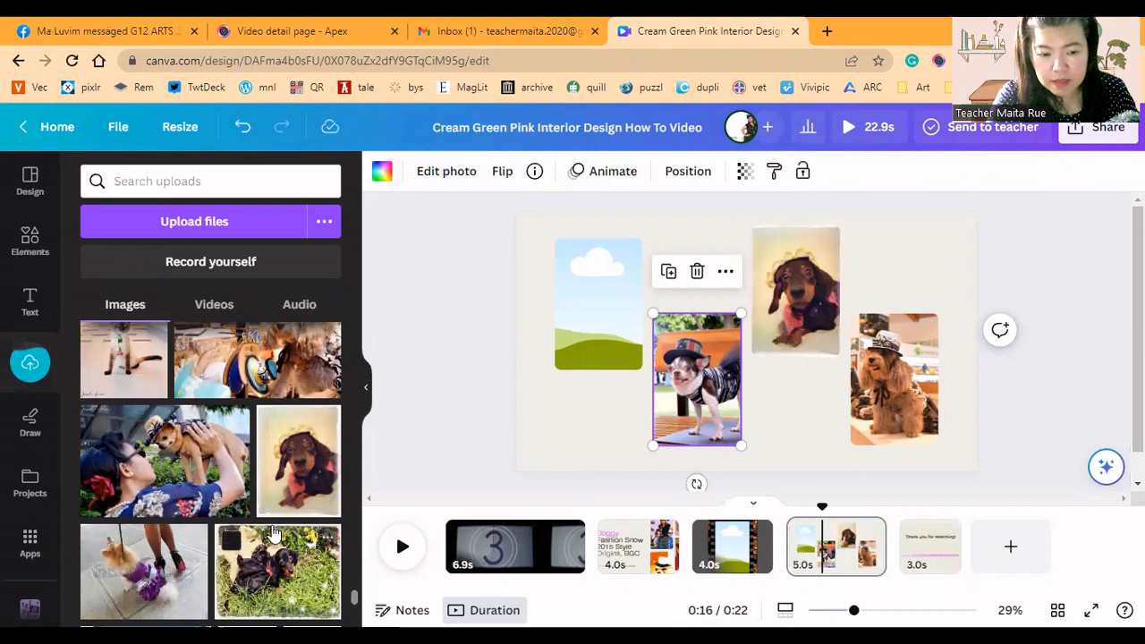
{"action": "scroll", "scroll_direction": "down", "scroll_amount": 3}
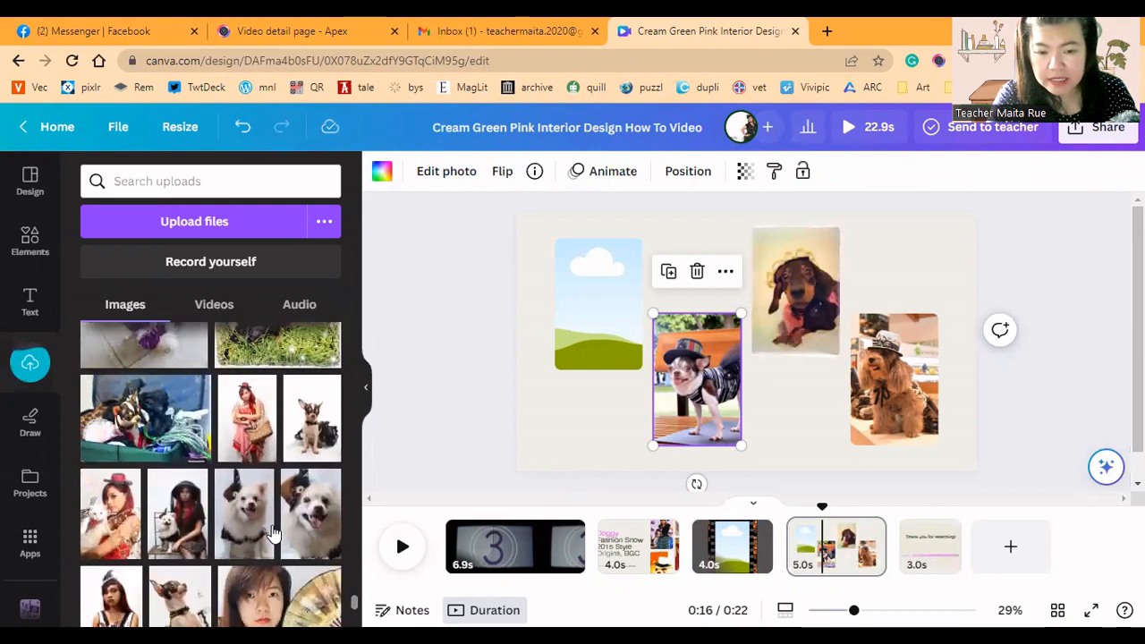
{"action": "scroll", "scroll_direction": "down", "scroll_amount": 3}
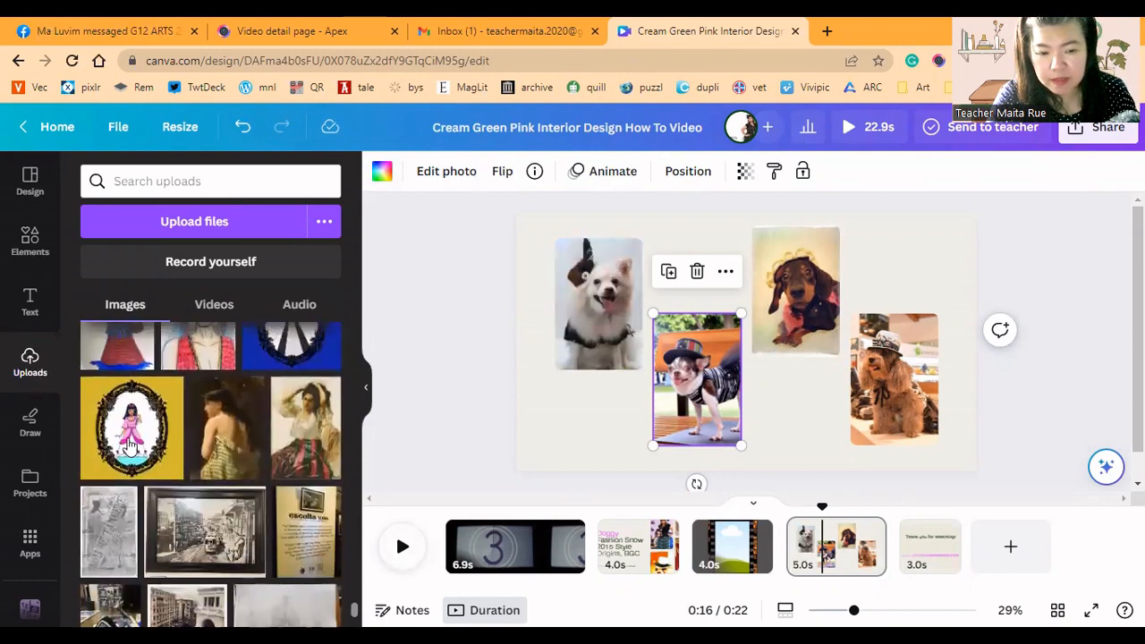
{"action": "scroll", "scroll_direction": "down", "scroll_amount": 3}
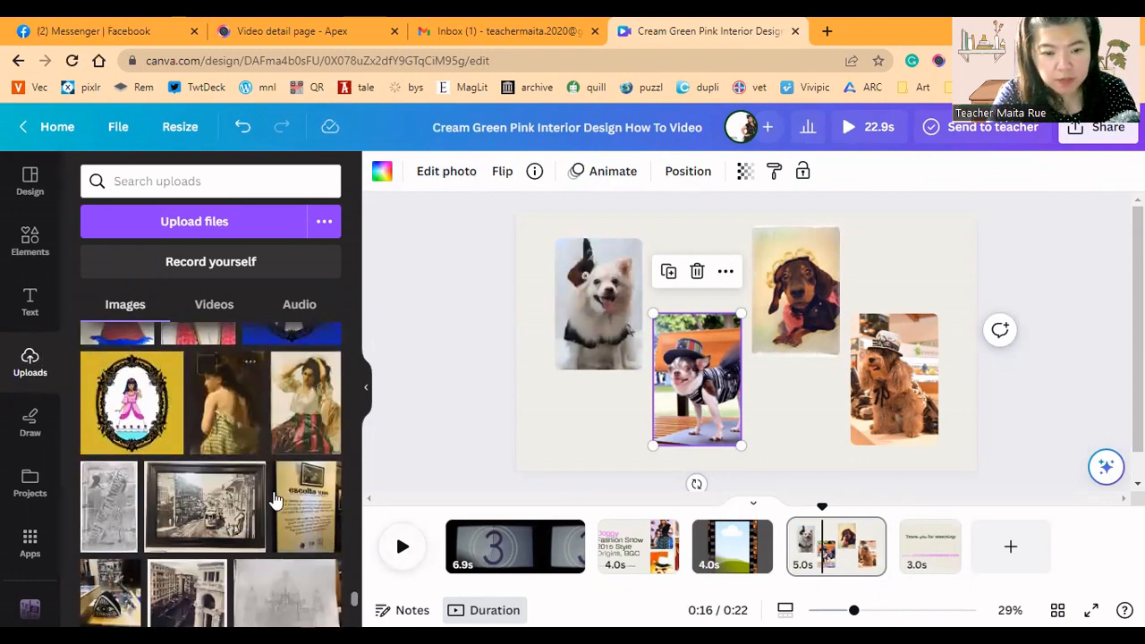
{"action": "scroll", "scroll_direction": "down", "scroll_amount": 3}
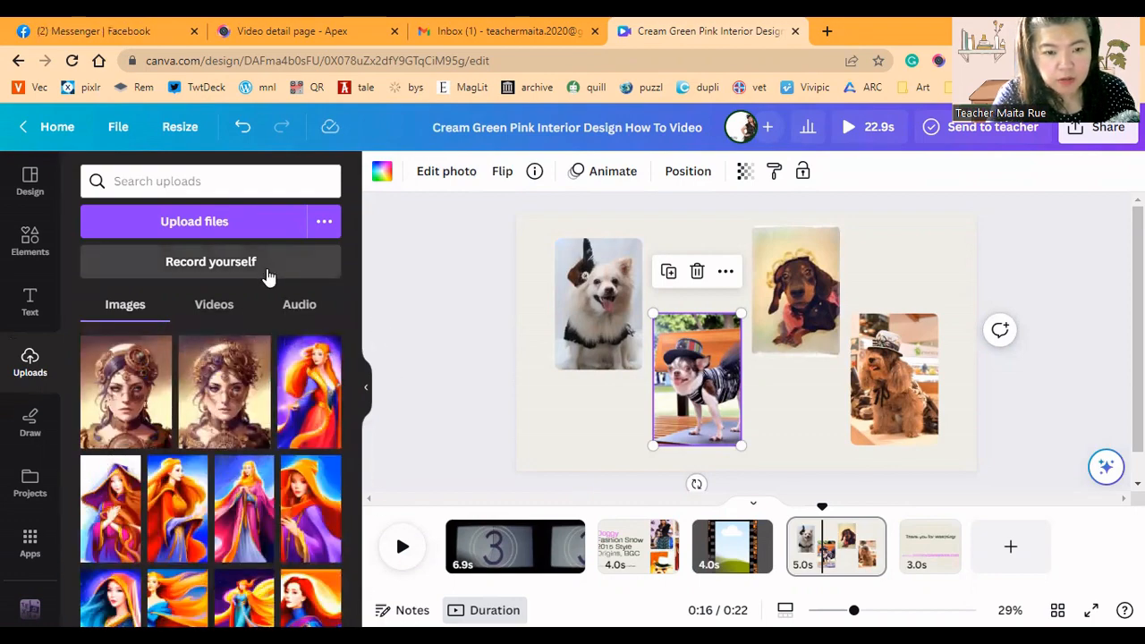
{"action": "left_click", "coordinate": [215, 305]}
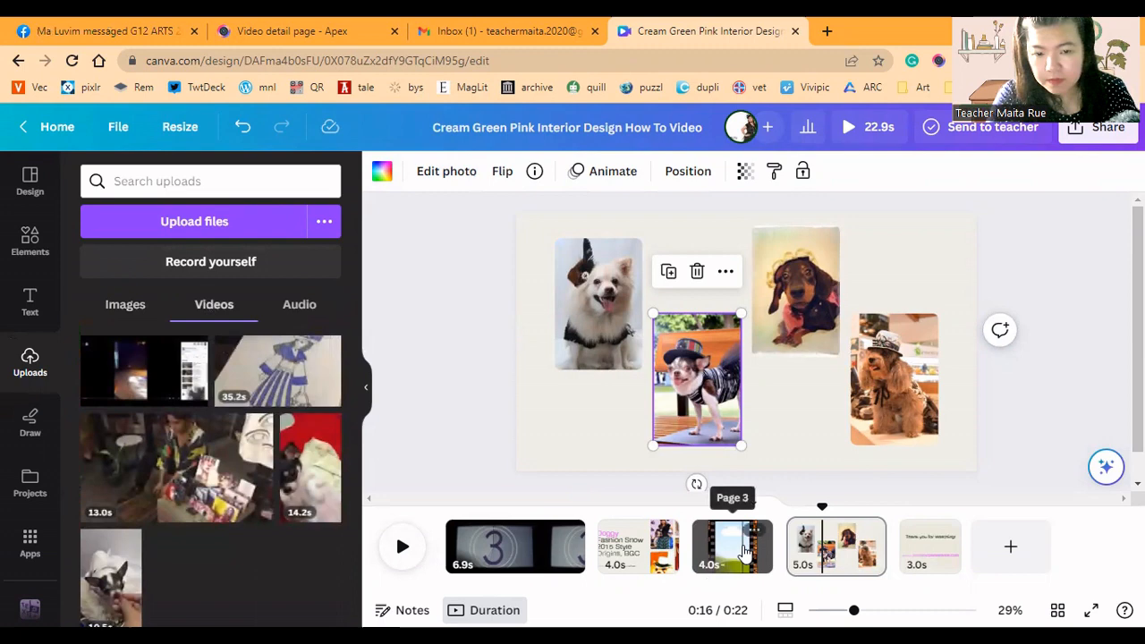
Drop the uploaded 4:50 runway video into the film-strip frame and pause its playback
{"action": "left_click", "coordinate": [732, 548]}
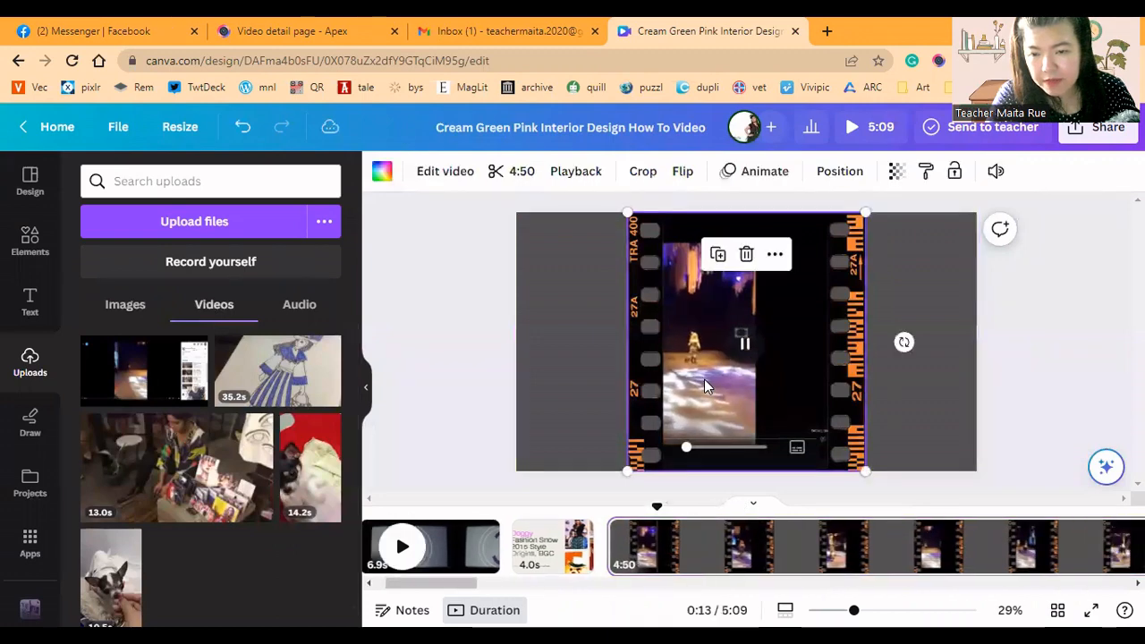
{"action": "left_click", "coordinate": [642, 172]}
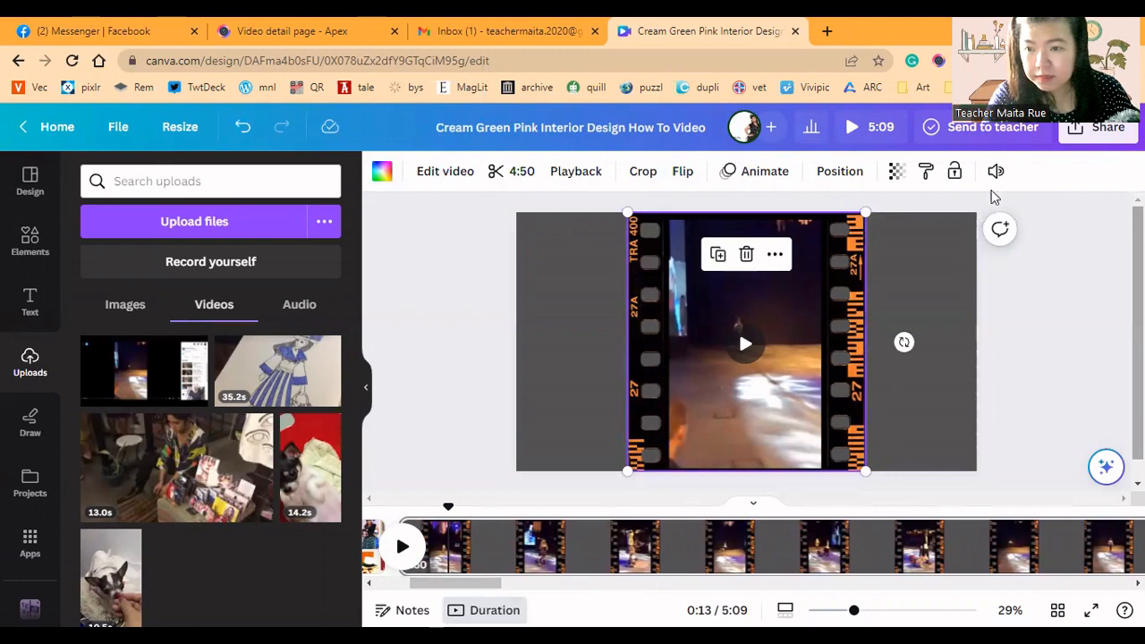
Mute the runway video's sound through its Volume setting
{"action": "left_click", "coordinate": [995, 171]}
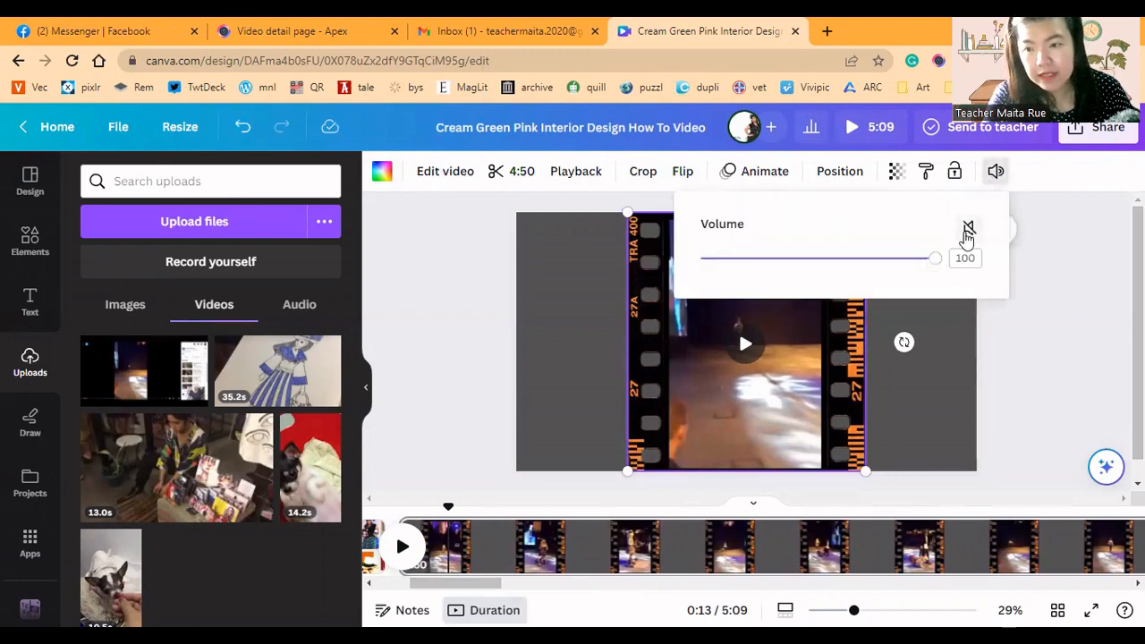
{"action": "left_click", "coordinate": [970, 227]}
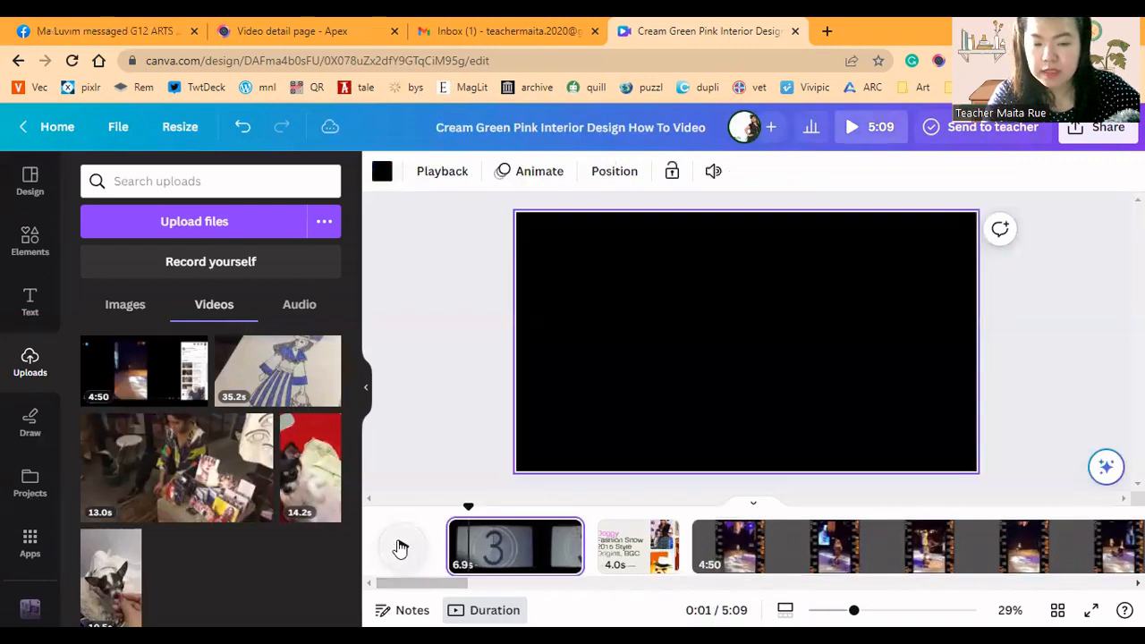
Preview the video from the countdown page through to the film-strip clip
{"action": "left_click", "coordinate": [400, 547]}
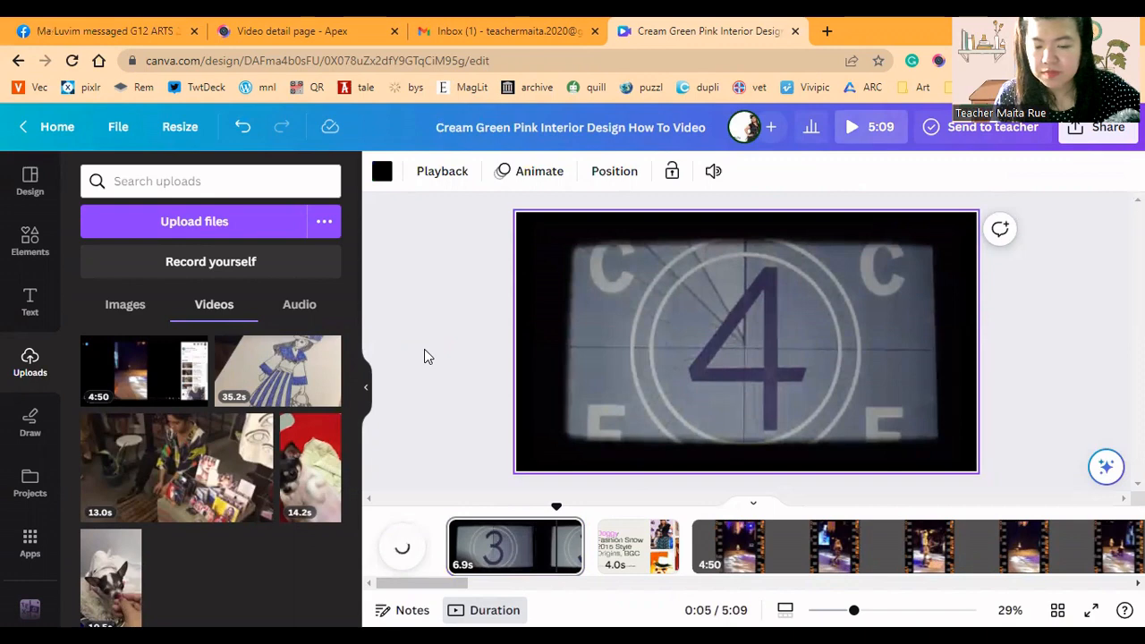
{"action": "left_click", "coordinate": [852, 126]}
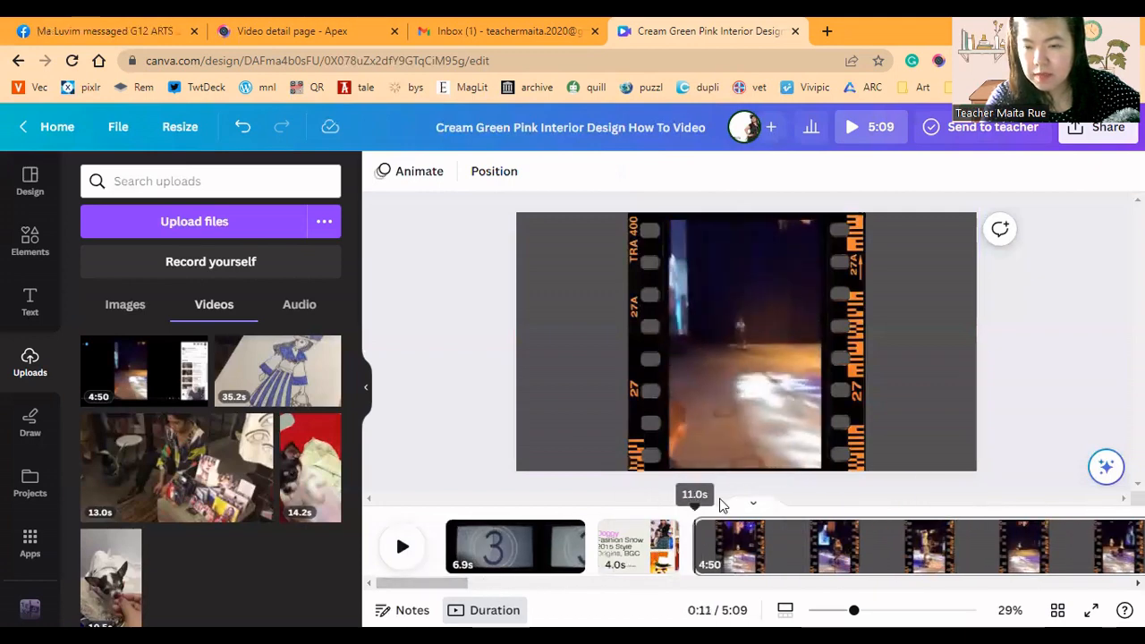
Trim the runway clip from 4:50 to 4:40, shortening the video to 4:59
{"action": "left_click", "coordinate": [744, 344]}
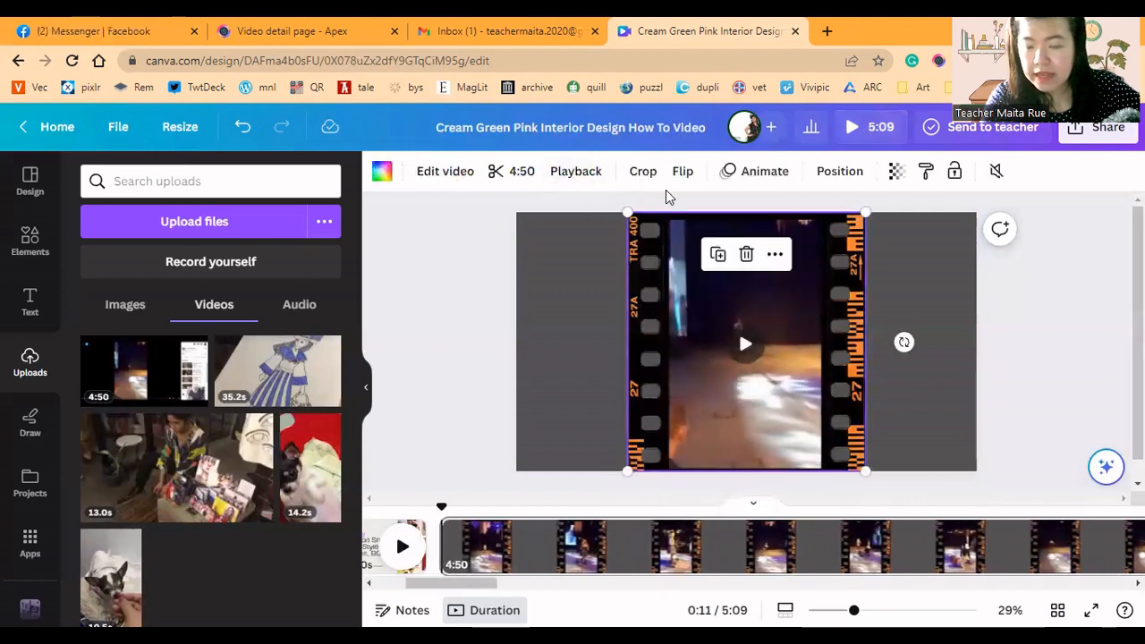
{"action": "left_click", "coordinate": [643, 172]}
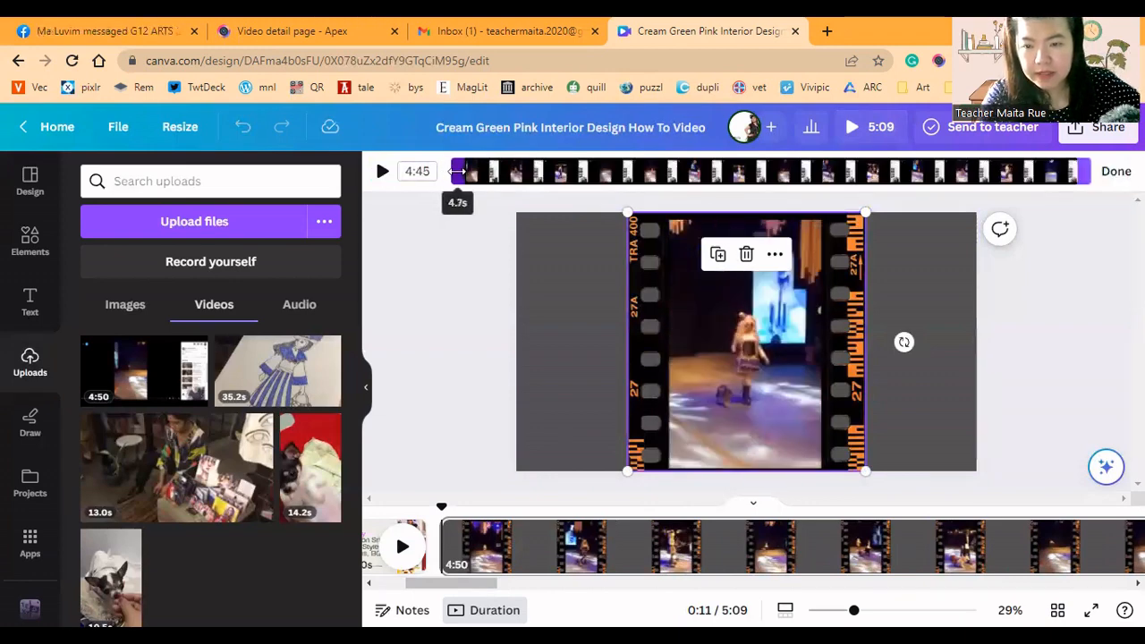
{"action": "left_click", "coordinate": [852, 125]}
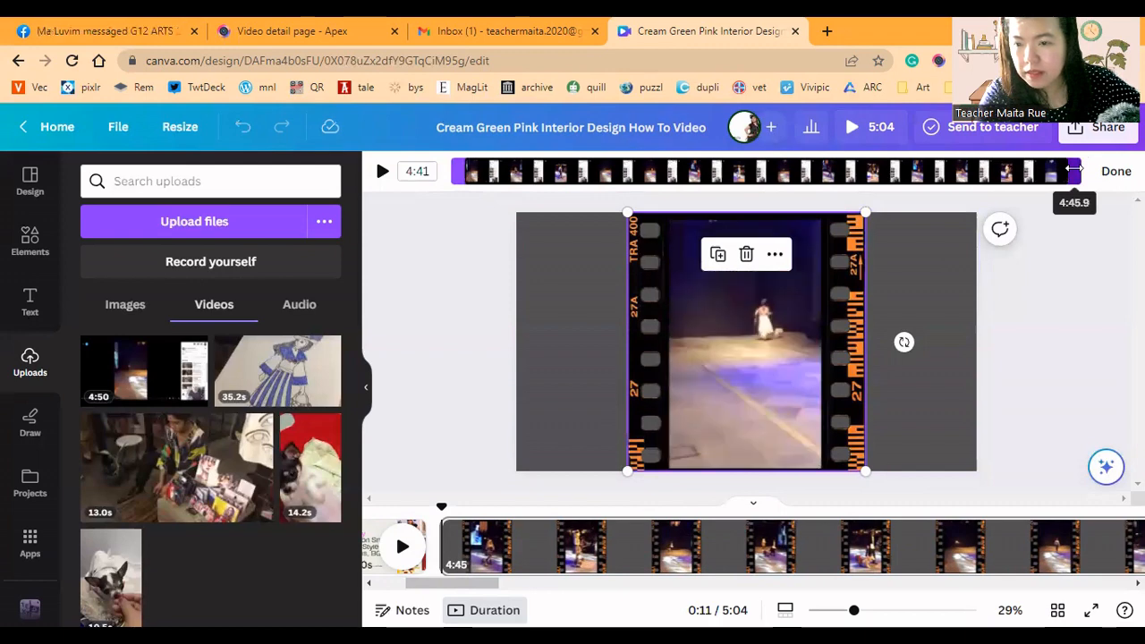
{"action": "left_click", "coordinate": [381, 172]}
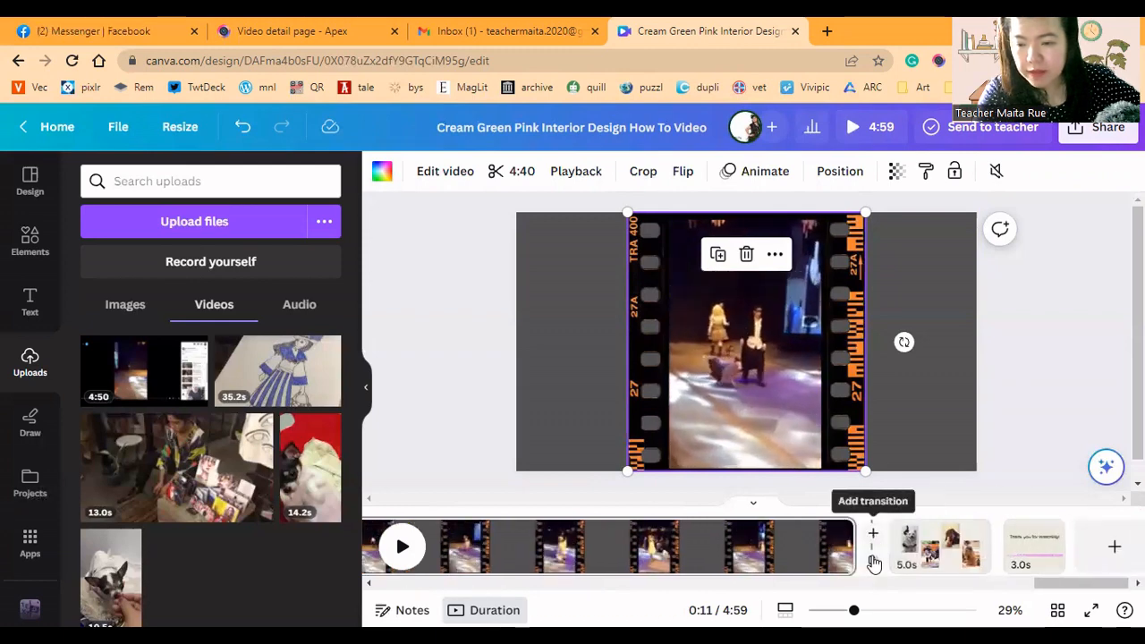
Add a transition between the runway video page and the four-dog photo page
{"action": "left_click", "coordinate": [873, 502]}
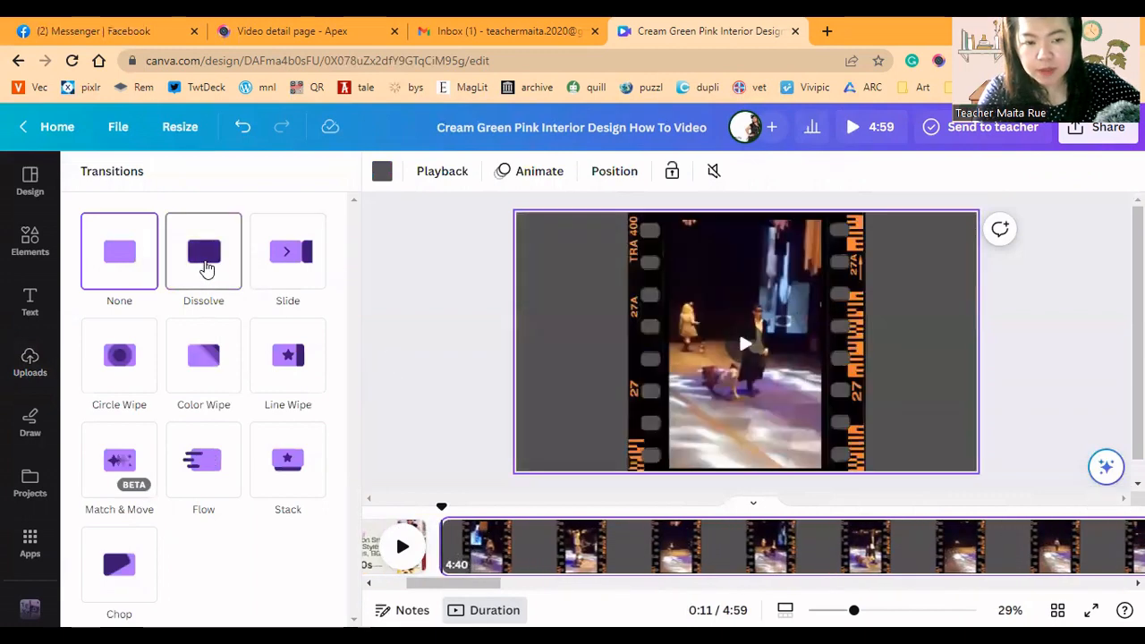
{"action": "left_click", "coordinate": [204, 251]}
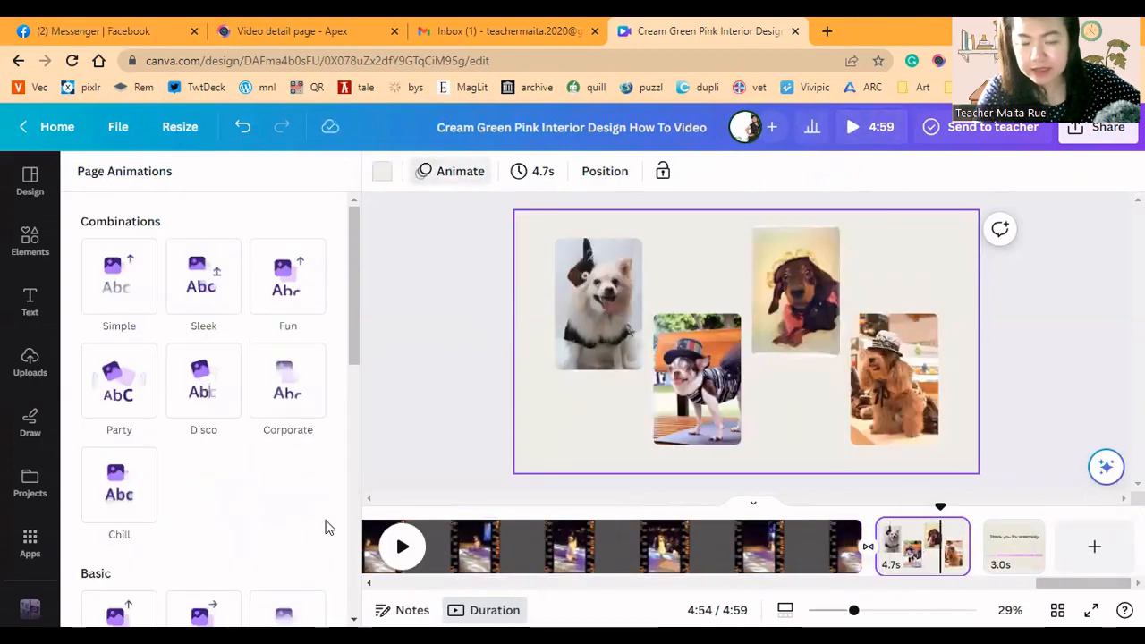
Preview Combinations animations and apply Party to the dog photo page
{"action": "left_click", "coordinate": [204, 379]}
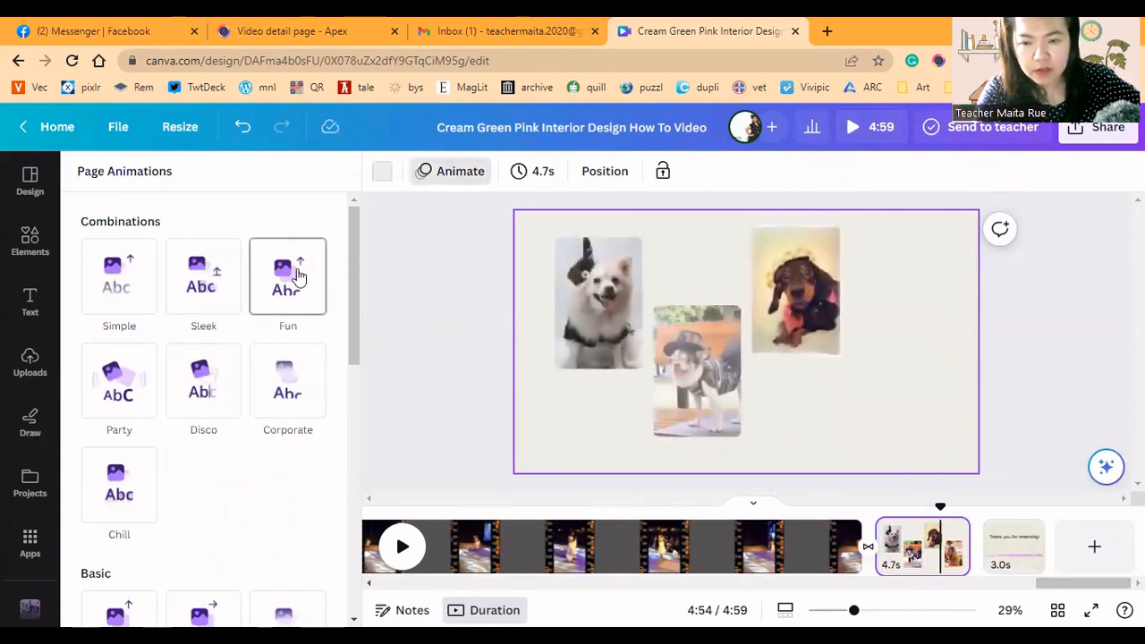
{"action": "left_click", "coordinate": [118, 379]}
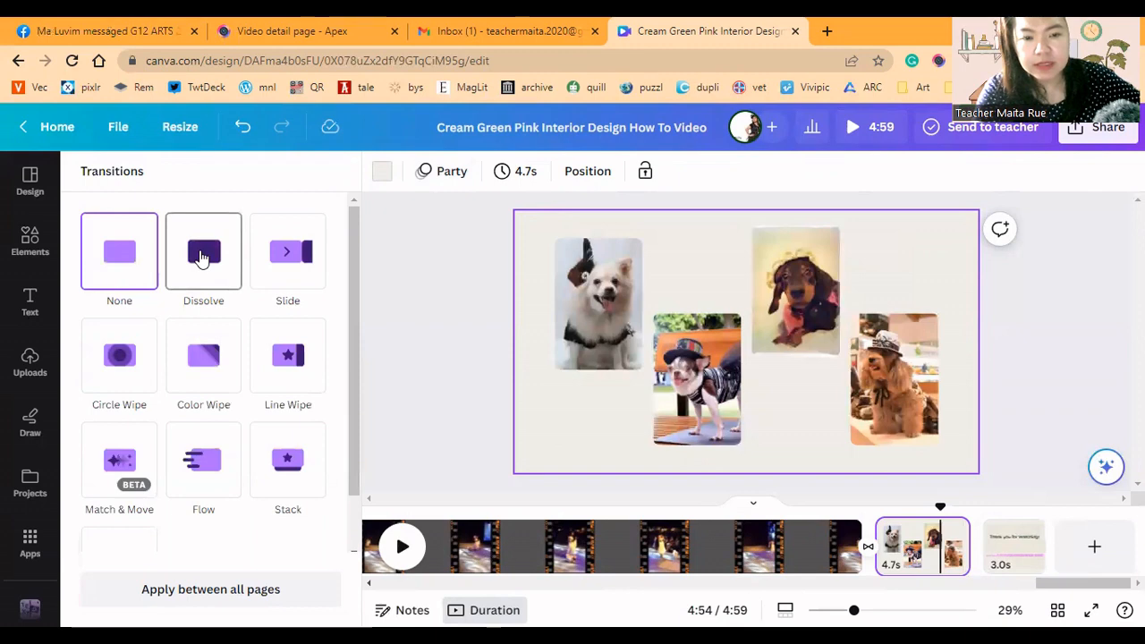
Apply a Dissolve transition after the dog photo collage page
{"action": "left_click", "coordinate": [204, 251]}
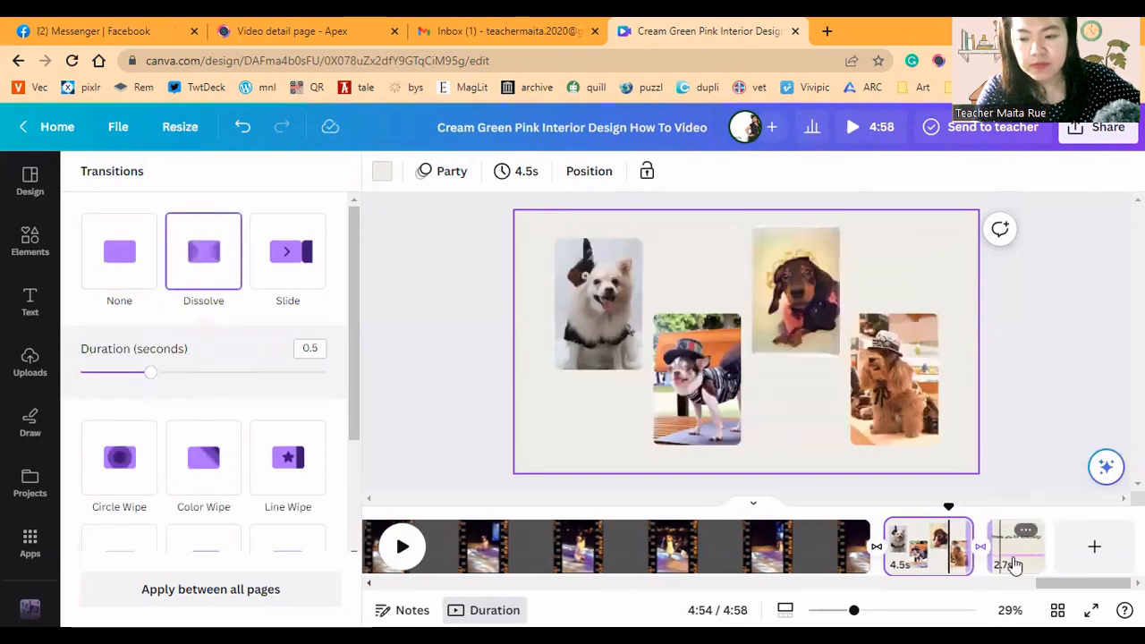
{"action": "left_click", "coordinate": [1017, 546]}
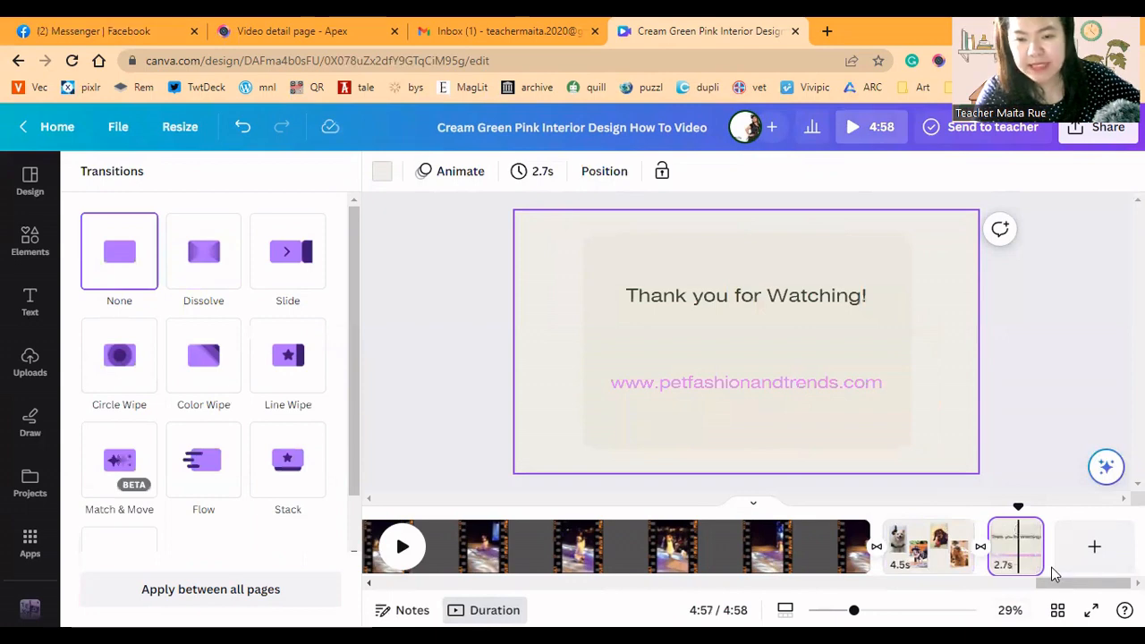
Set the 'Thank you for Watching!' page's timing to 4.0 seconds
{"action": "left_click", "coordinate": [531, 172]}
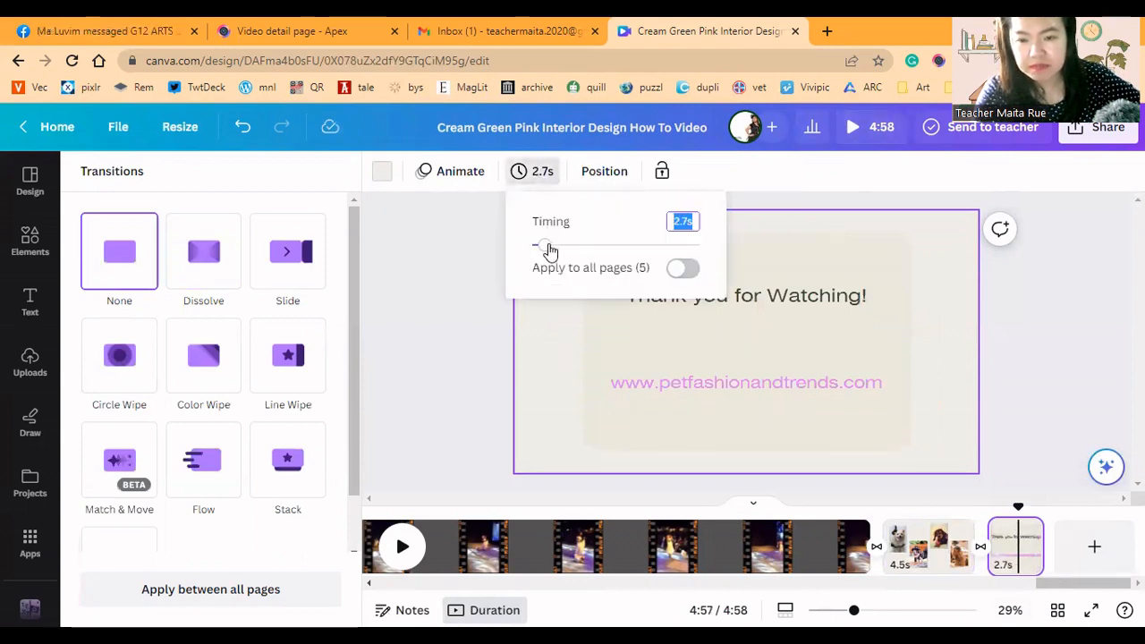
{"action": "left_click_drag", "start_coordinate": [535, 243], "coordinate": [548, 243]}
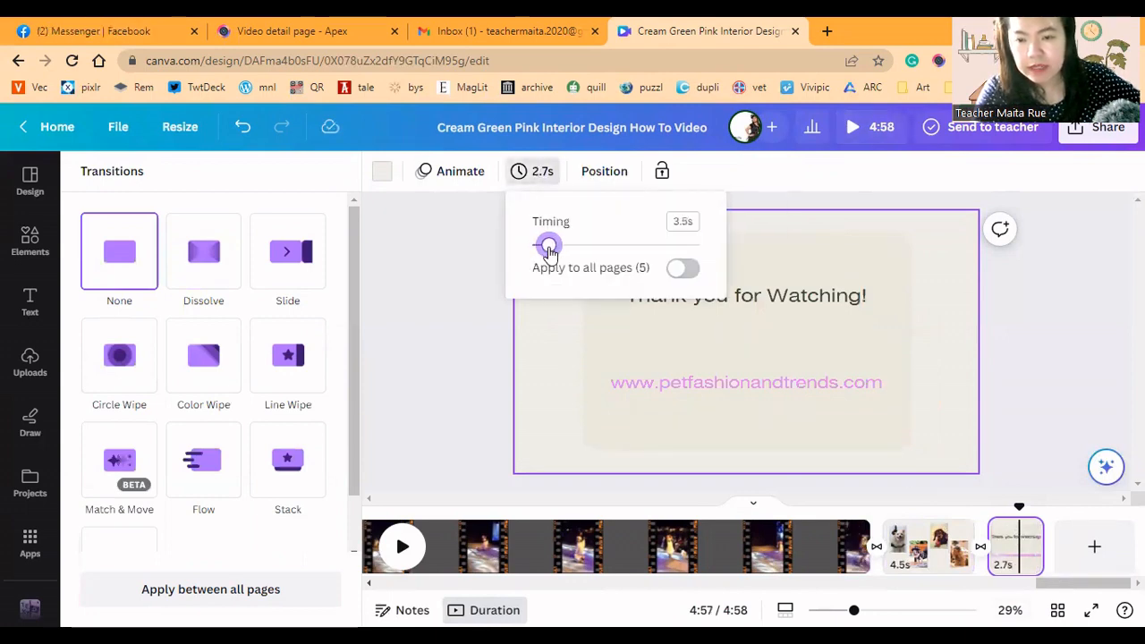
{"action": "left_click_drag", "start_coordinate": [547, 247], "coordinate": [553, 247]}
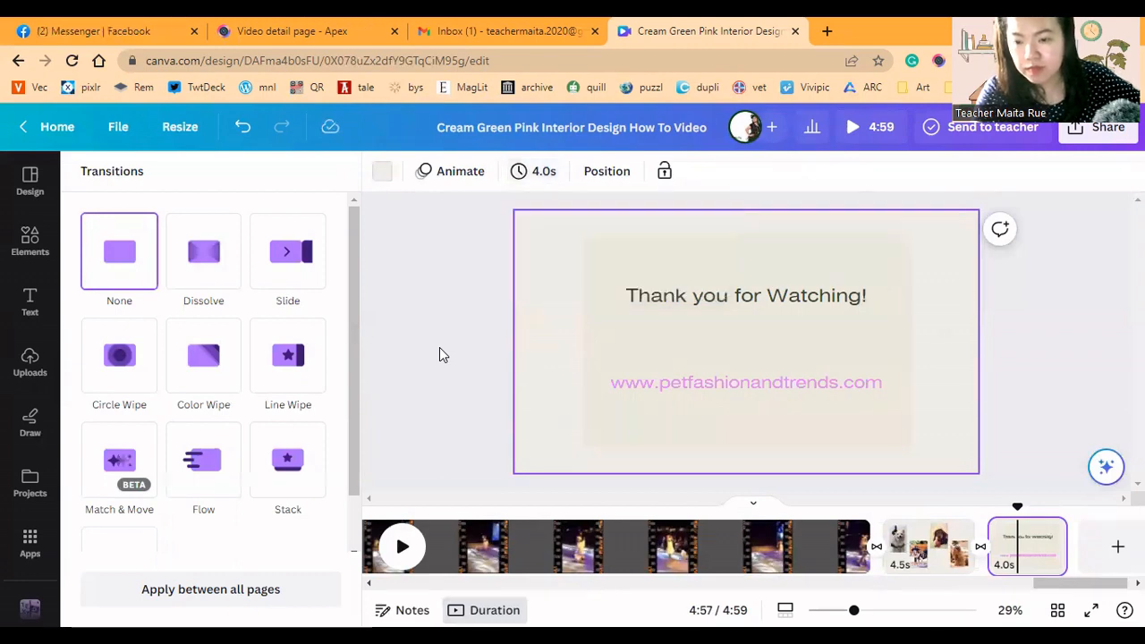
{"action": "left_click", "coordinate": [29, 361]}
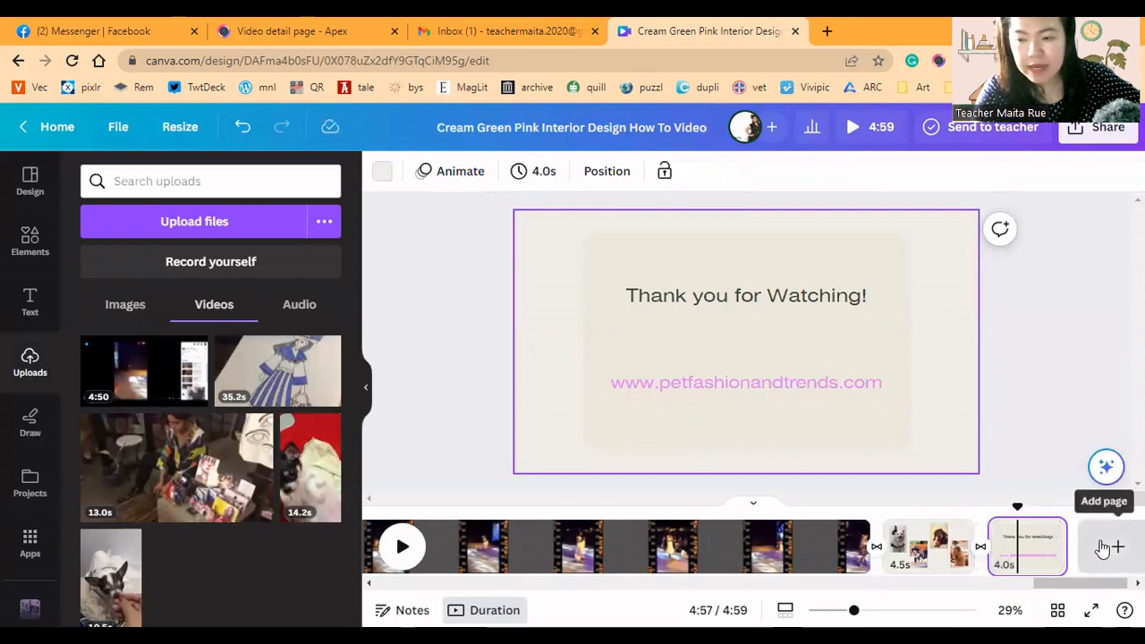
Add a blank page after the thank-you slide and place the uploaded black-and-white dog photo on it
{"action": "left_click", "coordinate": [1105, 548]}
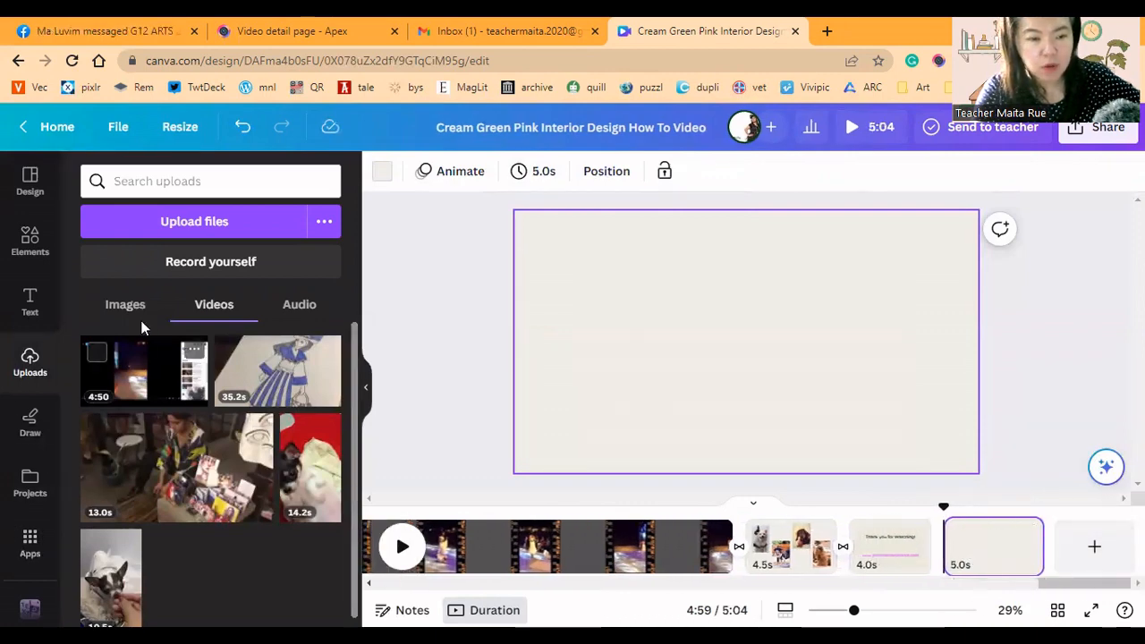
{"action": "left_click", "coordinate": [125, 304]}
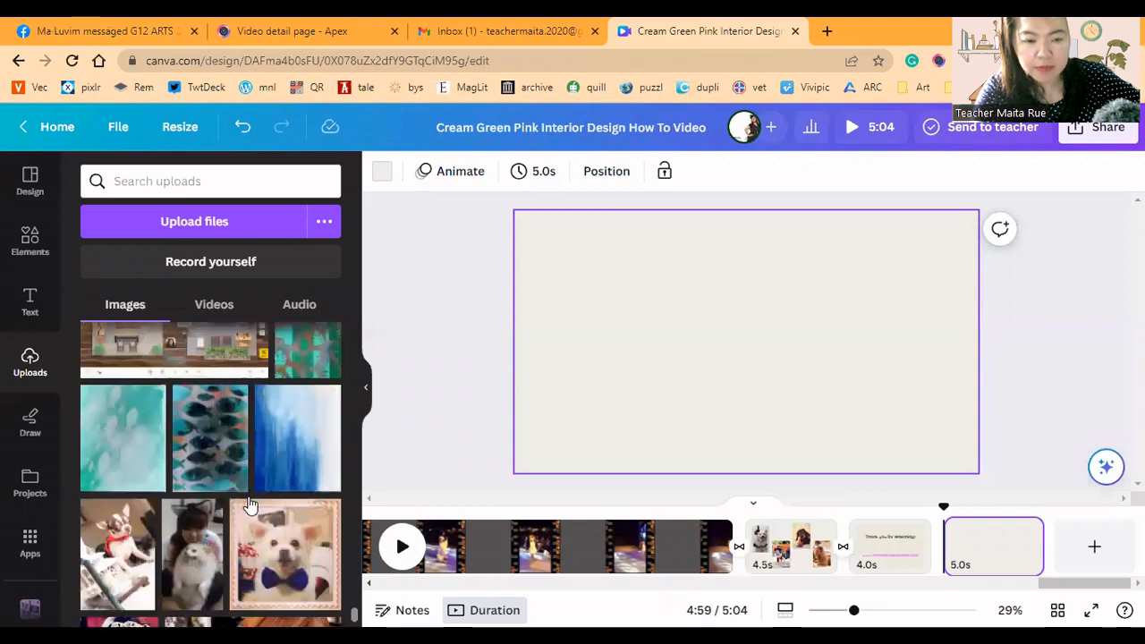
{"action": "scroll", "scroll_direction": "down", "scroll_amount": 3}
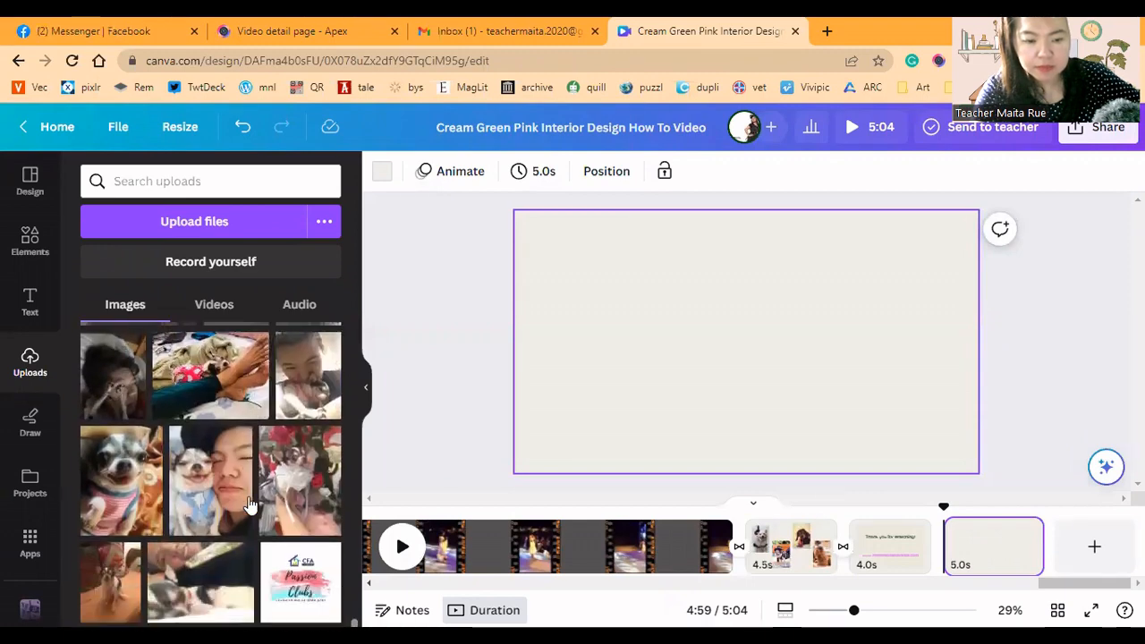
{"action": "scroll", "scroll_direction": "down", "scroll_amount": 3}
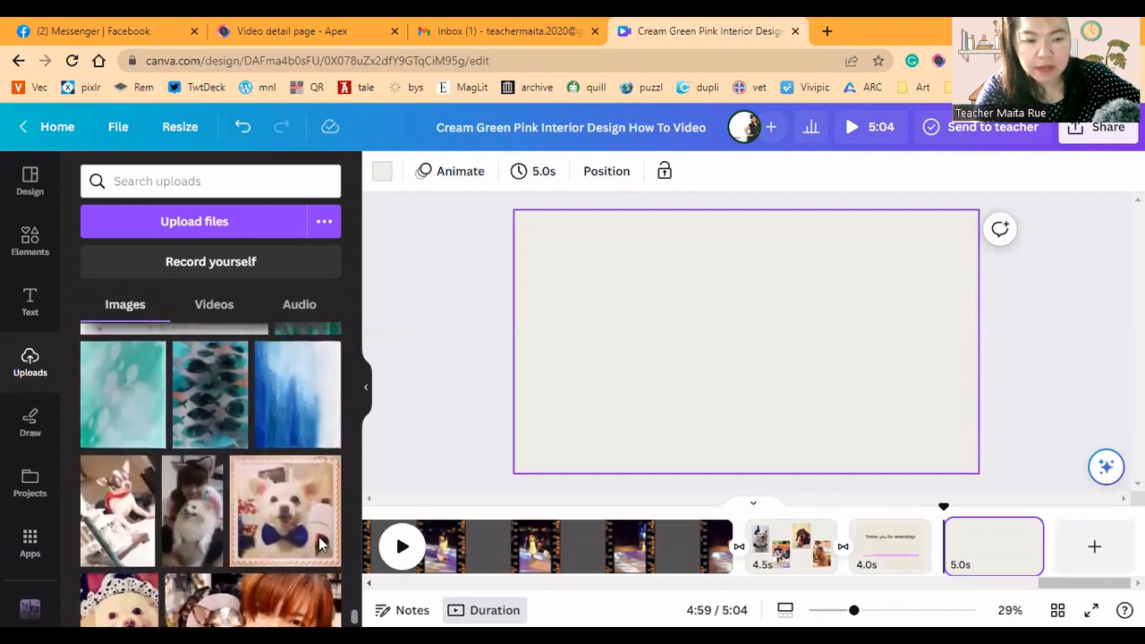
{"action": "scroll", "scroll_direction": "down", "scroll_amount": 3}
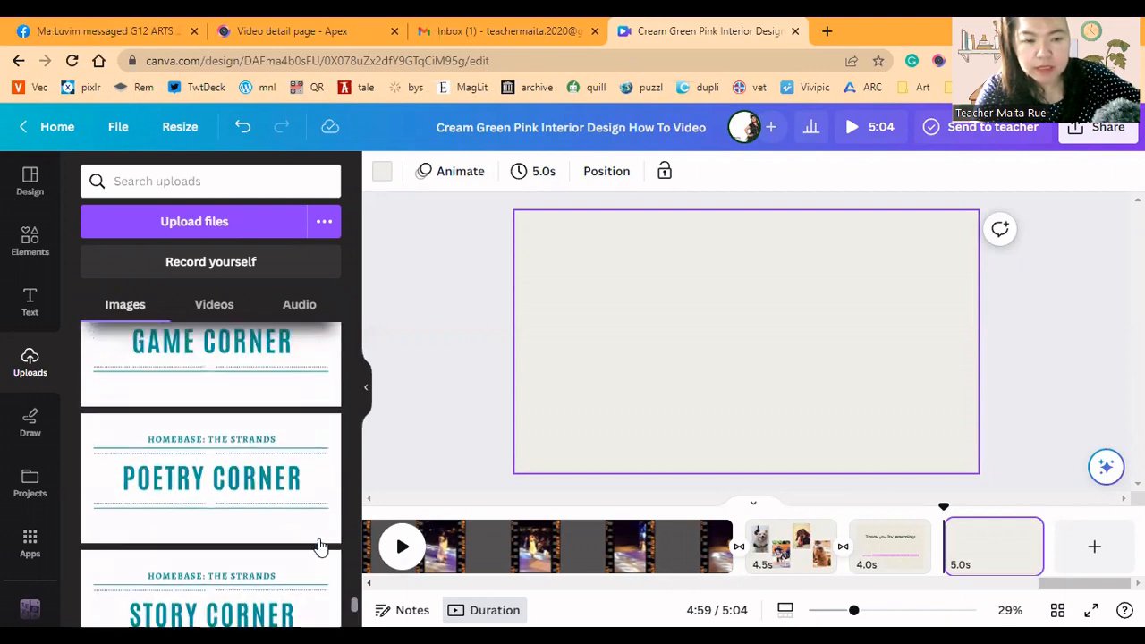
{"action": "scroll", "scroll_direction": "down", "scroll_amount": 3}
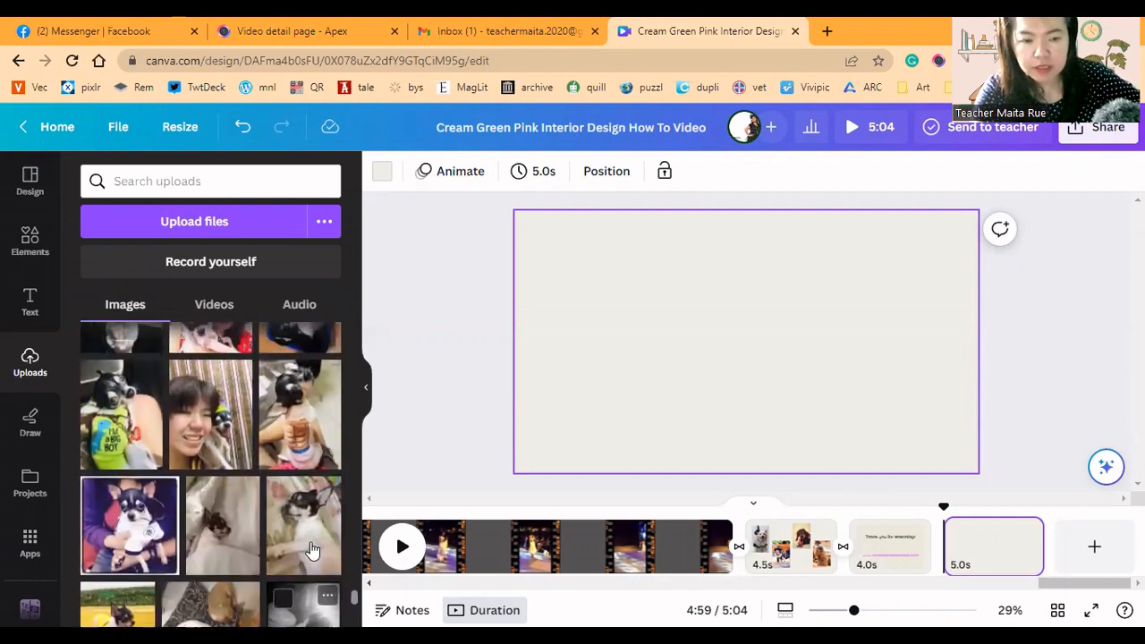
{"action": "scroll", "scroll_direction": "down", "scroll_amount": 3}
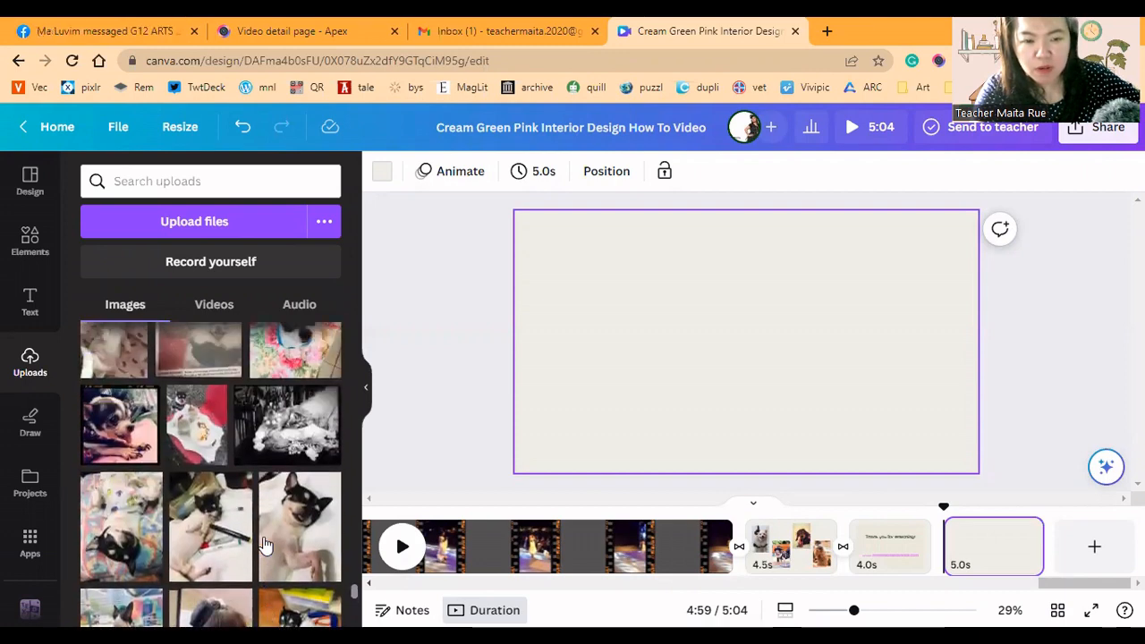
{"action": "scroll", "scroll_direction": "down", "scroll_amount": 3}
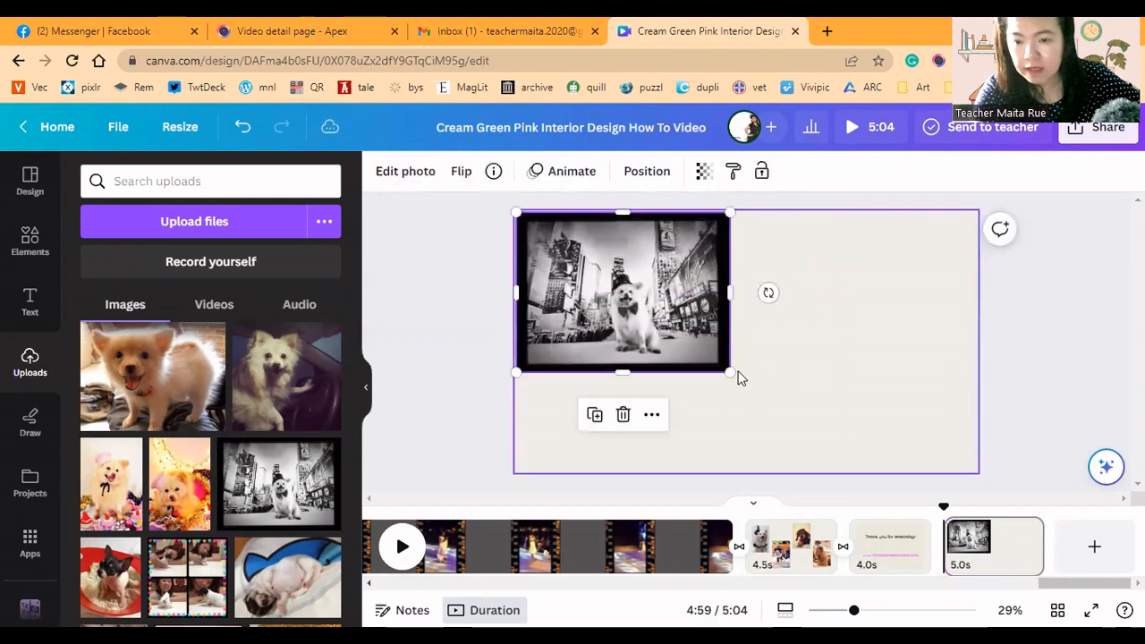
Enlarge the dog photo over a black page background and download the design as MP4
{"action": "left_click_drag", "start_coordinate": [730, 374], "coordinate": [860, 469]}
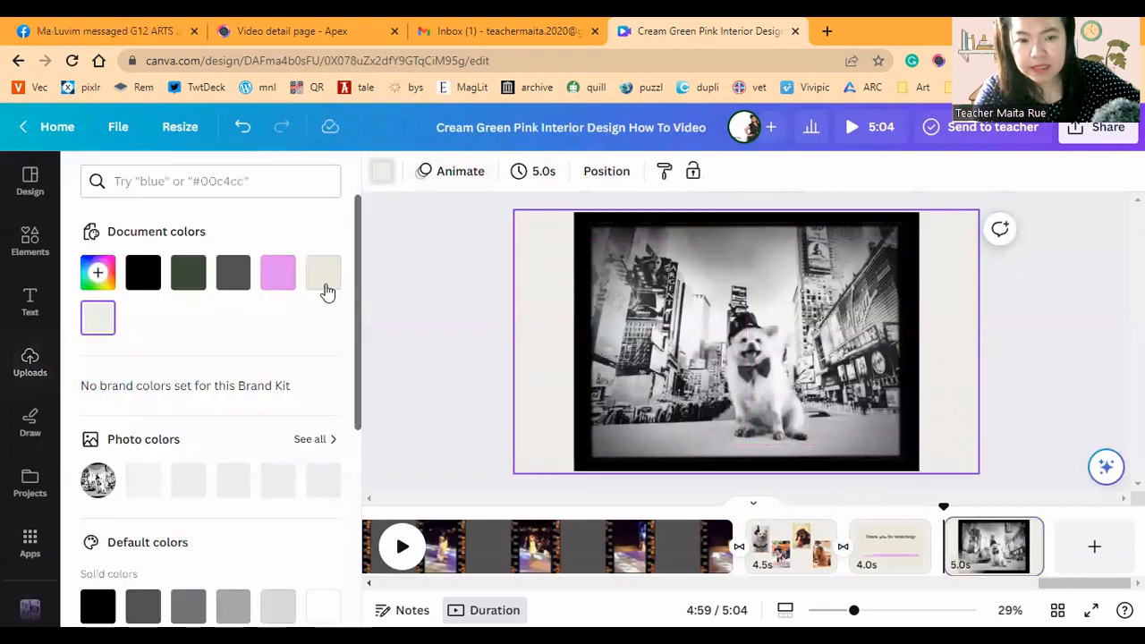
{"action": "left_click", "coordinate": [143, 272]}
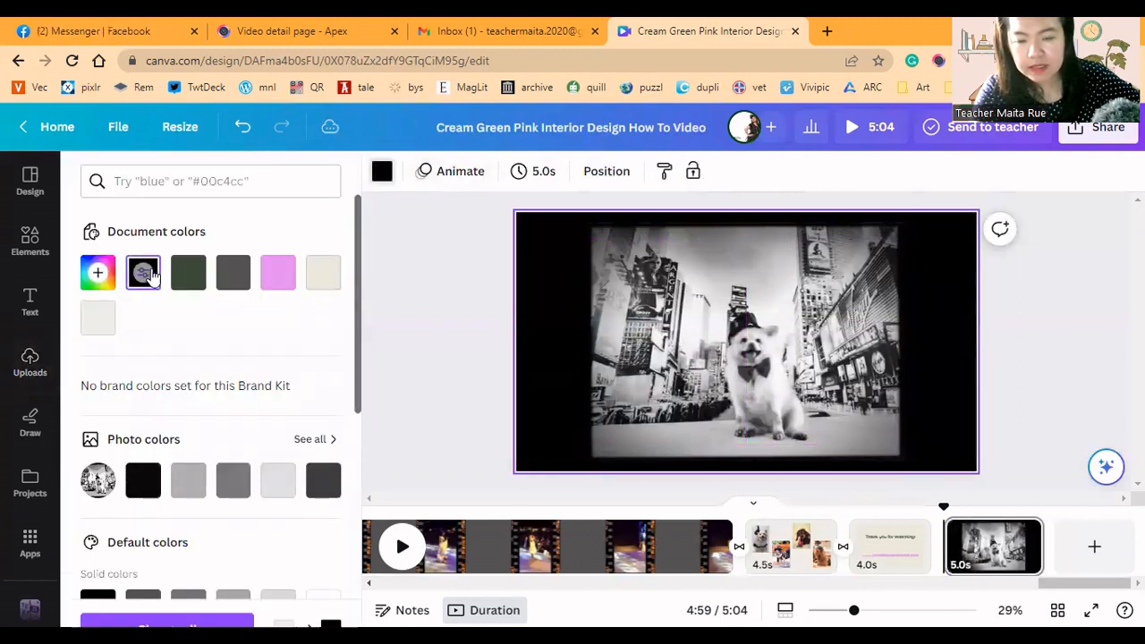
{"action": "left_click", "coordinate": [29, 361]}
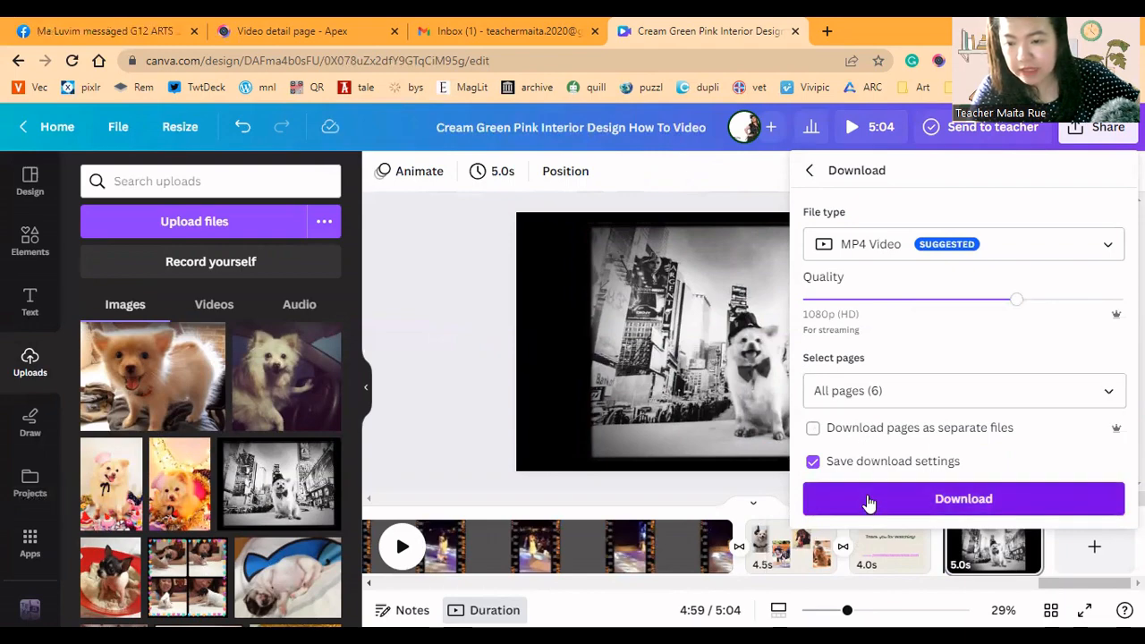
{"action": "left_click", "coordinate": [963, 498]}
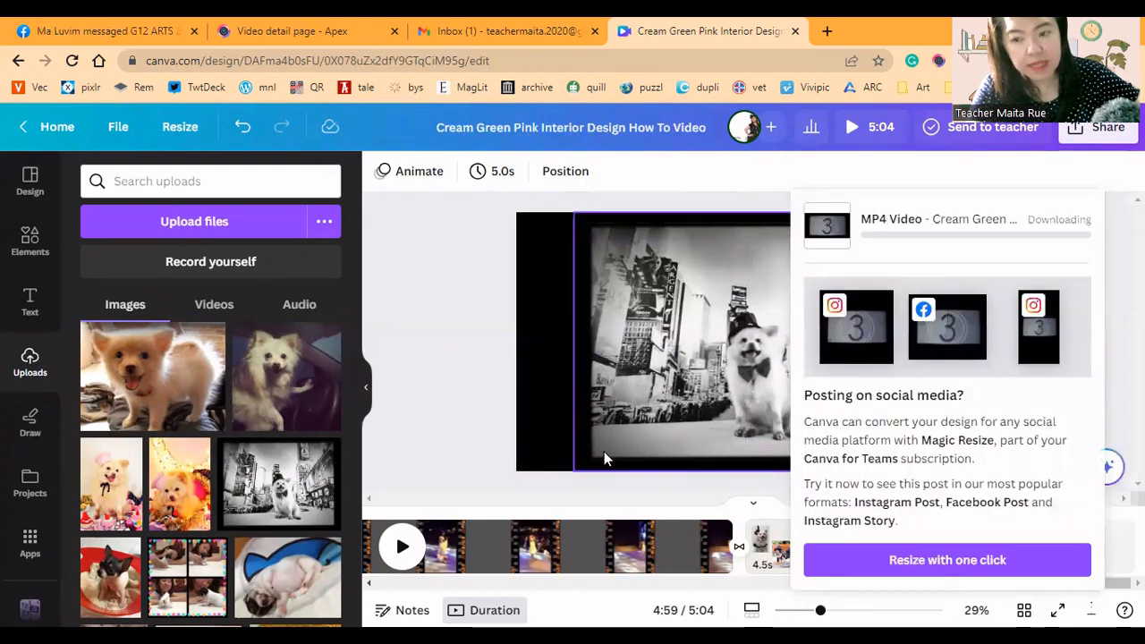